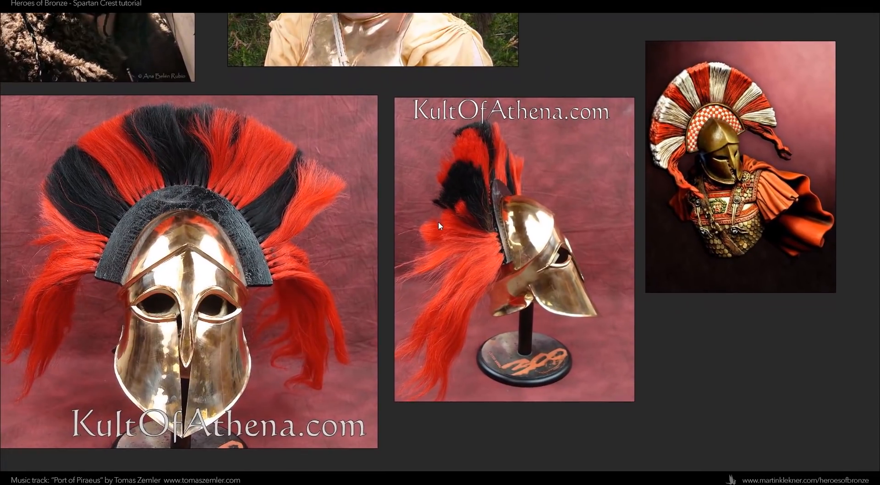
{"action": "mouse_move", "coordinate": [410, 410]}
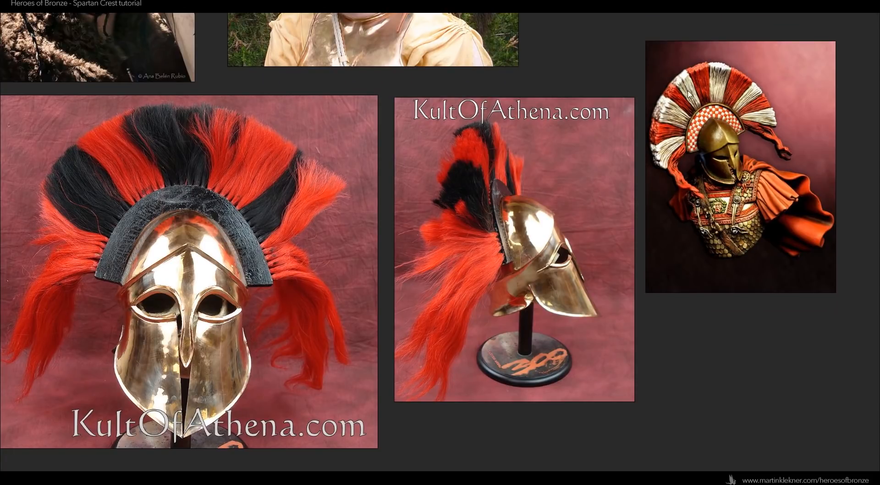
{"action": "mouse_move", "coordinate": [680, 218]}
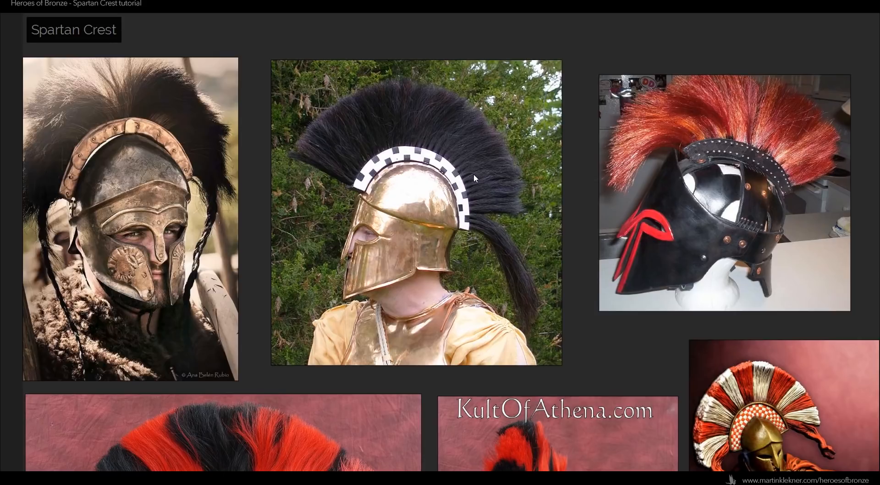
{"action": "mouse_move", "coordinate": [212, 234]}
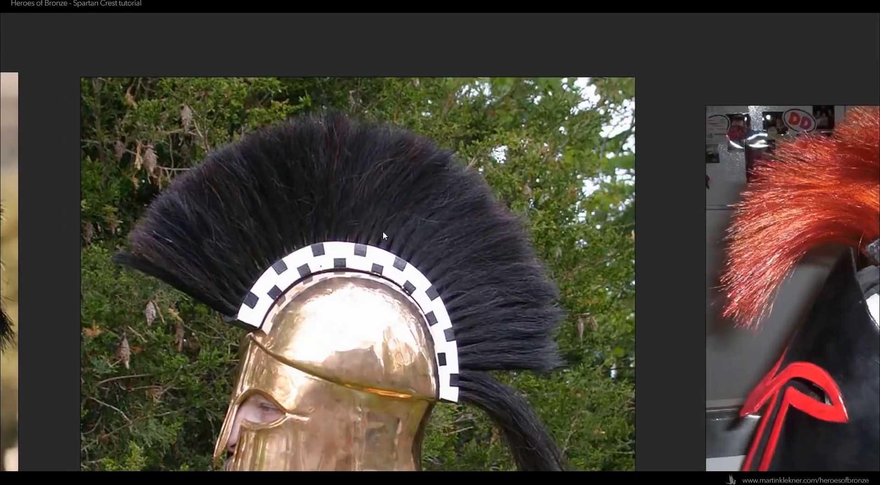
{"action": "mouse_move", "coordinate": [413, 192]}
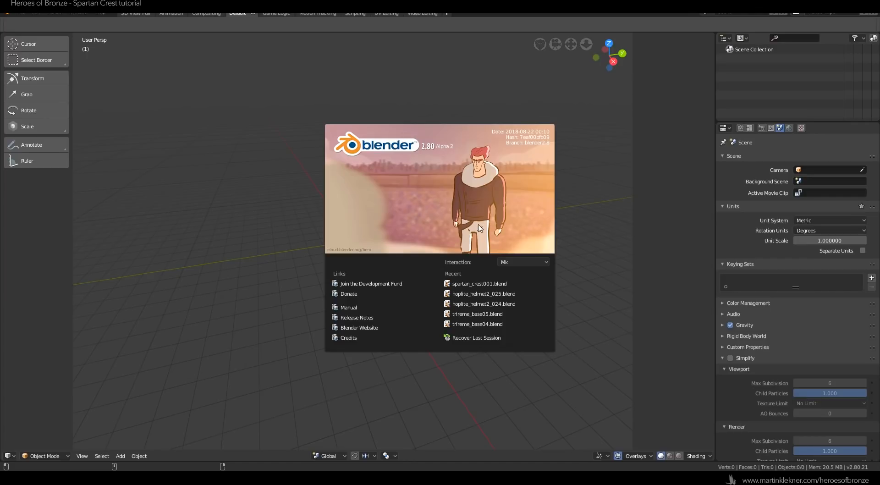
{"action": "mouse_move", "coordinate": [478, 283]}
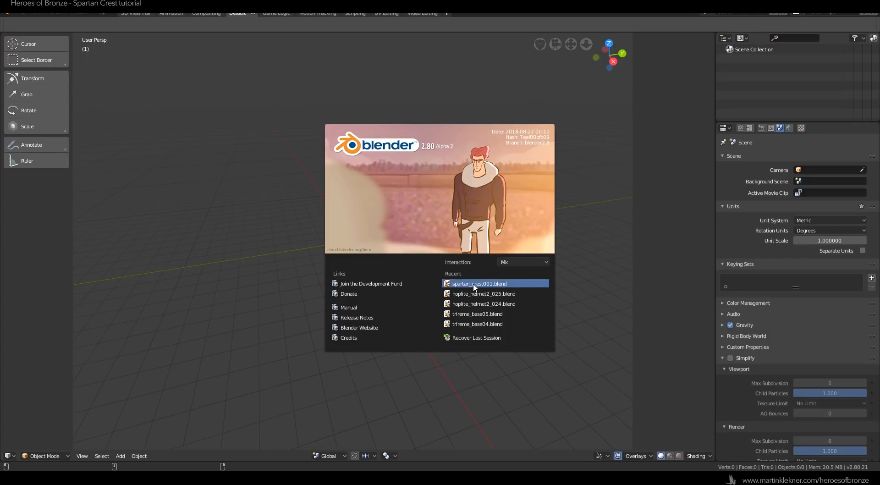
{"action": "mouse_move", "coordinate": [479, 283]}
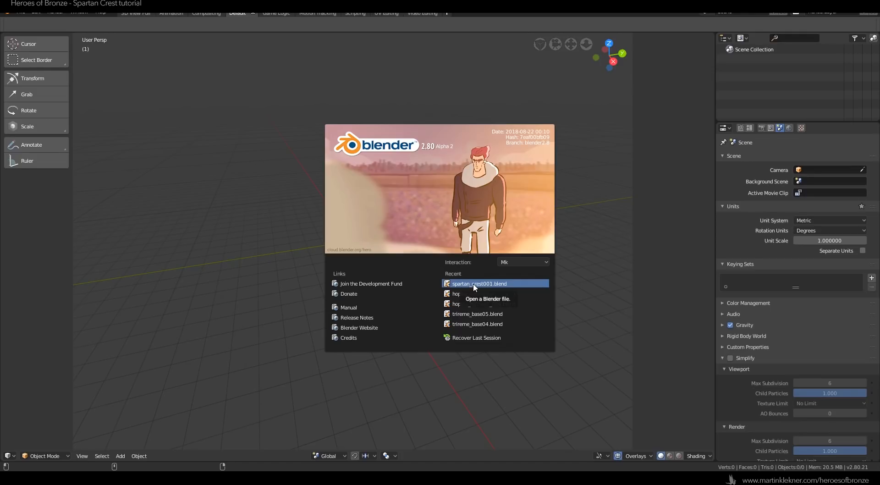
{"action": "mouse_move", "coordinate": [480, 234]}
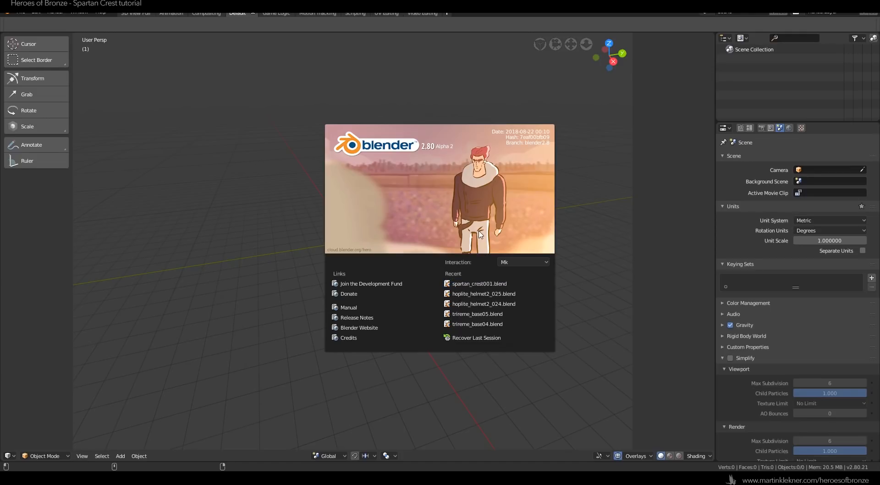
{"action": "mouse_move", "coordinate": [410, 141]}
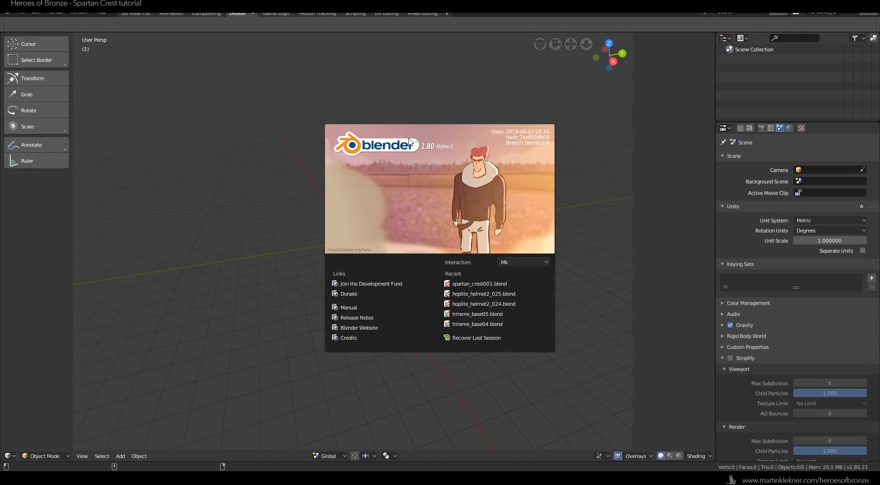
{"action": "mouse_move", "coordinate": [468, 145]}
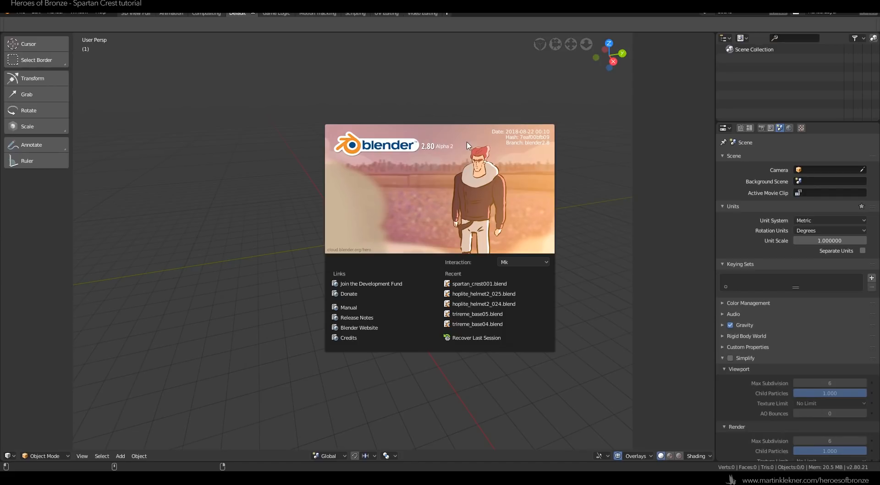
{"action": "mouse_move", "coordinate": [468, 146]}
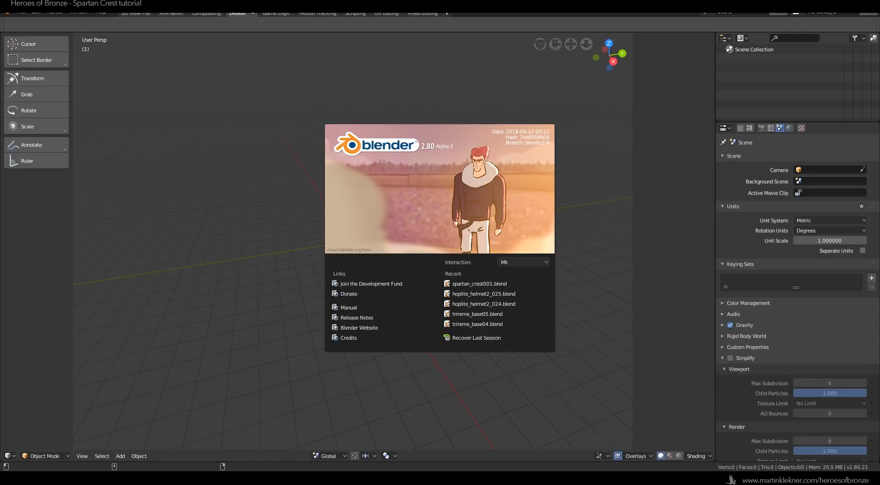
{"action": "mouse_move", "coordinate": [601, 247]}
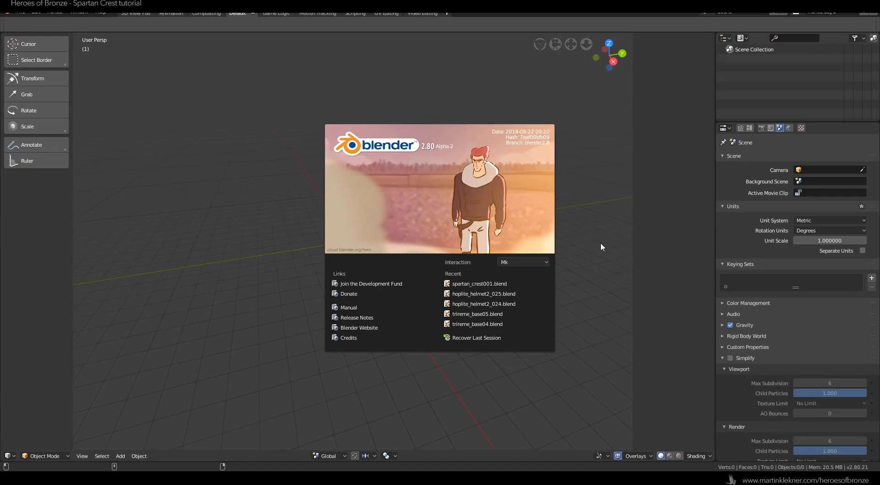
{"action": "mouse_move", "coordinate": [459, 156]}
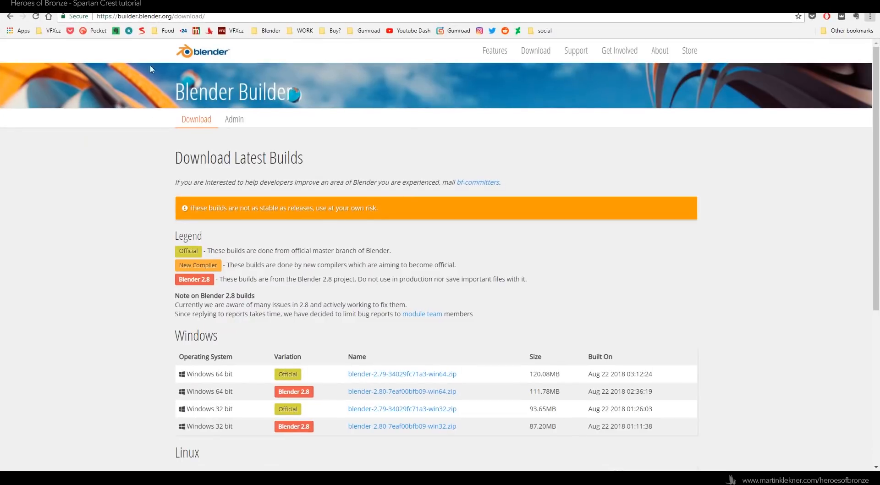
In Chrome, scroll the builder.blender.org download list to the Linux and macOS 2.8 builds
{"action": "left_click", "coordinate": [150, 16]}
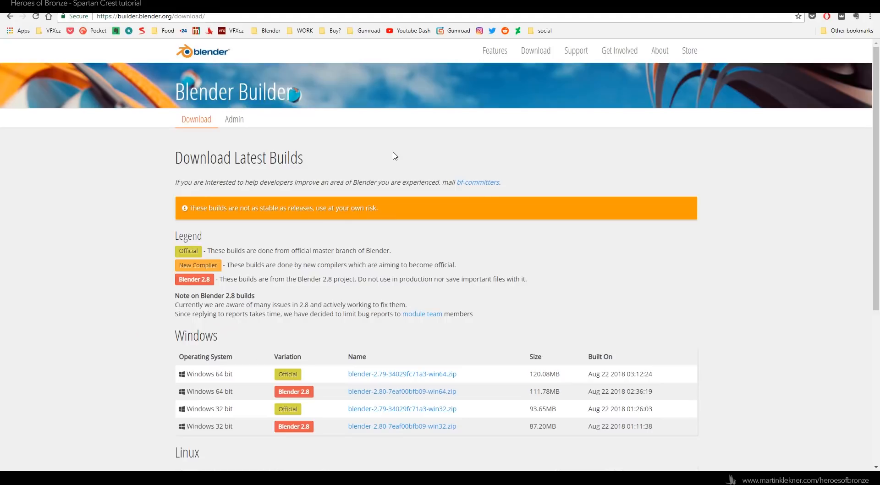
{"action": "scroll", "scroll_direction": "down", "scroll_amount": 3}
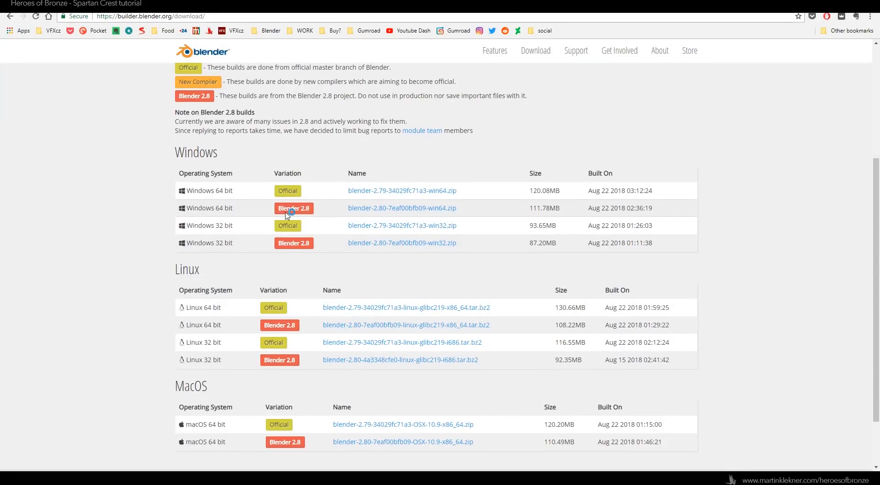
{"action": "mouse_move", "coordinate": [257, 243]}
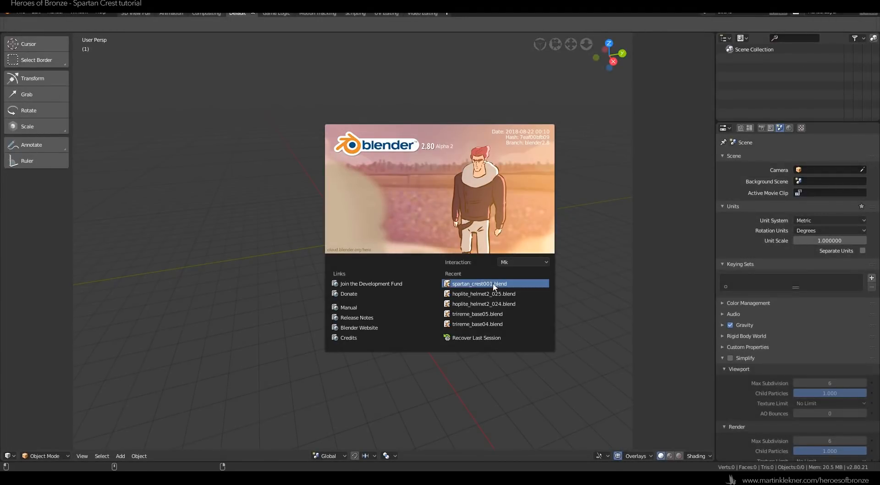
Load the recent spartan crest scene, select the helmet's crest base and orbit to its side
{"action": "left_click", "coordinate": [478, 283]}
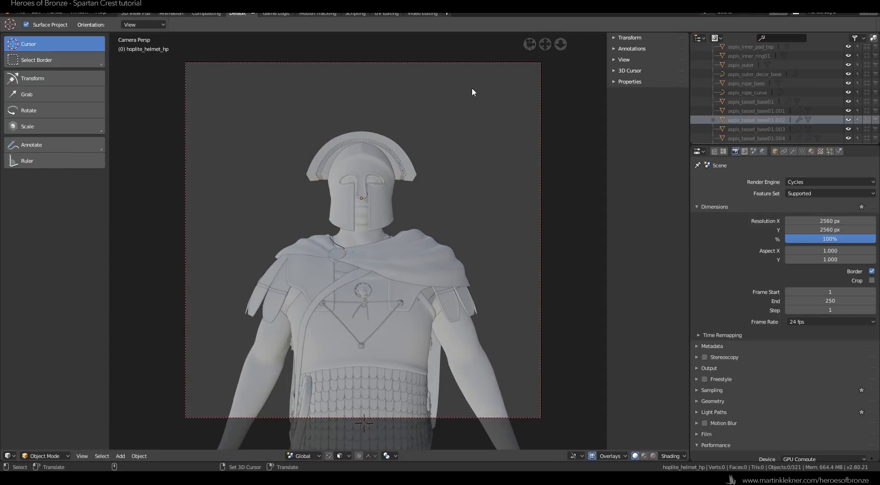
{"action": "left_click", "coordinate": [348, 137]}
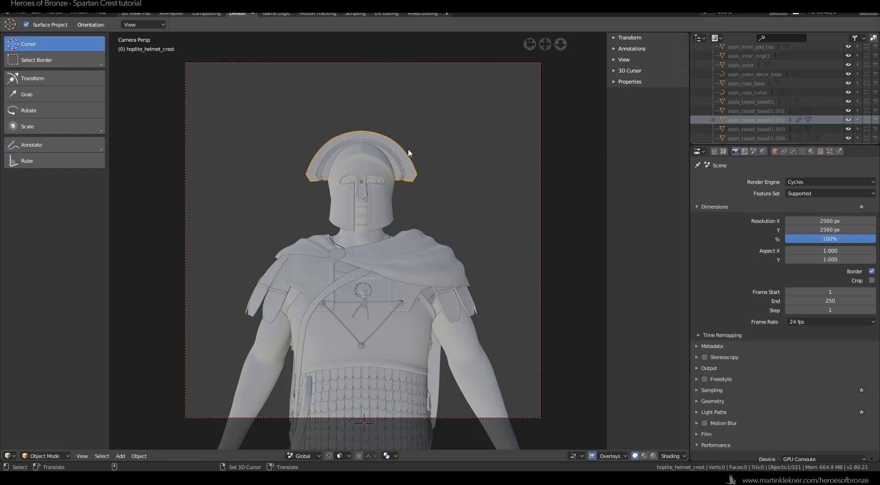
{"action": "mouse_move", "coordinate": [500, 138]}
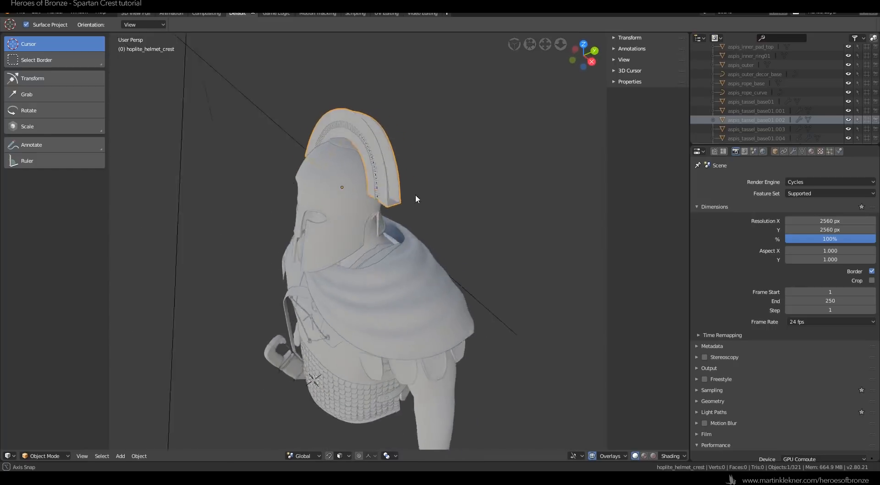
{"action": "left_click_drag", "start_coordinate": [415, 197], "coordinate": [360, 175]}
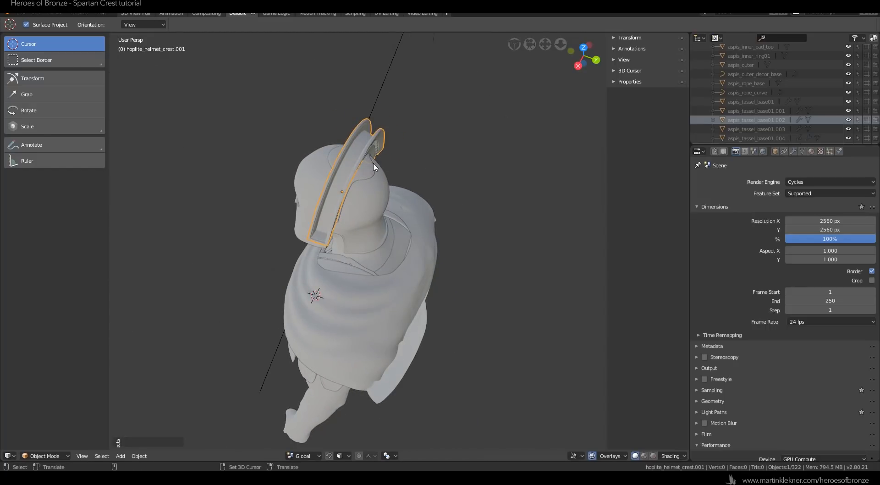
Trim the duplicated crest down to a thin strip along its top band
{"action": "left_click", "coordinate": [44, 456]}
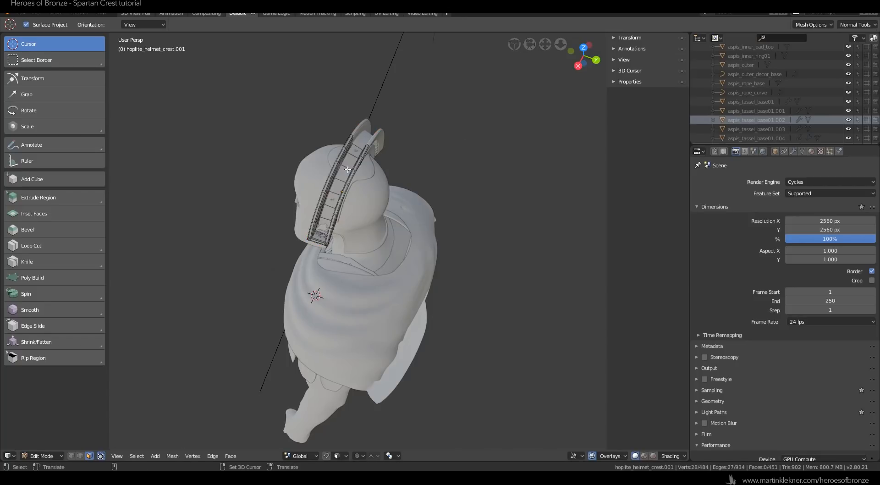
{"action": "left_click", "coordinate": [345, 166]}
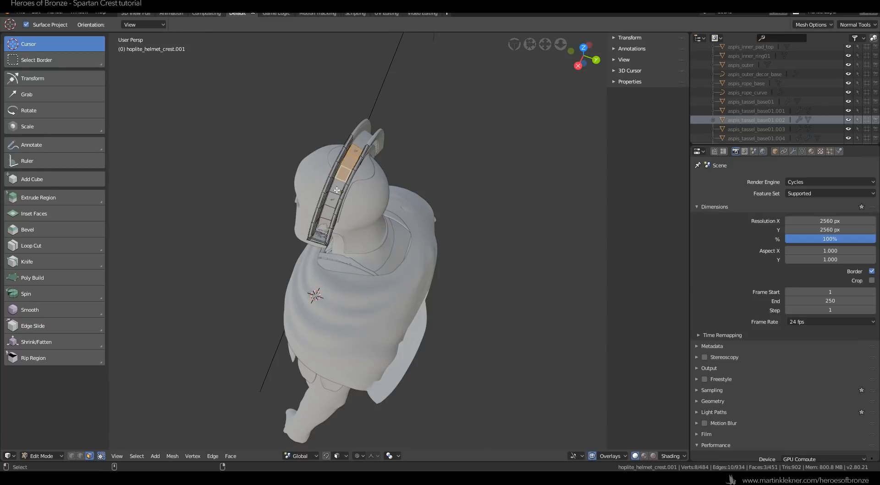
{"action": "left_click", "coordinate": [326, 225]}
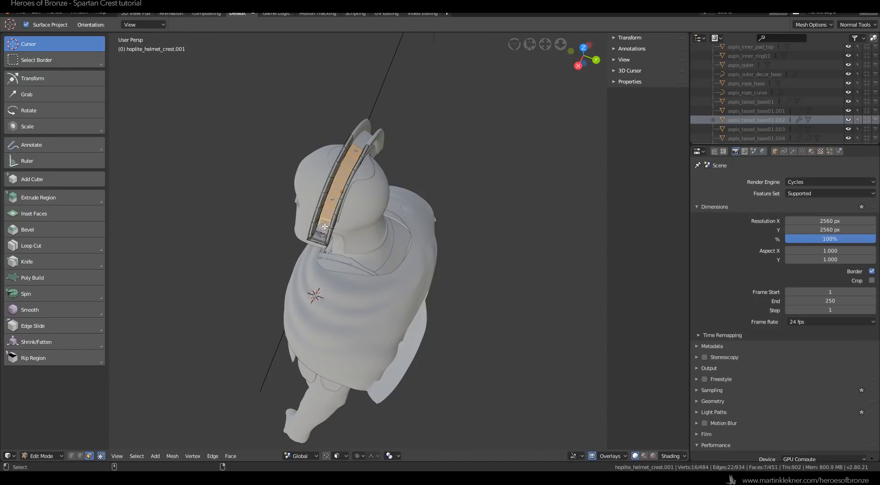
{"action": "key", "text": "x"}
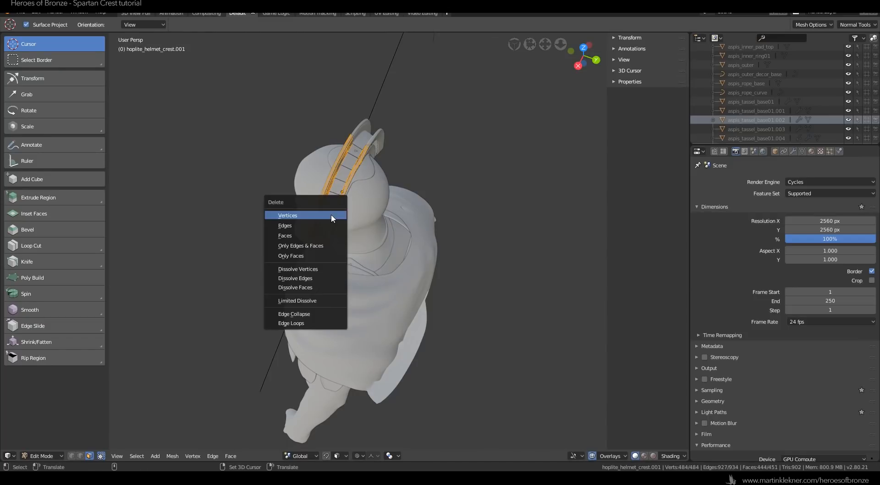
{"action": "left_click", "coordinate": [287, 215]}
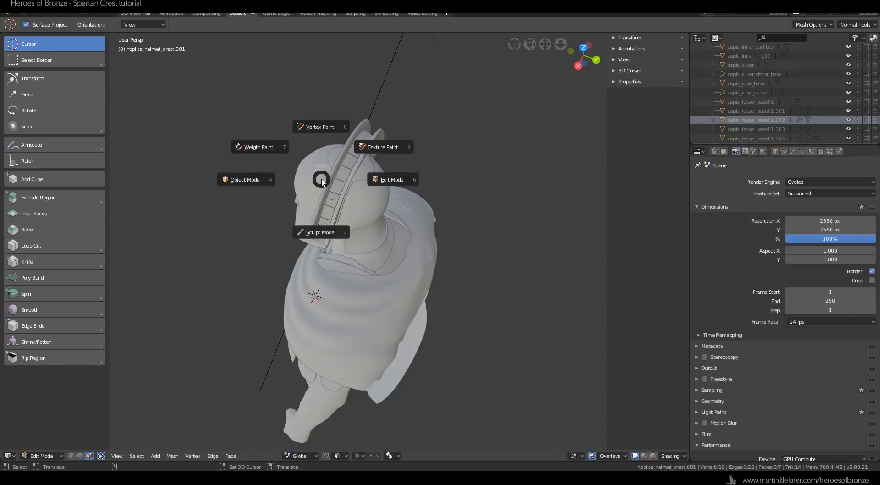
{"action": "left_click", "coordinate": [245, 179]}
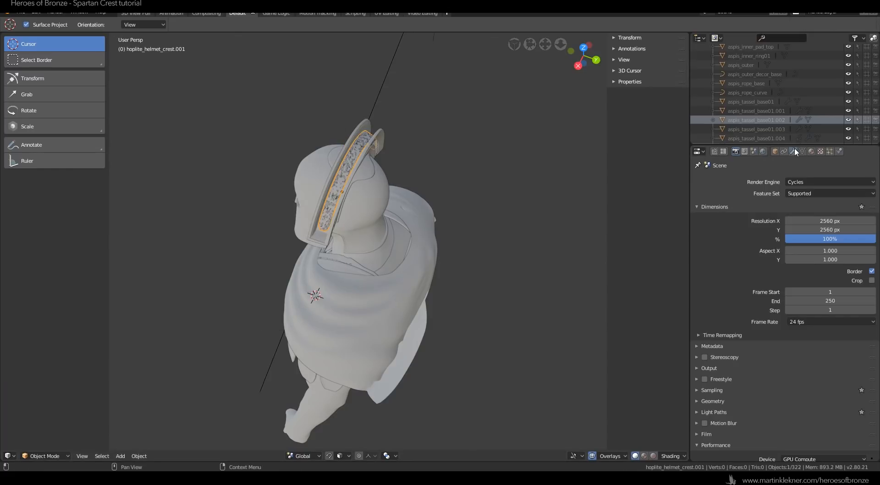
Set the strip object's origin using the 'origin' command search
{"action": "left_click", "coordinate": [793, 151]}
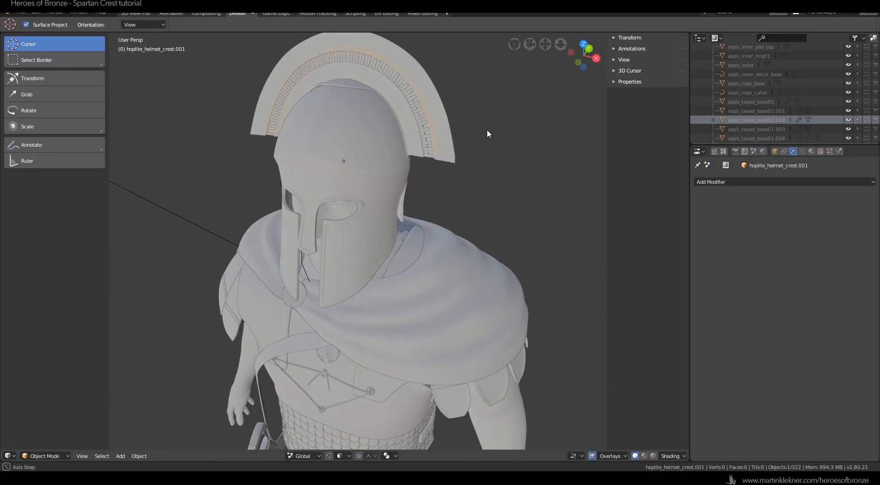
{"action": "right_click", "coordinate": [487, 134]}
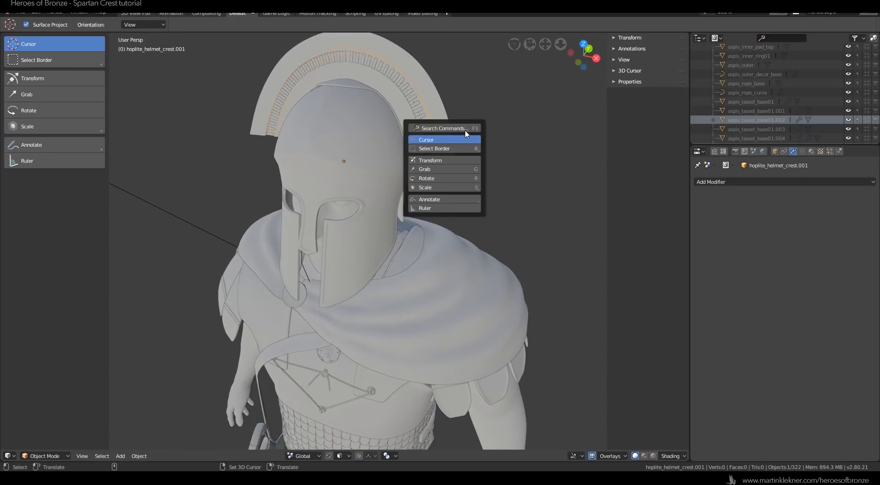
{"action": "left_click", "coordinate": [443, 128]}
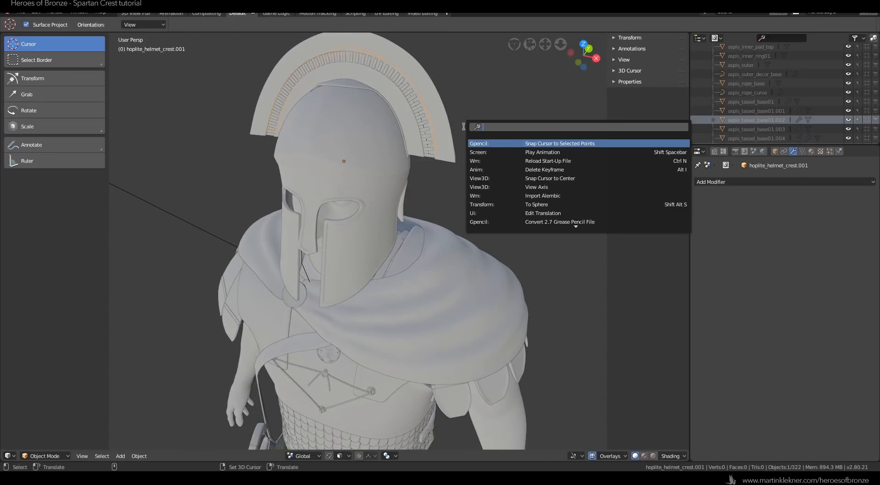
{"action": "type", "text": "origi"}
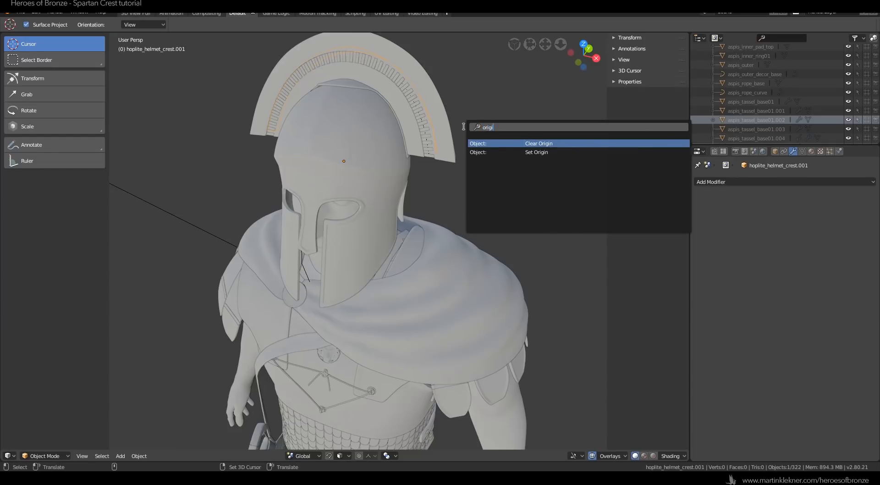
{"action": "left_click", "coordinate": [535, 153]}
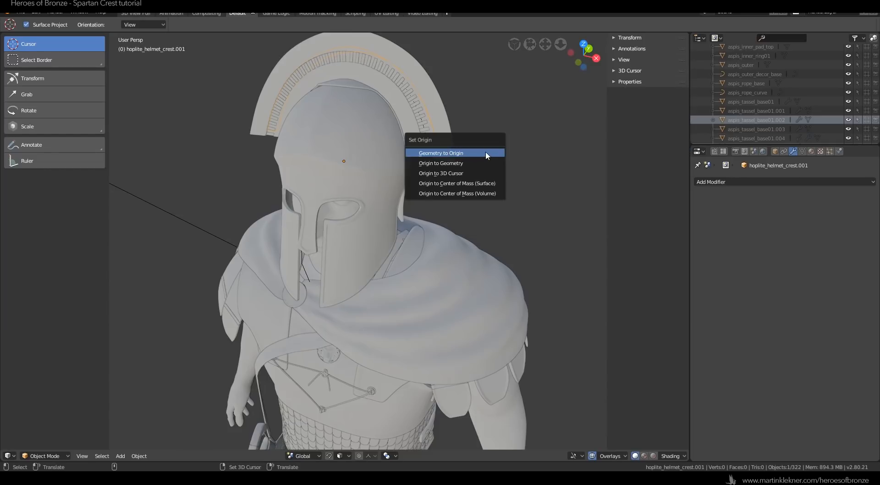
{"action": "left_click", "coordinate": [441, 152]}
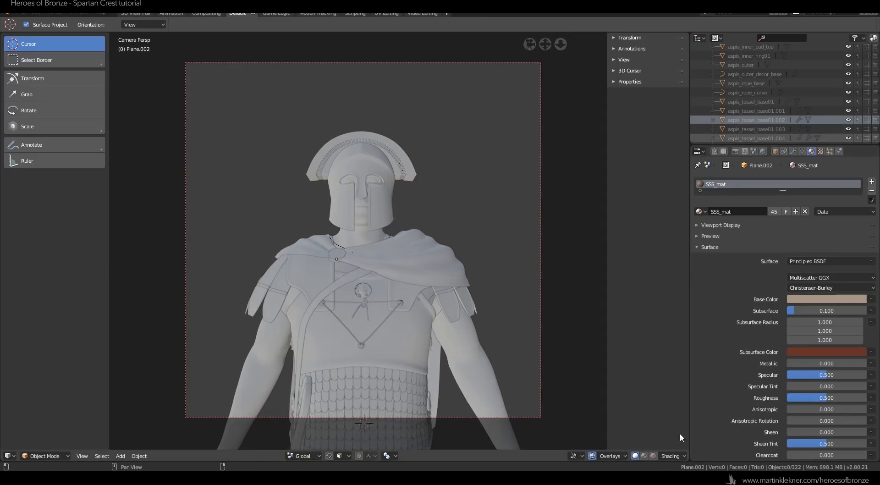
Enable viewport cavity and shadows, and switch lighting to a light clay MatCap
{"action": "left_click", "coordinate": [672, 456]}
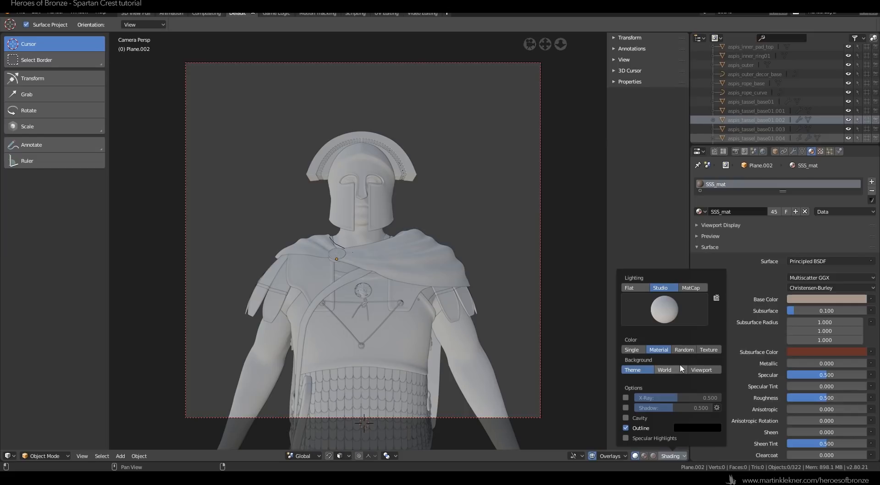
{"action": "left_click", "coordinate": [626, 418]}
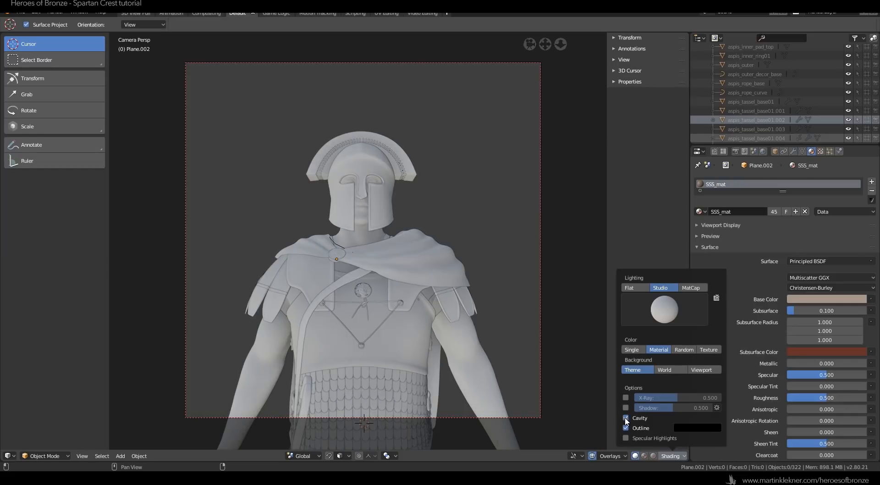
{"action": "left_click", "coordinate": [626, 417]}
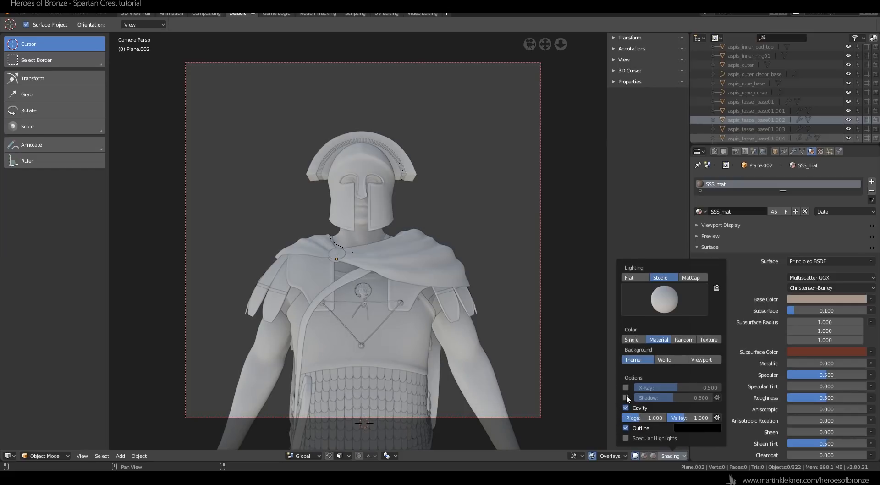
{"action": "left_click", "coordinate": [625, 398]}
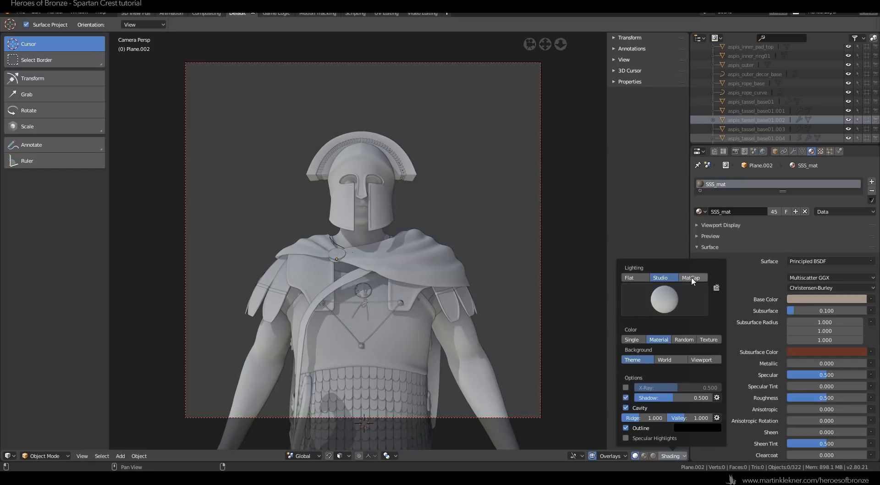
{"action": "left_click", "coordinate": [691, 278]}
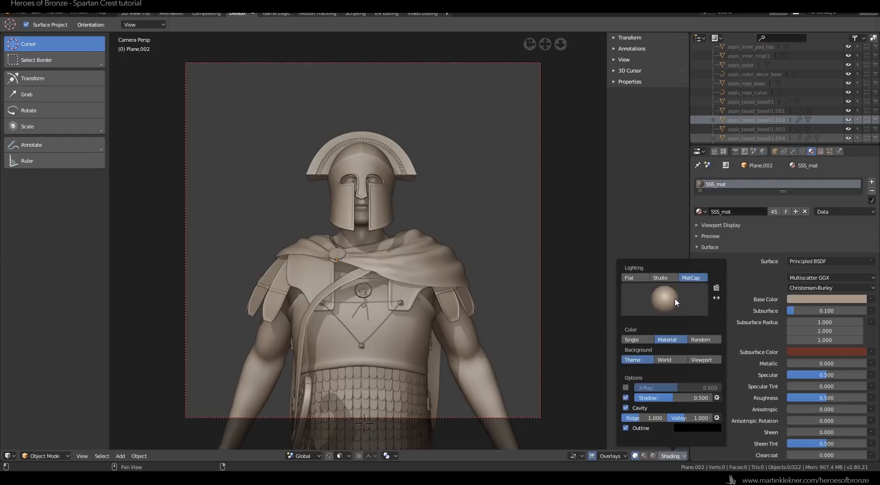
{"action": "left_click", "coordinate": [665, 298]}
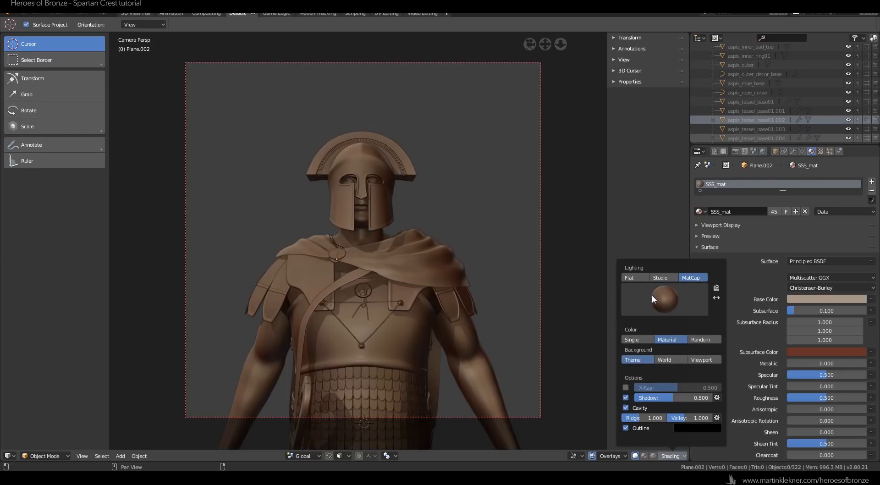
{"action": "left_click", "coordinate": [664, 298]}
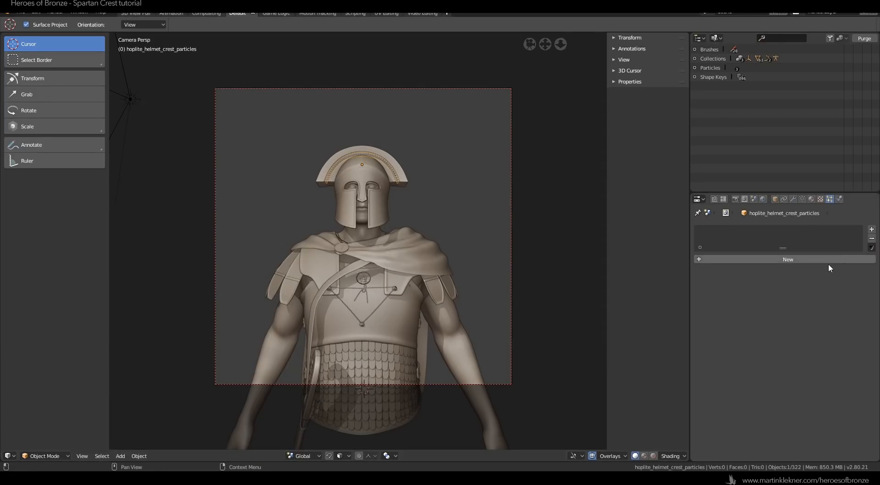
Add a hair particle system named crest_base_hair with 500 strands
{"action": "left_click", "coordinate": [787, 259]}
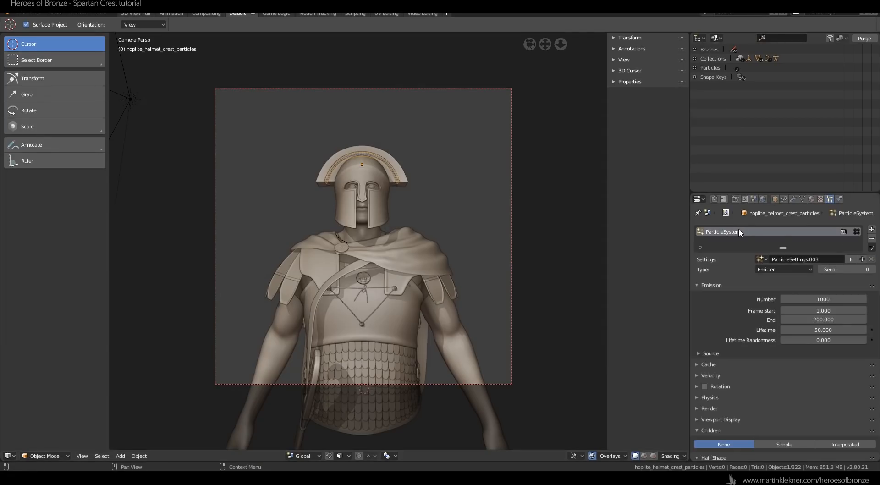
{"action": "double_click", "coordinate": [721, 232]}
{"action": "type", "text": "crest_base_hair"}
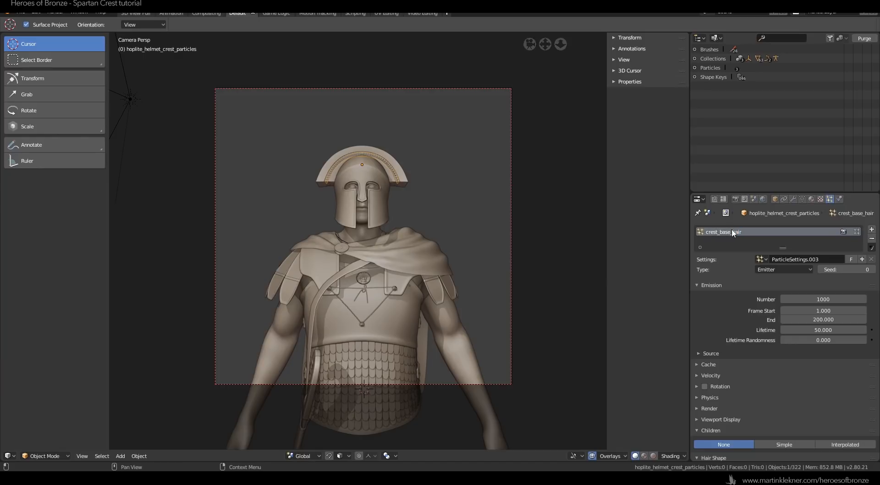
{"action": "left_click", "coordinate": [805, 259]}
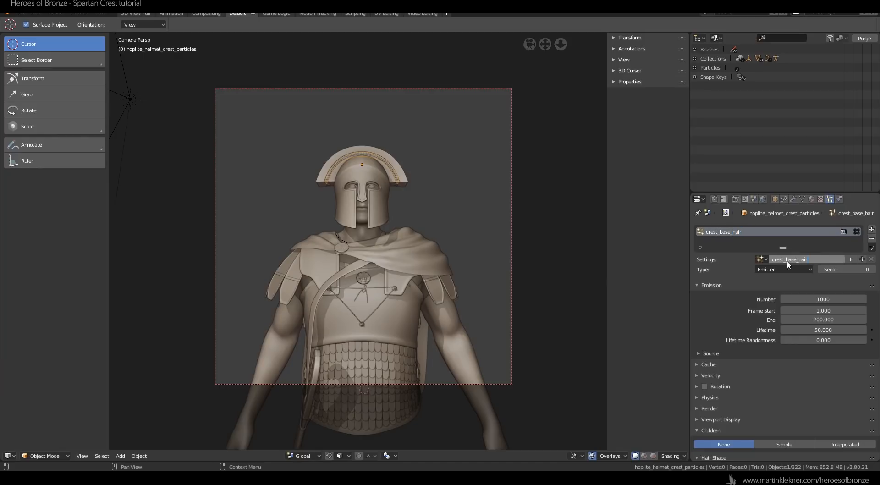
{"action": "left_click", "coordinate": [783, 269]}
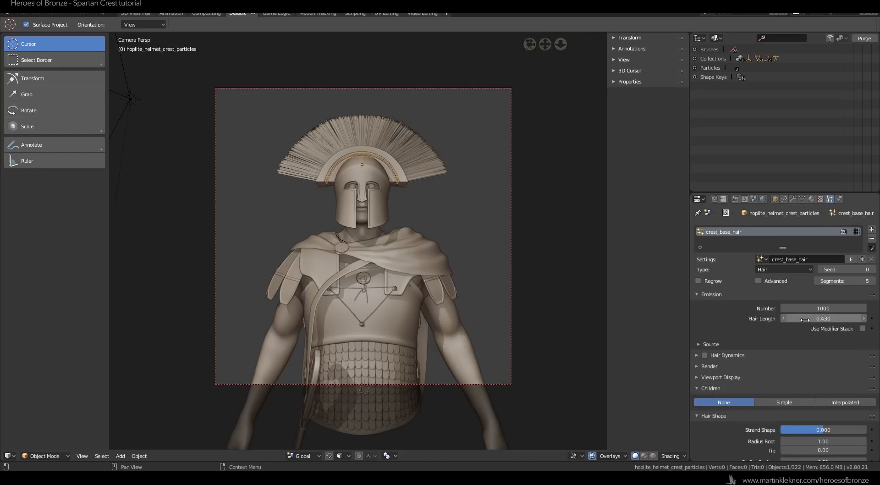
{"action": "double_click", "coordinate": [823, 308]}
{"action": "type", "text": "500"}
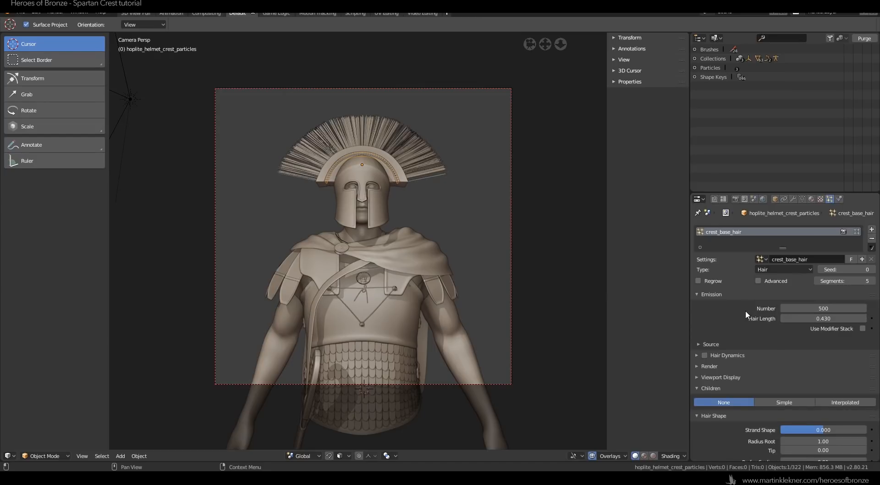
{"action": "scroll", "scroll_direction": "down", "scroll_amount": 3}
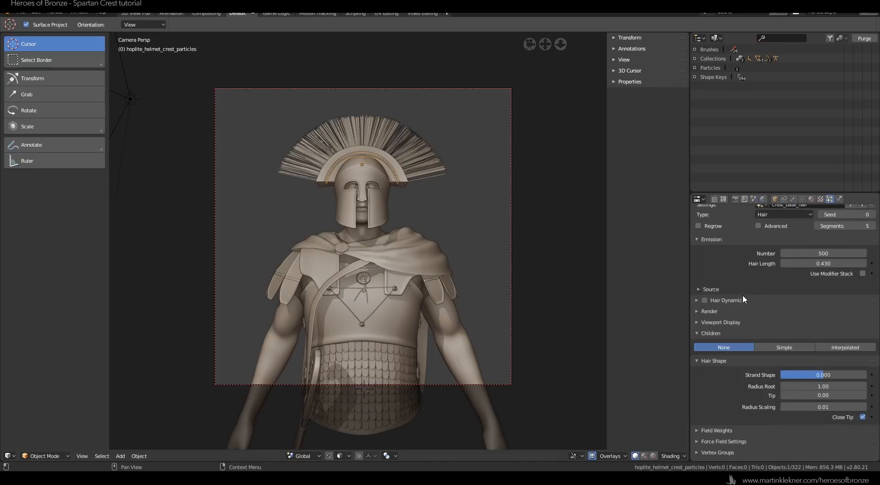
{"action": "scroll", "scroll_direction": "down", "scroll_amount": 3}
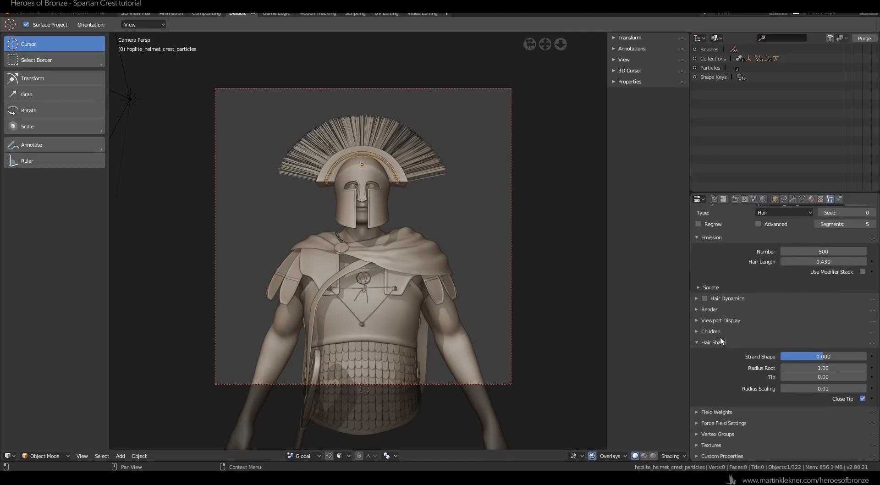
Enable simple children with a custom clump curve and 300 render children
{"action": "left_click", "coordinate": [823, 368]}
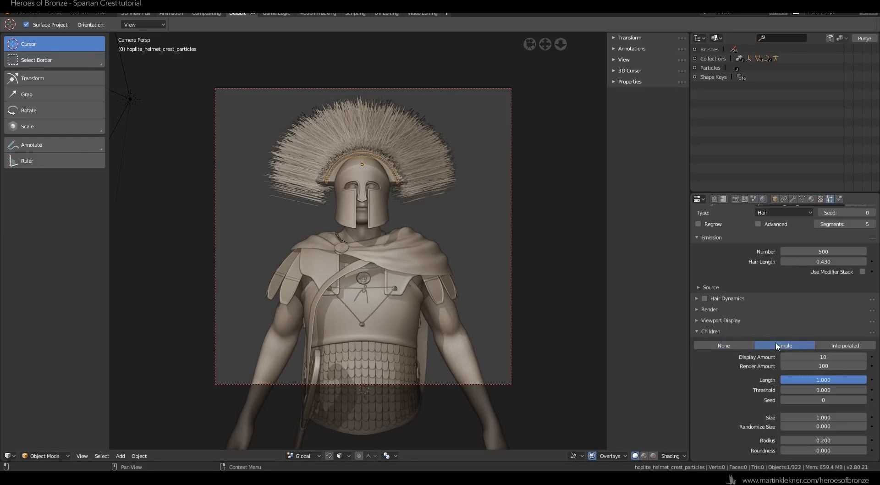
{"action": "scroll", "scroll_direction": "down", "scroll_amount": 3}
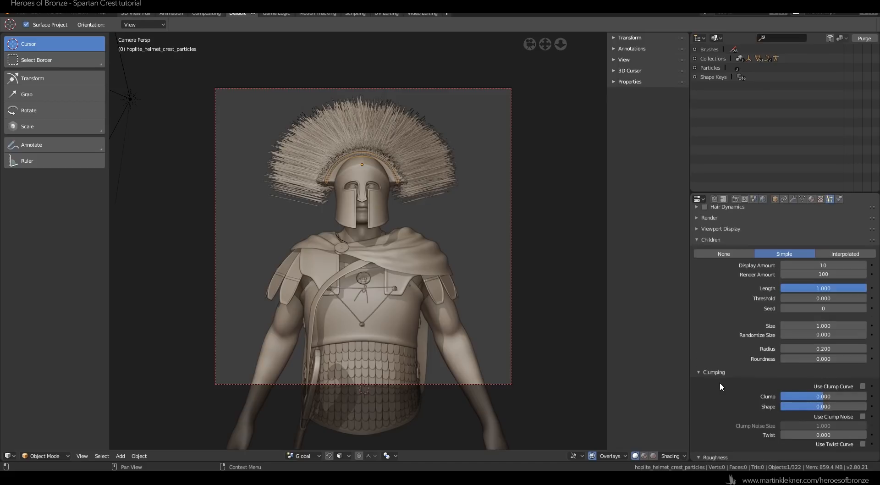
{"action": "scroll", "scroll_direction": "down", "scroll_amount": 3}
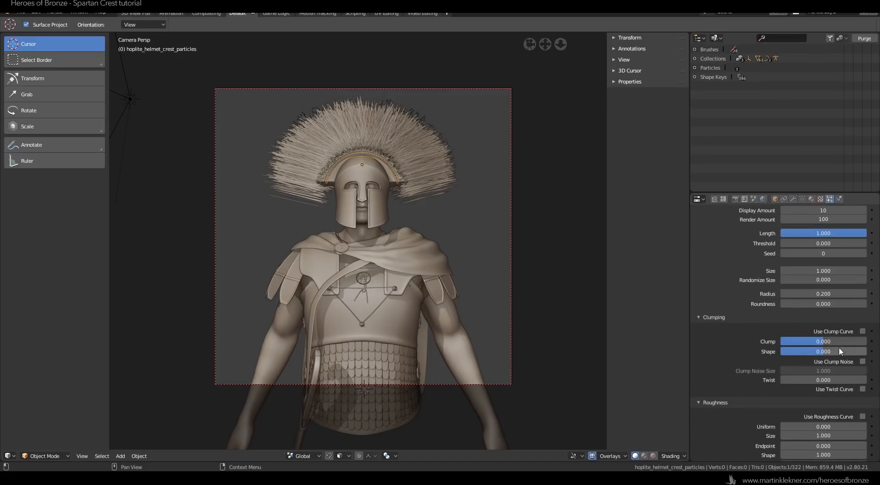
{"action": "left_click", "coordinate": [863, 331]}
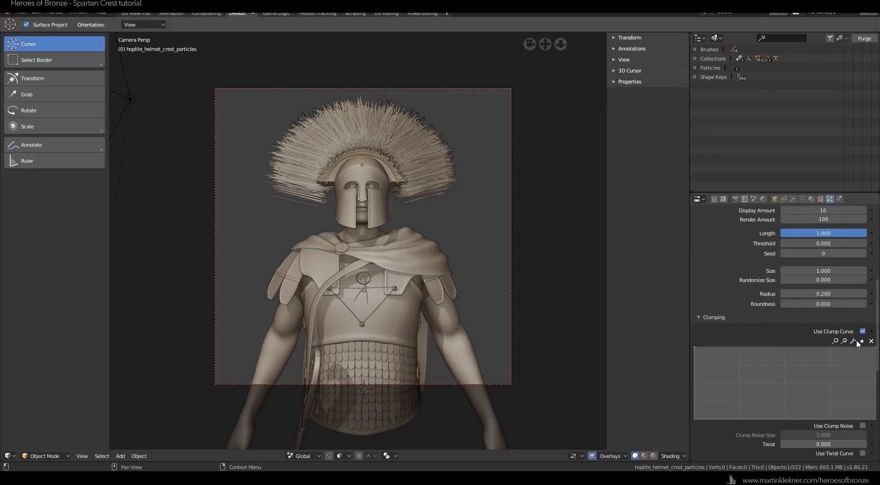
{"action": "left_click", "coordinate": [853, 340]}
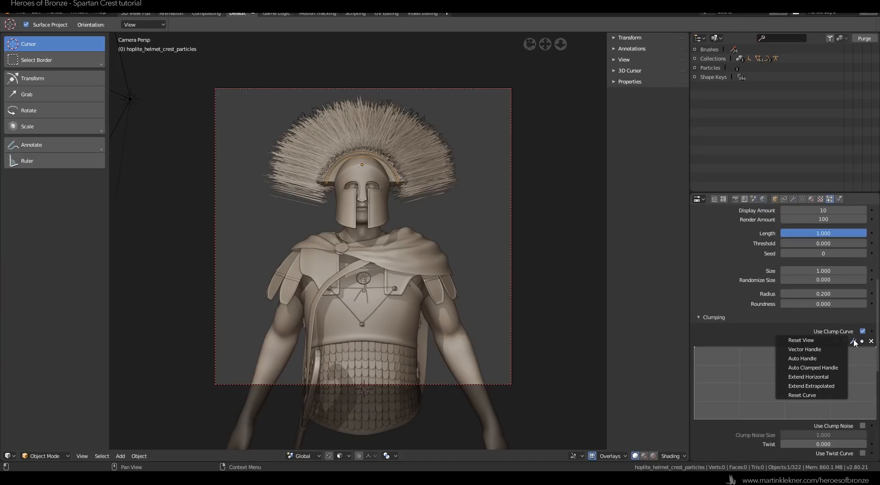
{"action": "left_click", "coordinate": [802, 395]}
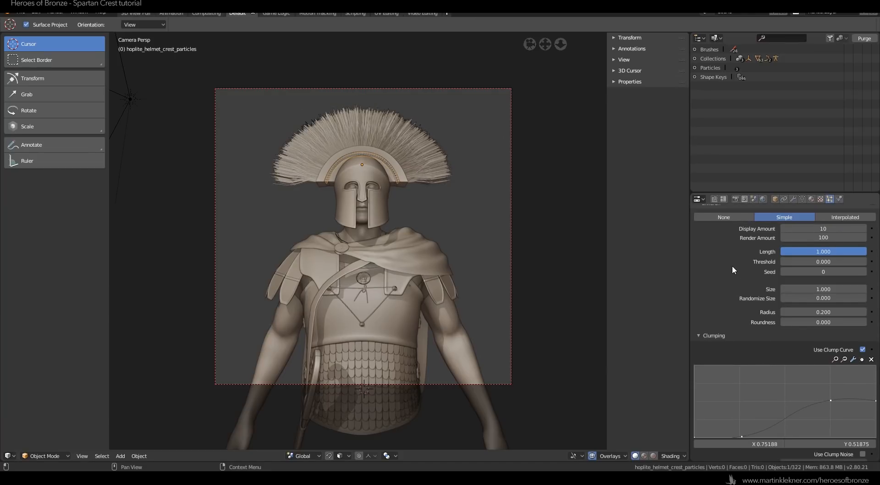
{"action": "mouse_move", "coordinate": [823, 238]}
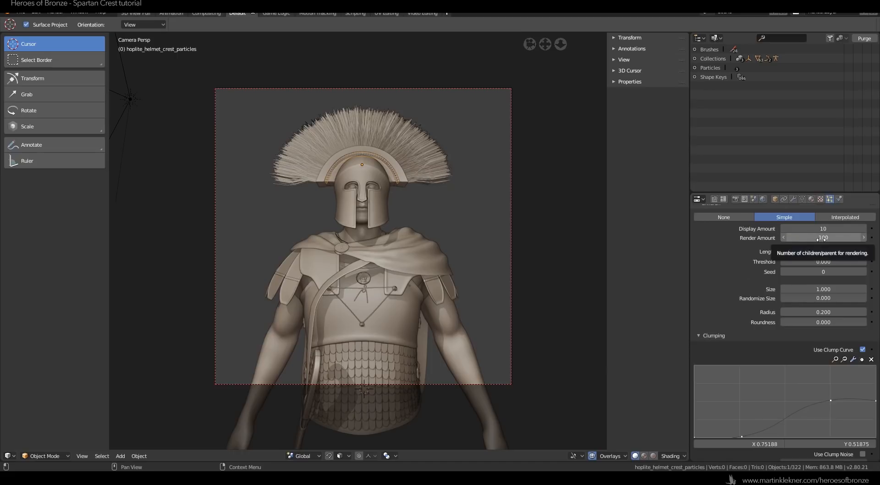
{"action": "left_click", "coordinate": [823, 237]}
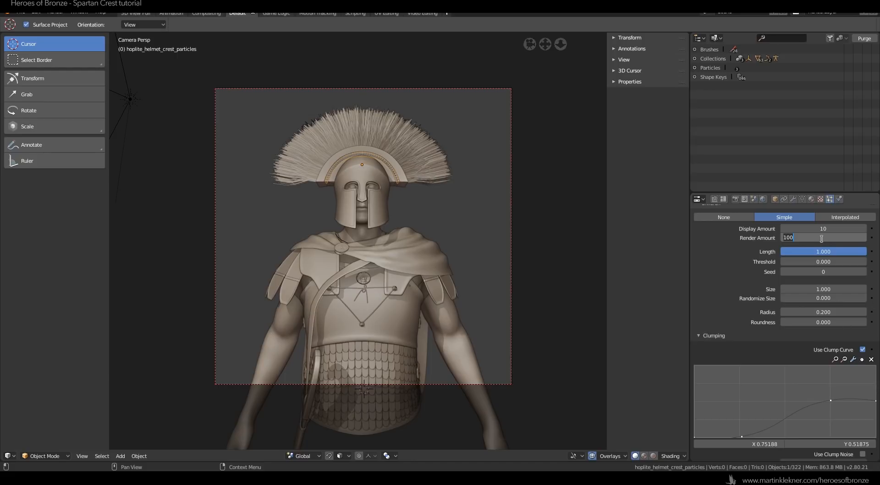
{"action": "type", "text": "300"}
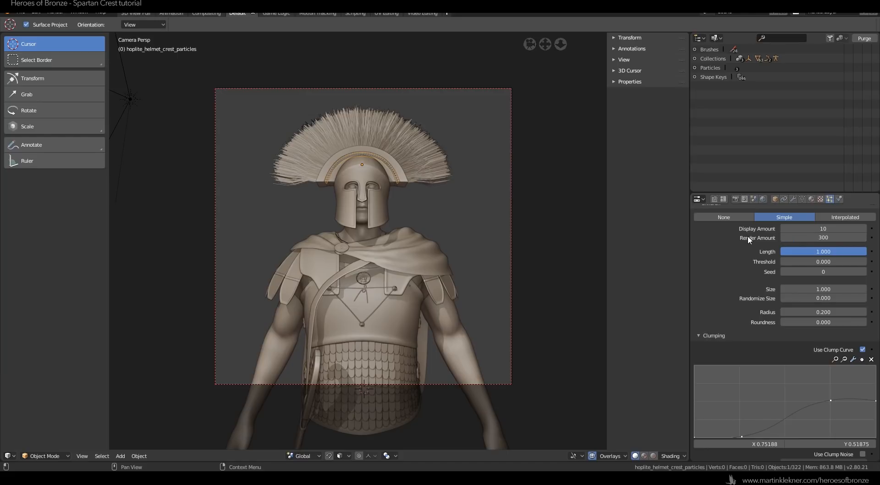
{"action": "mouse_move", "coordinate": [755, 456]}
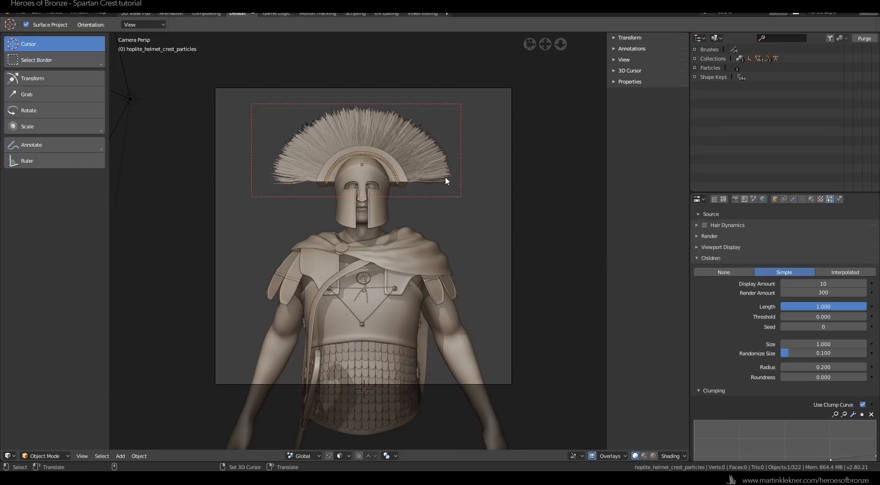
Render a test image of the crest with F12 and save the blend file
{"action": "key", "text": "F12"}
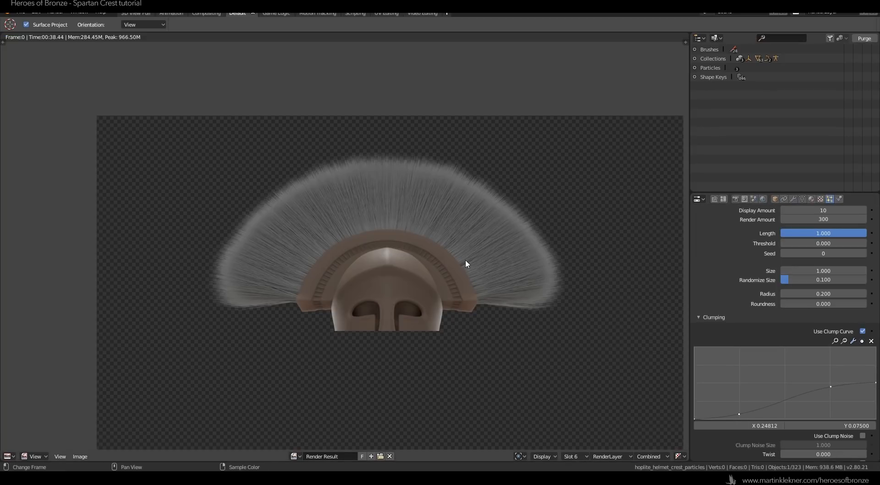
{"action": "mouse_move", "coordinate": [376, 463]}
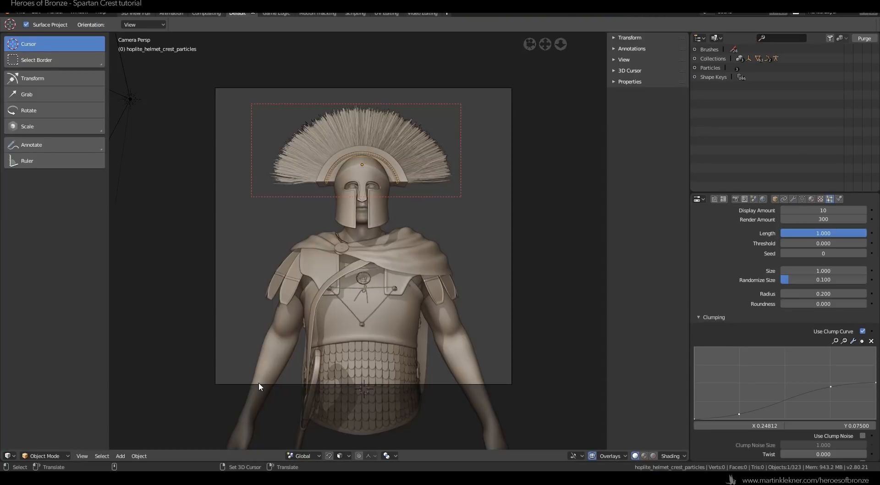
{"action": "mouse_move", "coordinate": [283, 249]}
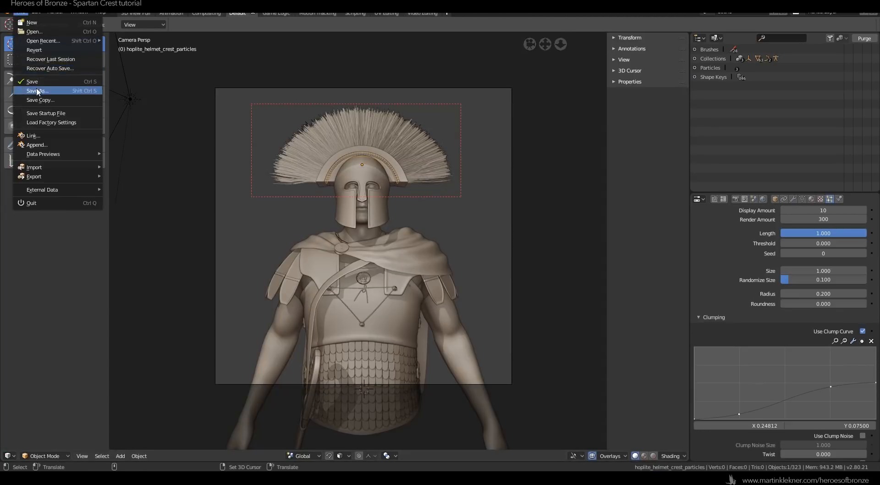
{"action": "left_click", "coordinate": [38, 90]}
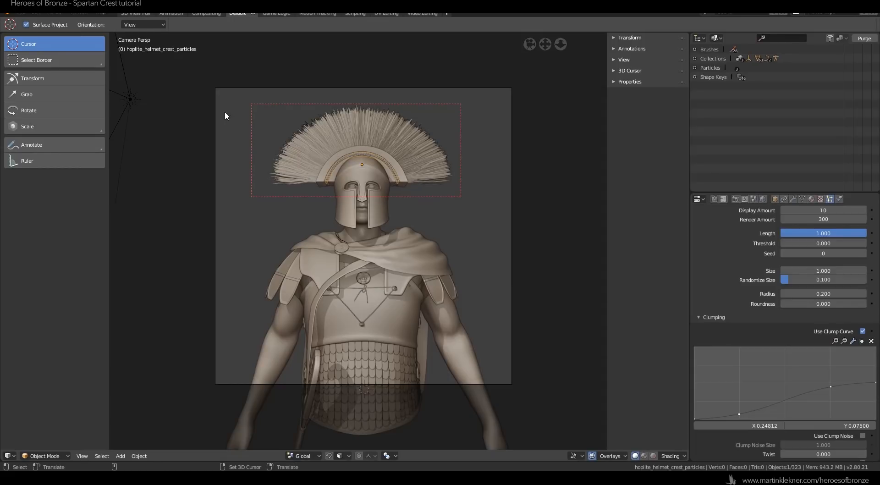
{"action": "mouse_move", "coordinate": [212, 459]}
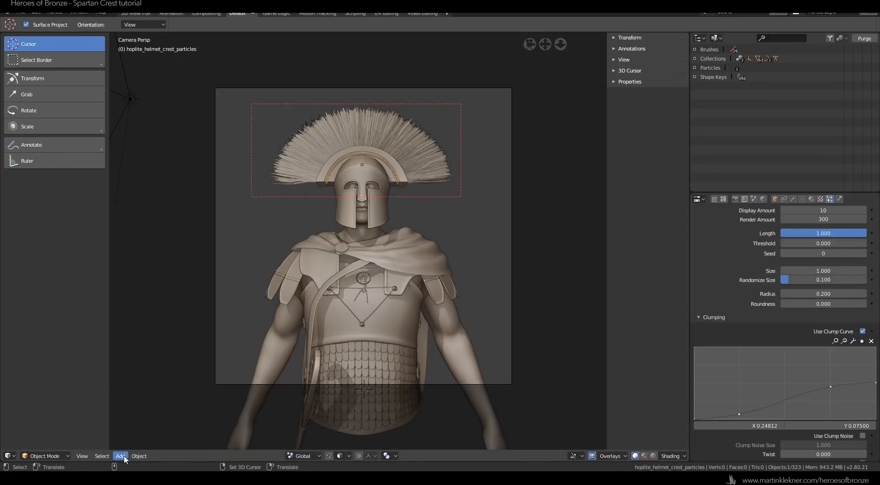
In Particle Edit mode, comb the crest strands outward into a drooping fan, then return to Object Mode
{"action": "left_click", "coordinate": [45, 456]}
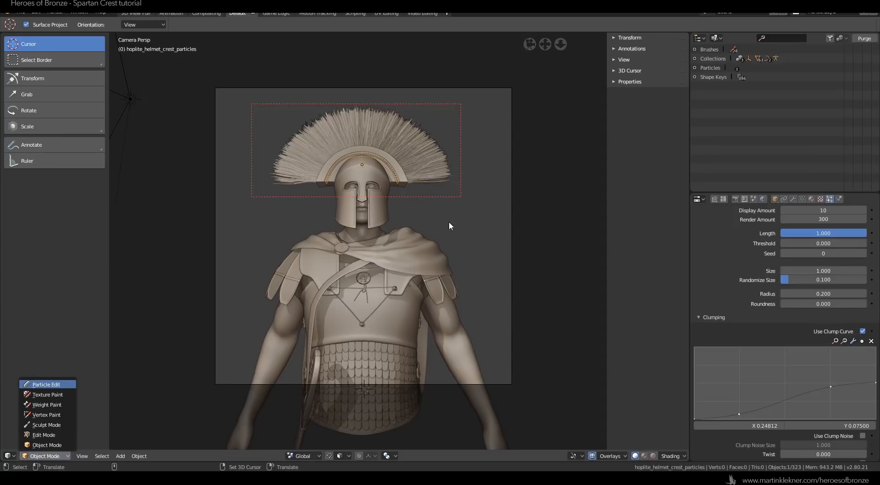
{"action": "left_click", "coordinate": [46, 385]}
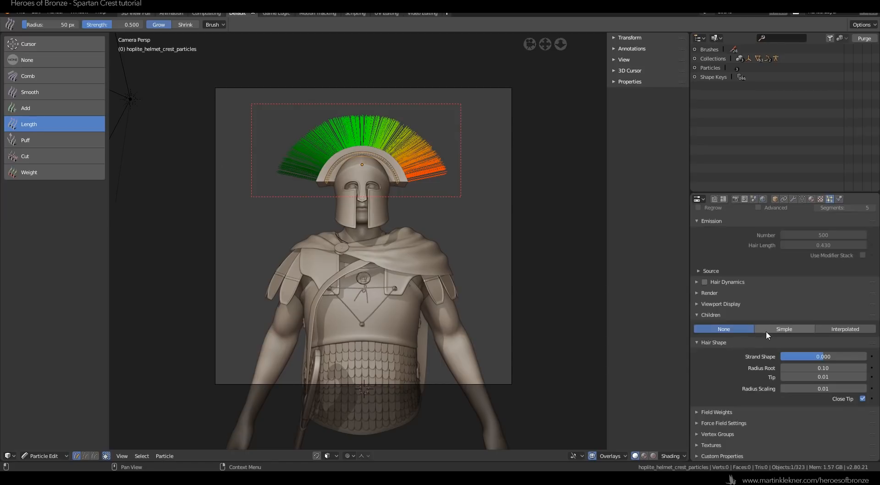
{"action": "left_click", "coordinate": [783, 328]}
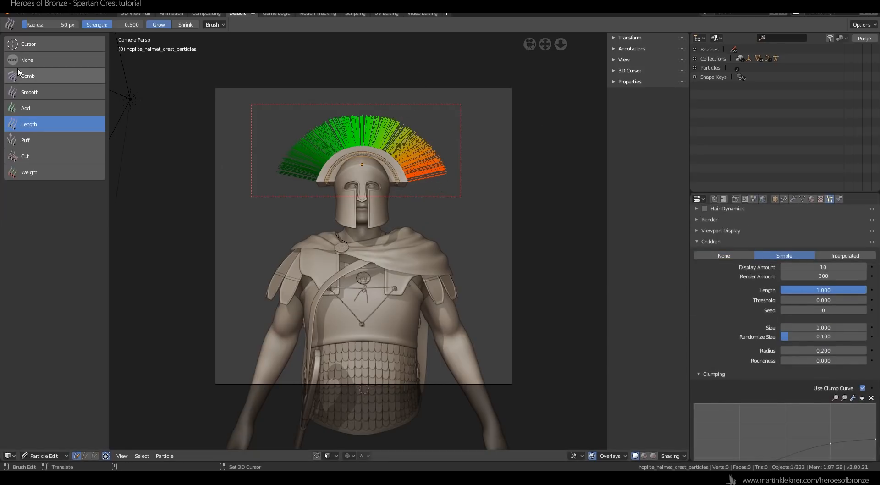
{"action": "left_click", "coordinate": [27, 76]}
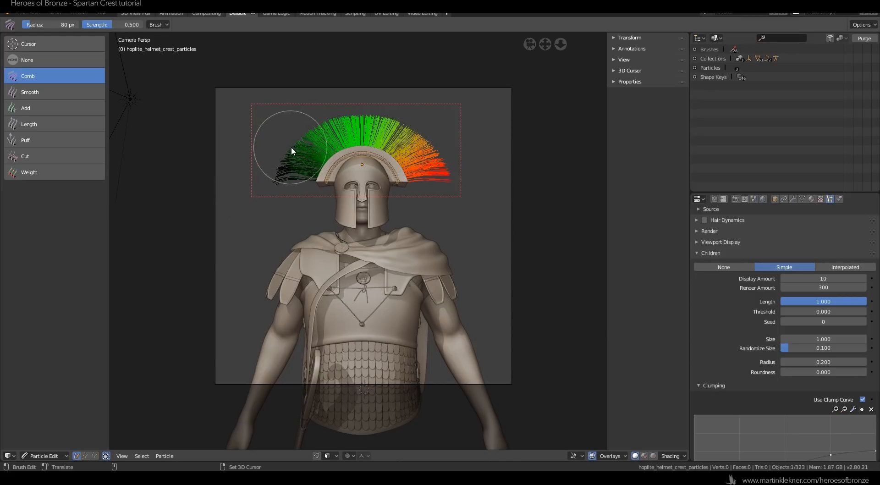
{"action": "left_click_drag", "start_coordinate": [292, 150], "coordinate": [325, 128]}
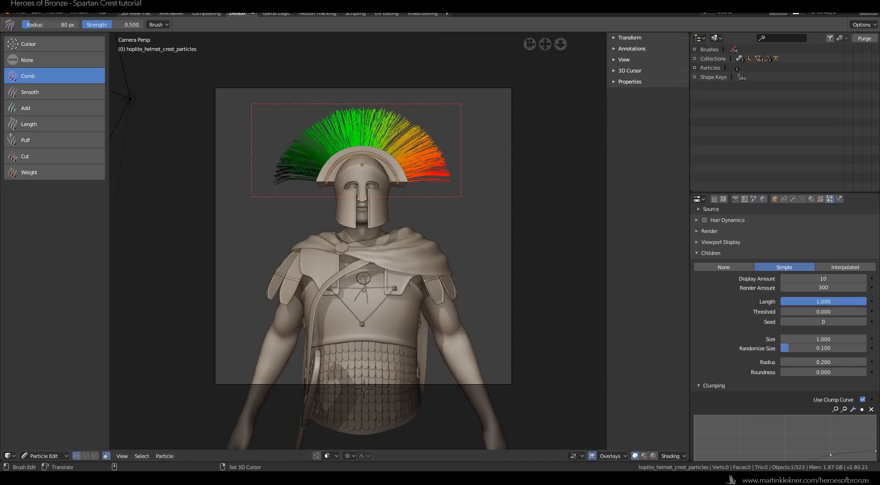
{"action": "left_click", "coordinate": [42, 456]}
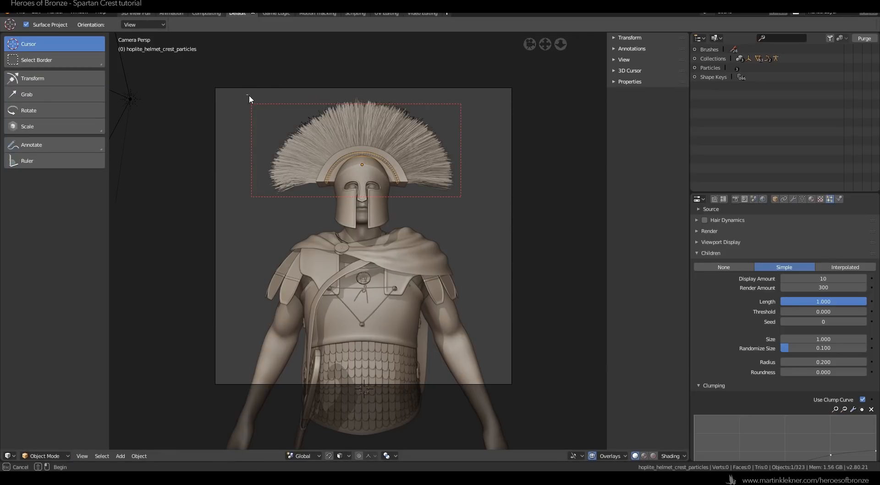
Render the combed crest and switch to an earlier render slot for comparison
{"action": "key", "text": "F12"}
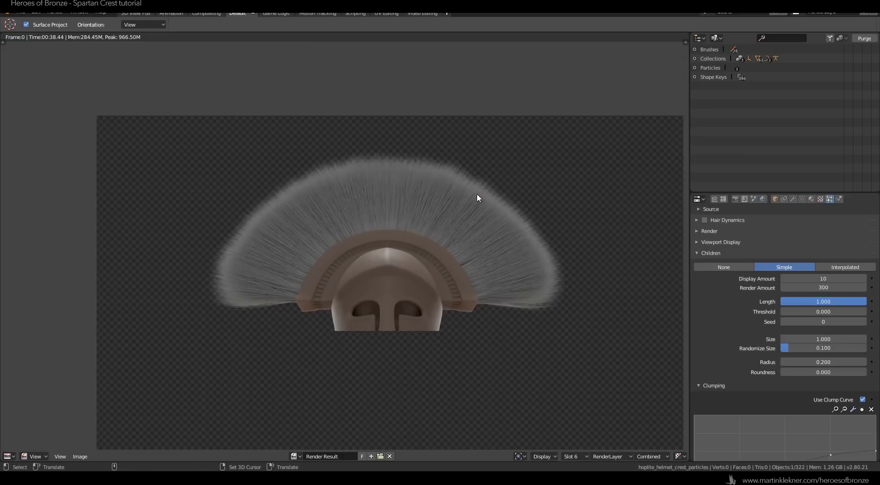
{"action": "left_click", "coordinate": [571, 455]}
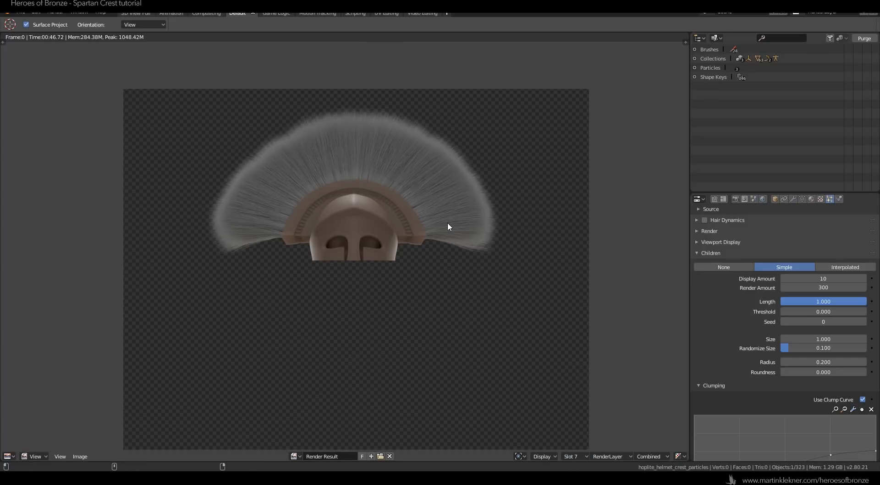
{"action": "left_click", "coordinate": [572, 456]}
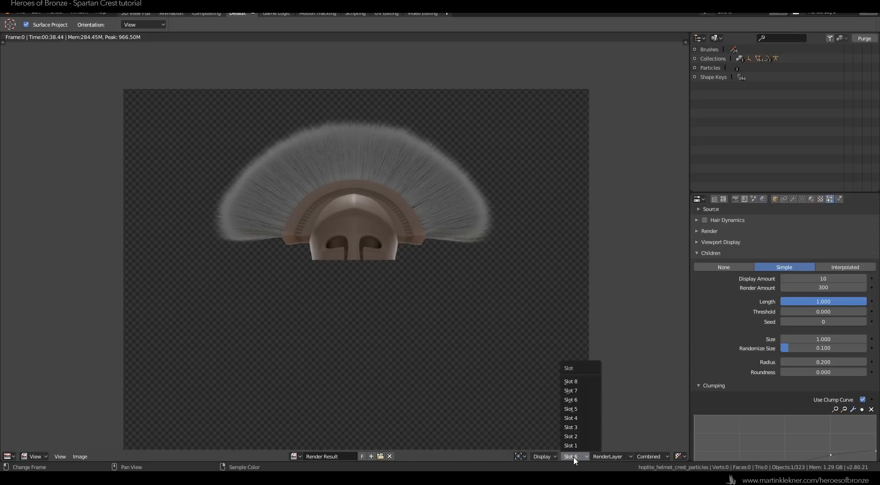
{"action": "left_click", "coordinate": [570, 390]}
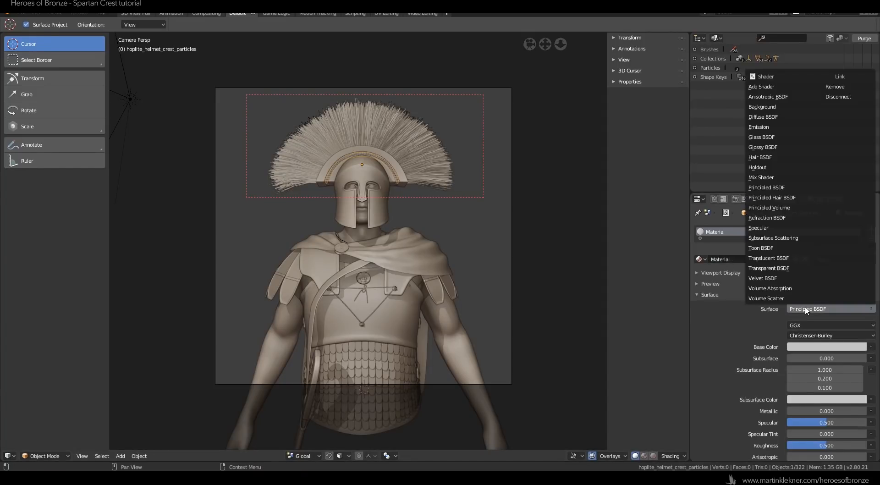
{"action": "mouse_move", "coordinate": [783, 197]}
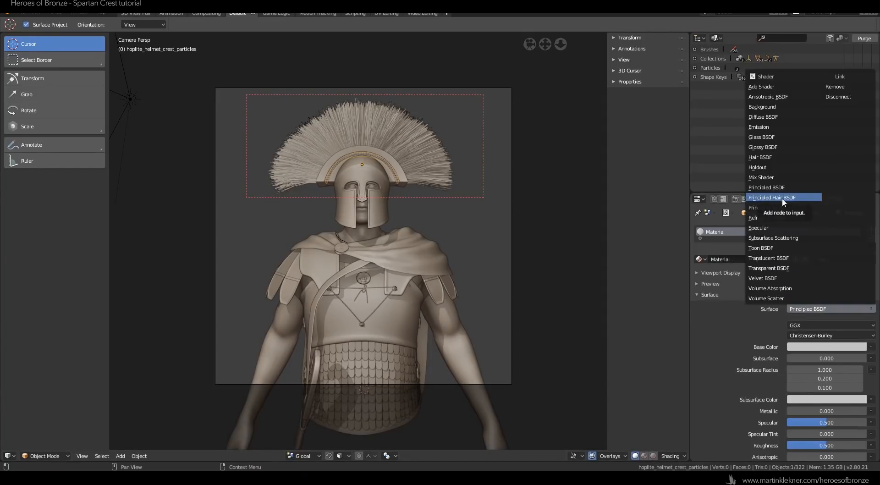
Make the crest surface a Principled Hair BSDF coloured by melanin with a red tint
{"action": "left_click", "coordinate": [772, 197]}
{"action": "type", "text": "red_hair_mat"}
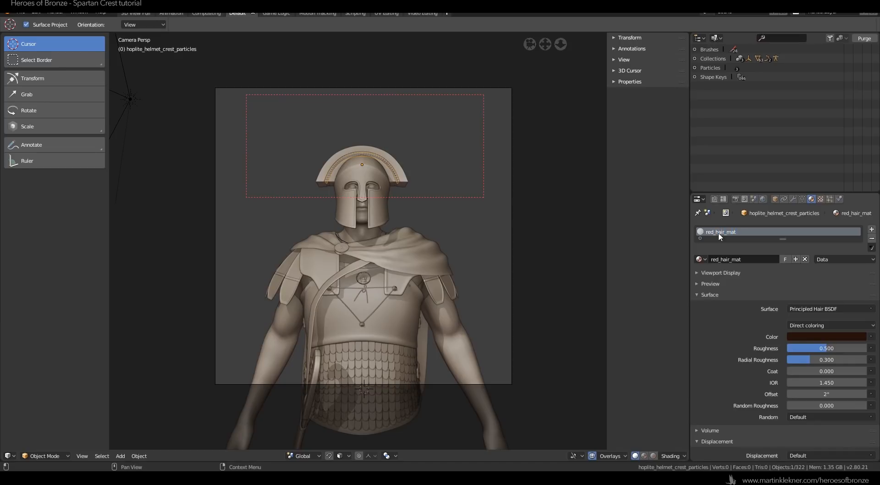
{"action": "left_click", "coordinate": [830, 325]}
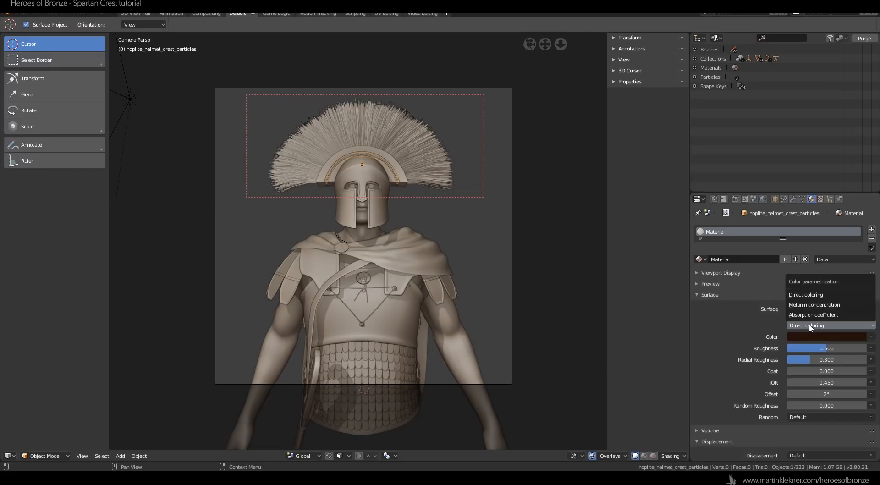
{"action": "left_click", "coordinate": [814, 304]}
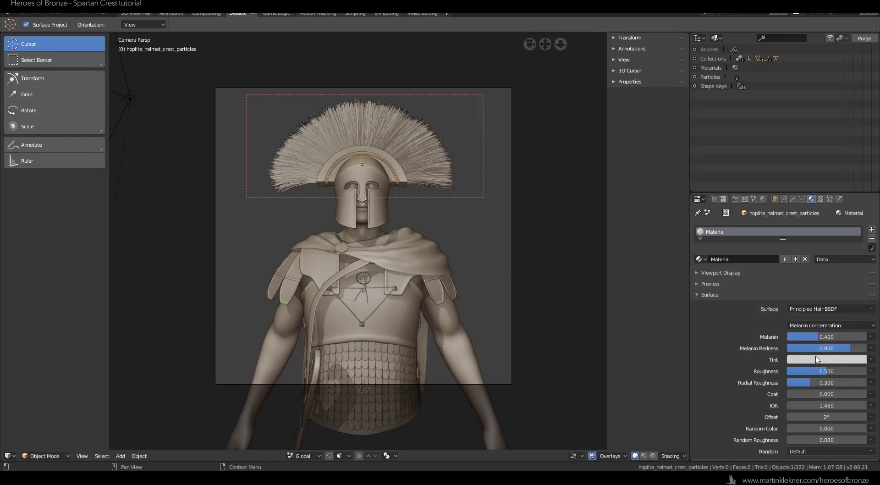
{"action": "left_click", "coordinate": [826, 359]}
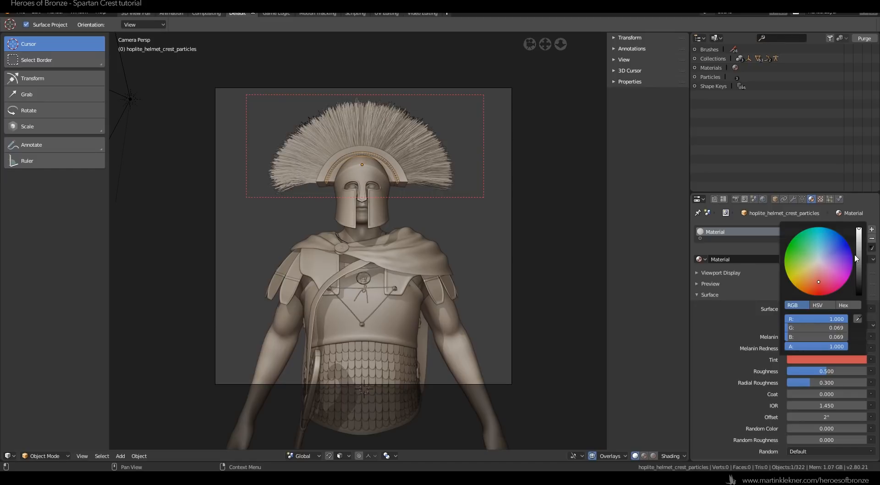
{"action": "left_click", "coordinate": [510, 343]}
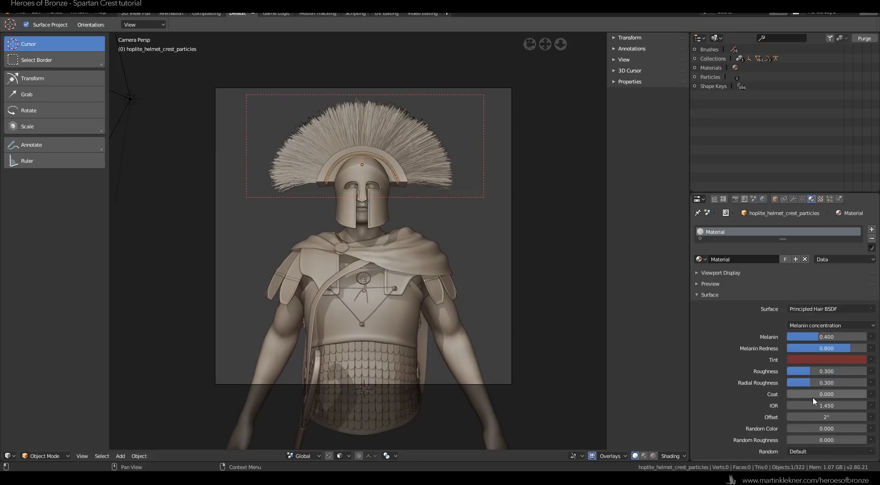
{"action": "mouse_move", "coordinate": [815, 433]}
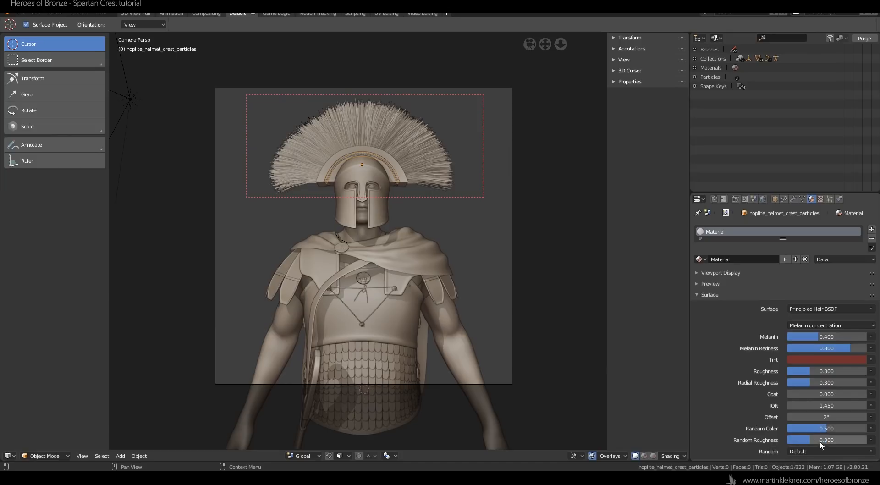
{"action": "mouse_move", "coordinate": [715, 196]}
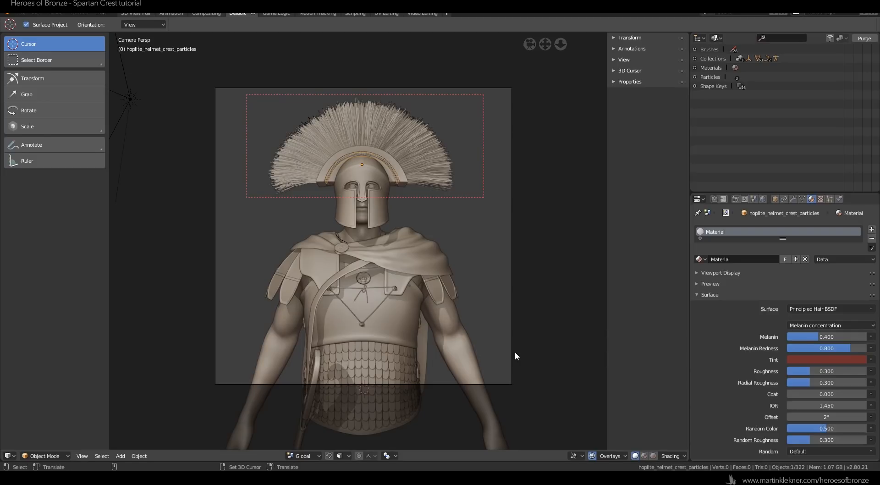
{"action": "left_click", "coordinate": [805, 259]}
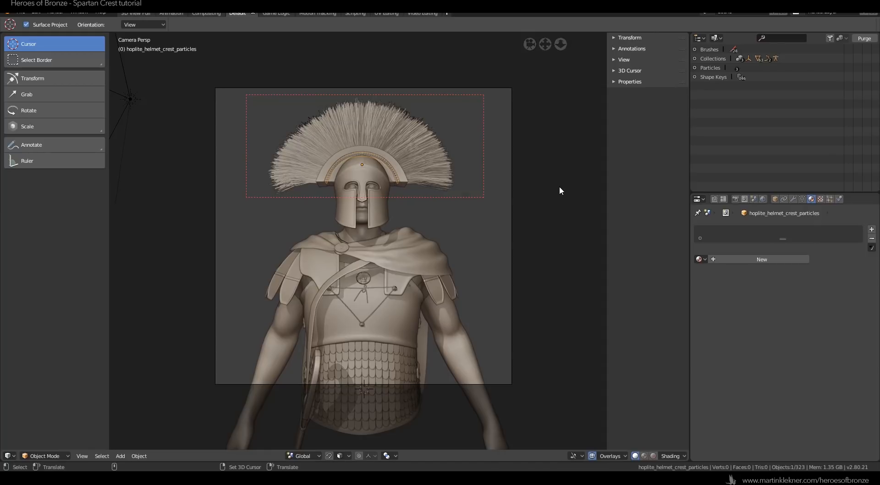
Show the new red-hair render and flip between render slots to compare with earlier renders
{"action": "left_click", "coordinate": [851, 213]}
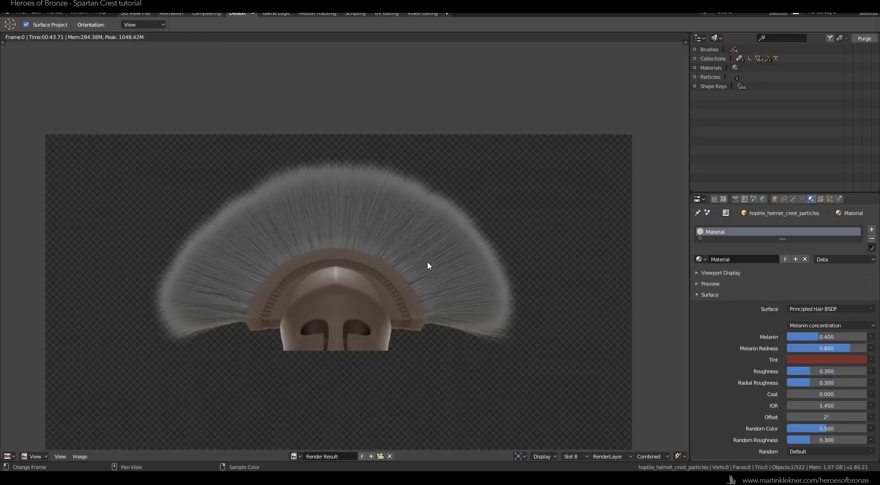
{"action": "left_click", "coordinate": [572, 455]}
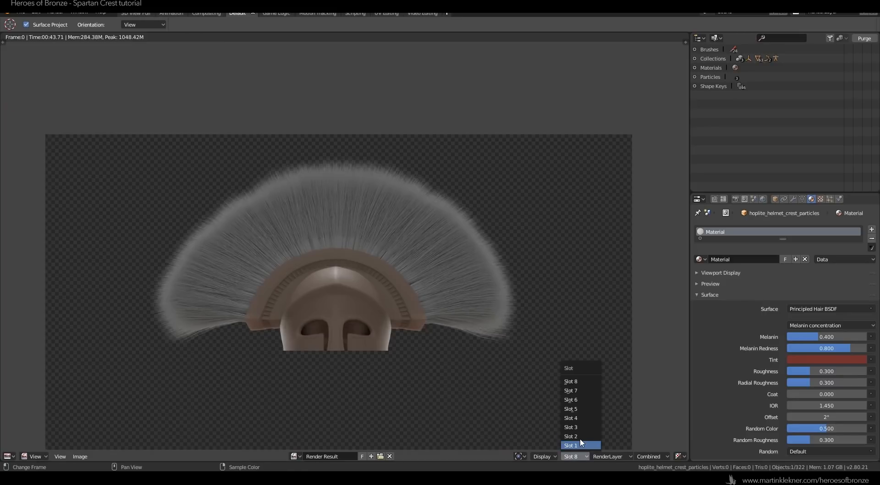
{"action": "left_click", "coordinate": [570, 445]}
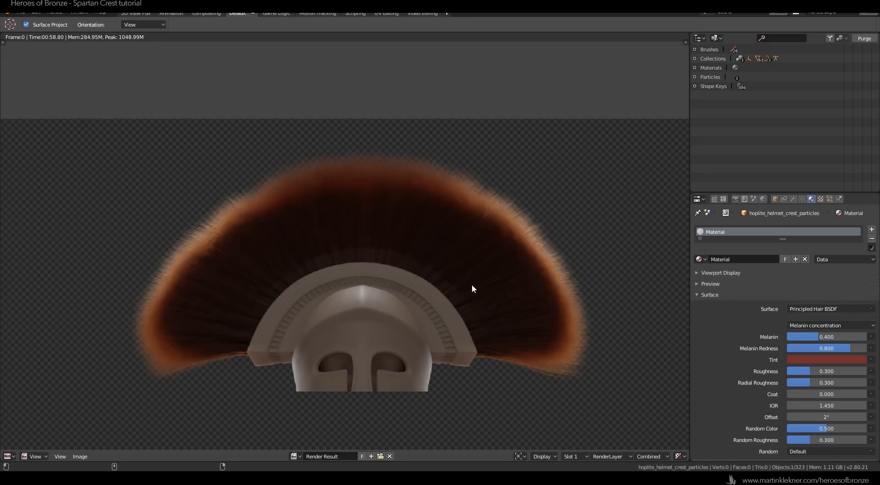
{"action": "left_click", "coordinate": [570, 456]}
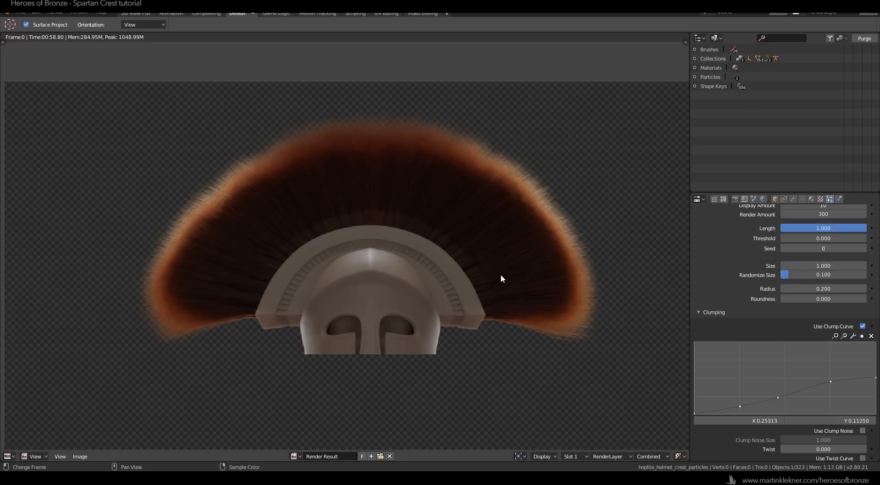
{"action": "left_click", "coordinate": [573, 455]}
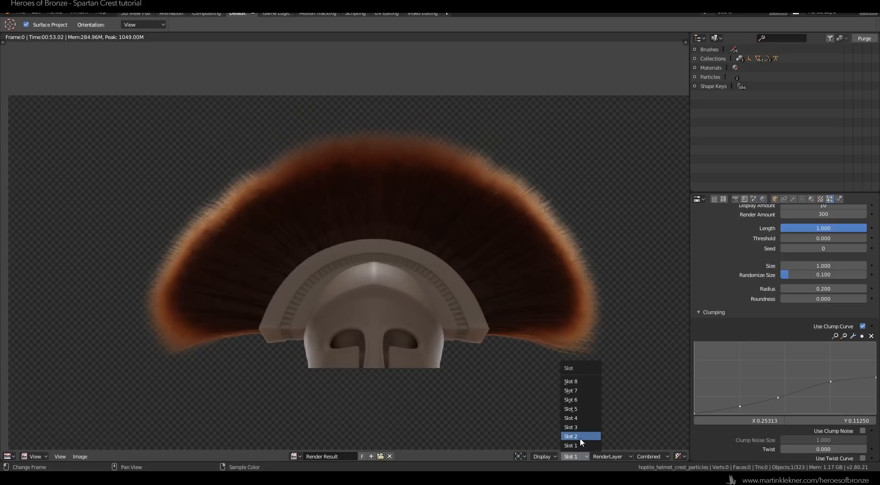
{"action": "left_click", "coordinate": [570, 436]}
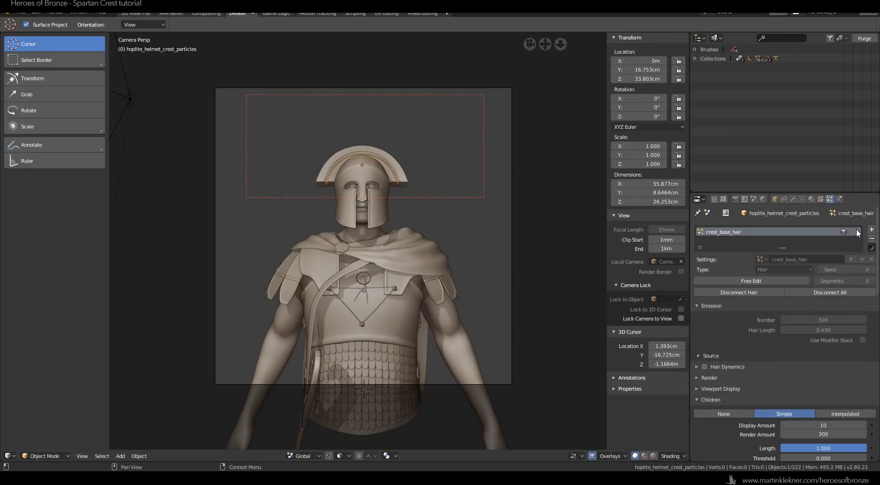
Add hair system crest_base_hair_white using a single-user settings copy, crest_base_hair_white.001
{"action": "left_click", "coordinate": [871, 229]}
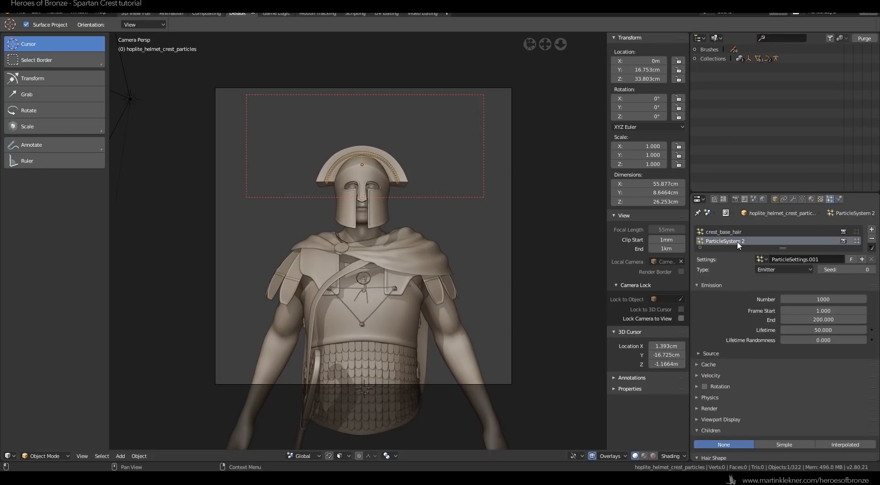
{"action": "double_click", "coordinate": [725, 240]}
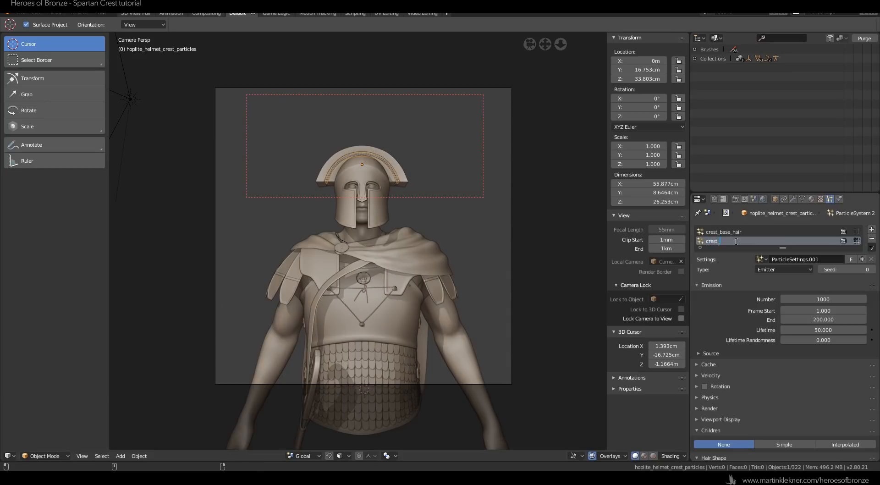
{"action": "type", "text": "crest_base_hair_white"}
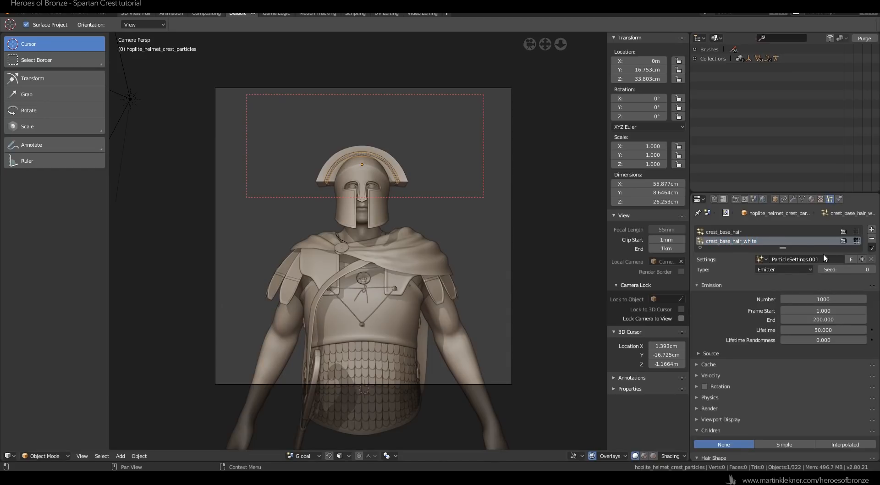
{"action": "double_click", "coordinate": [731, 240]}
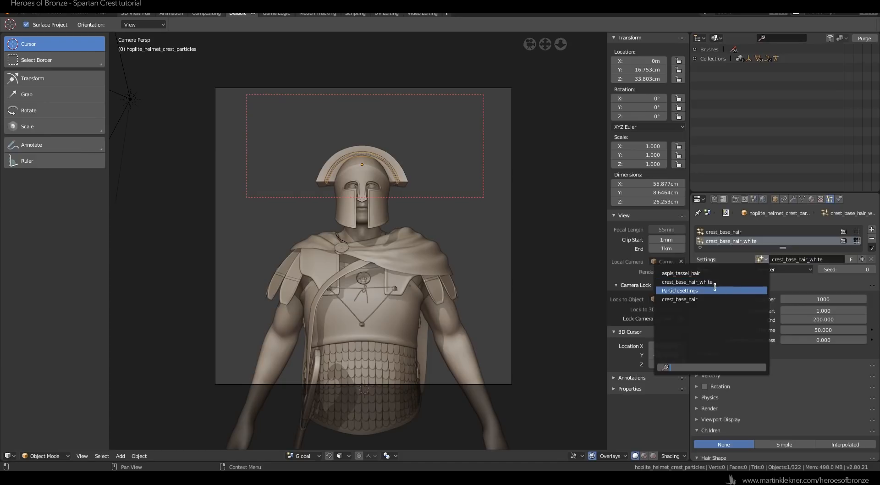
{"action": "mouse_move", "coordinate": [721, 292]}
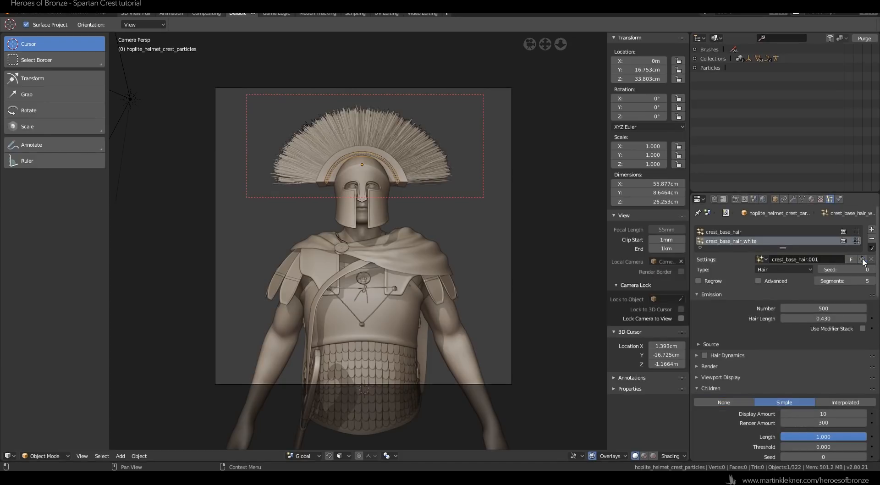
{"action": "double_click", "coordinate": [803, 260]}
{"action": "type", "text": "_white"}
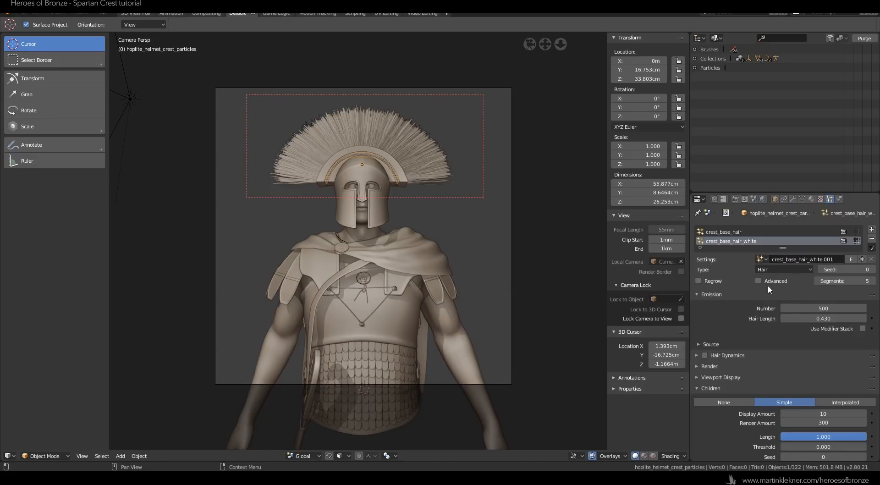
{"action": "left_click", "coordinate": [723, 402]}
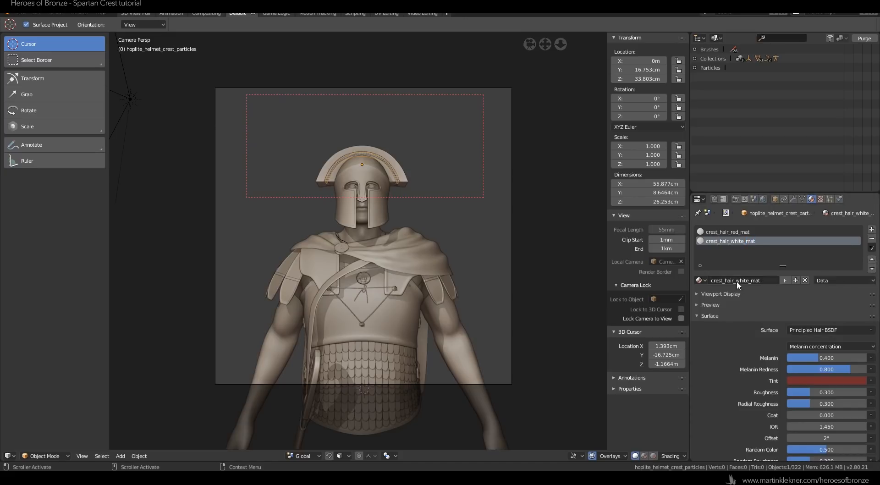
Lighten crest_hair_white_mat's tint toward white in the colour picker
{"action": "left_click", "coordinate": [826, 381]}
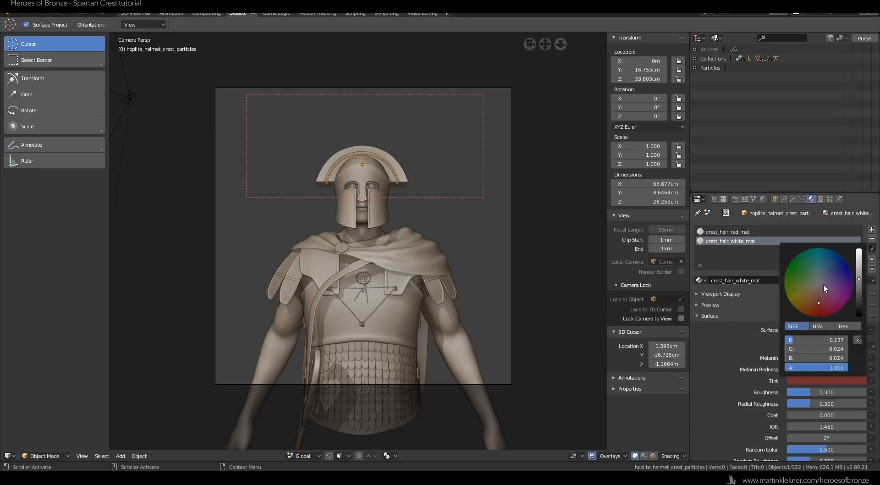
{"action": "left_click", "coordinate": [818, 285]}
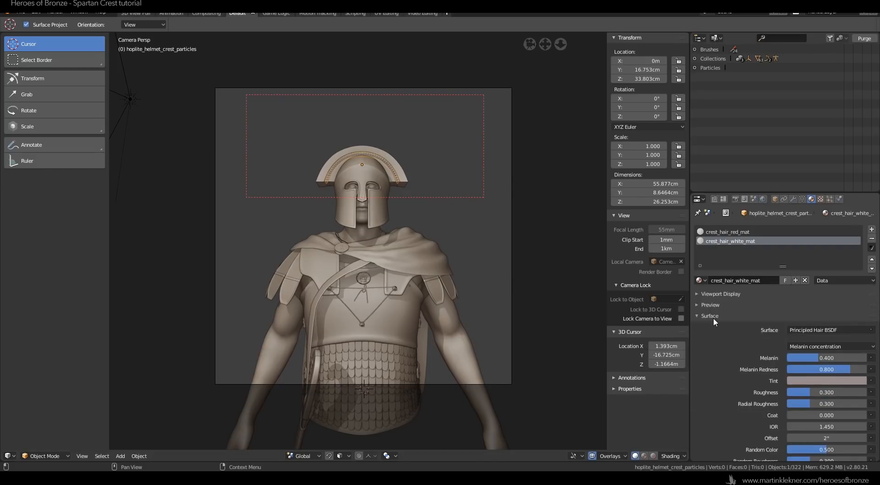
{"action": "left_click", "coordinate": [730, 232]}
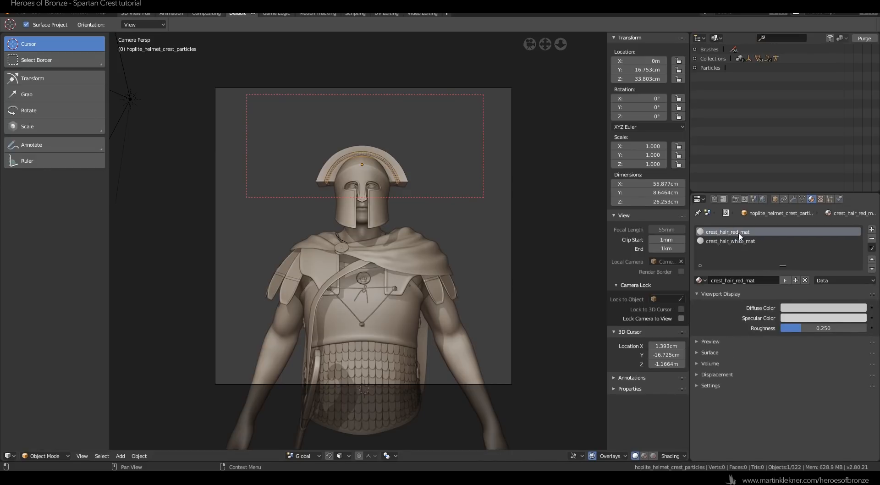
Render crest_base_hair with crest_hair_red_mat, show it in the viewport, and set Children to None
{"action": "left_click", "coordinate": [823, 308]}
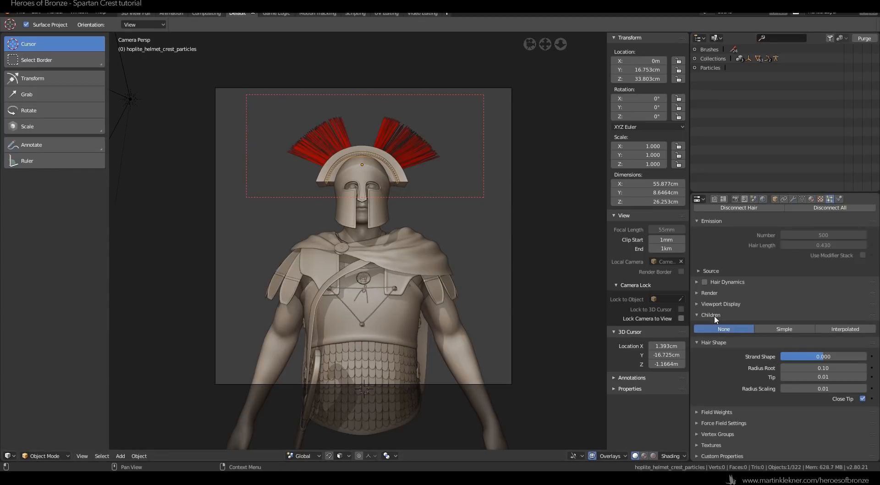
{"action": "left_click", "coordinate": [700, 292]}
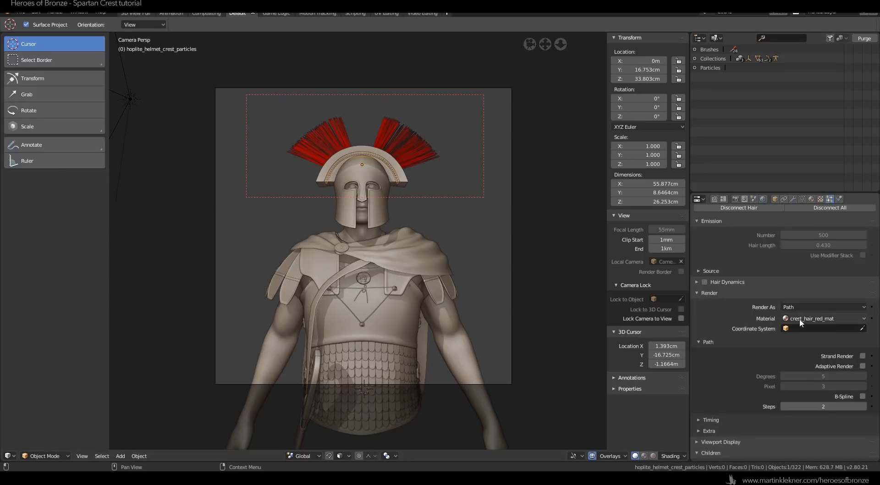
{"action": "left_click", "coordinate": [822, 318]}
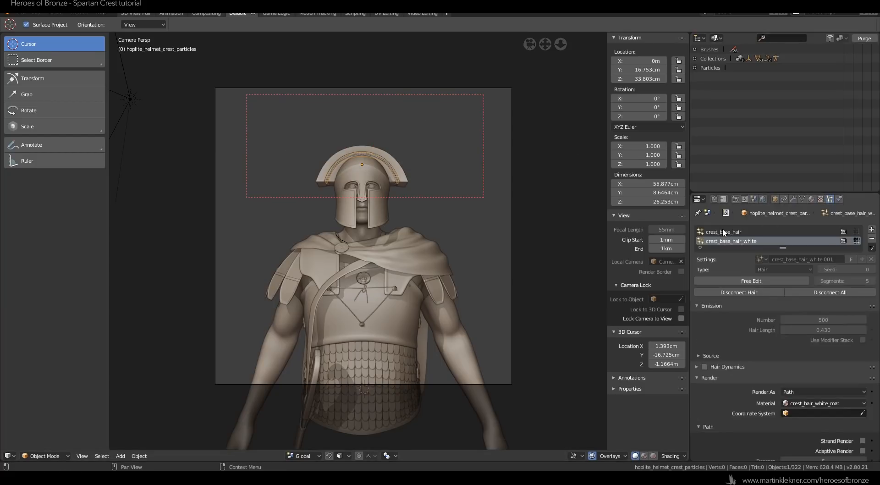
{"action": "left_click", "coordinate": [724, 231]}
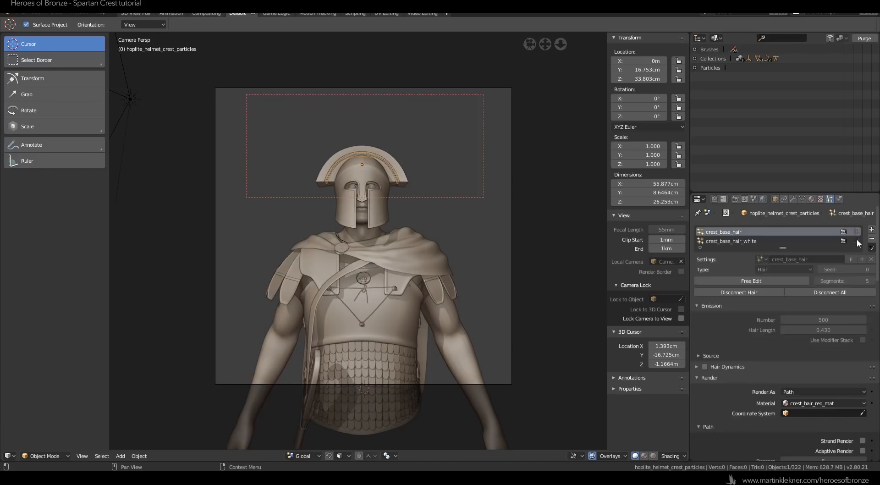
{"action": "left_click", "coordinate": [856, 231]}
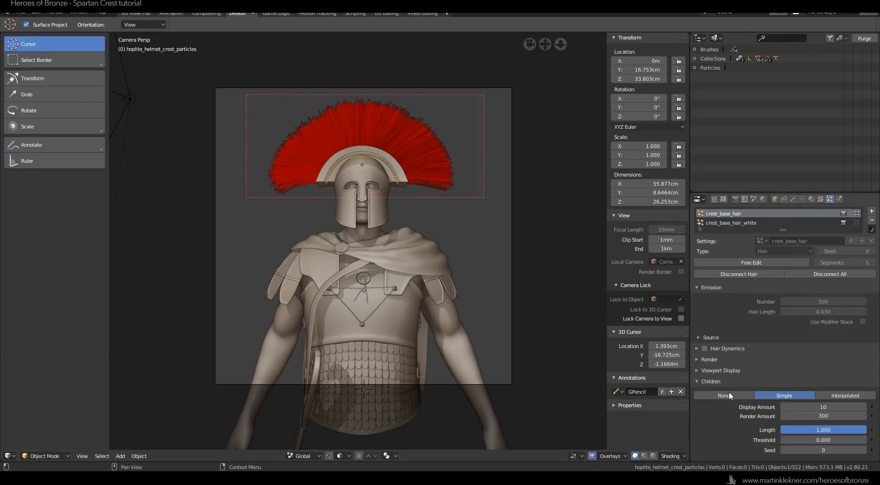
{"action": "left_click", "coordinate": [724, 395]}
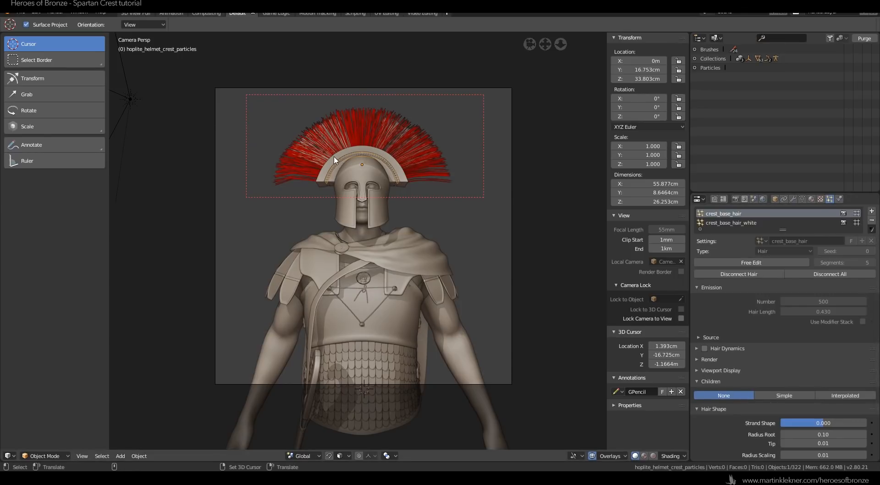
Sketch an annotation outline of the crest and show crest_base_hair_white in the viewport
{"action": "left_click", "coordinate": [670, 392]}
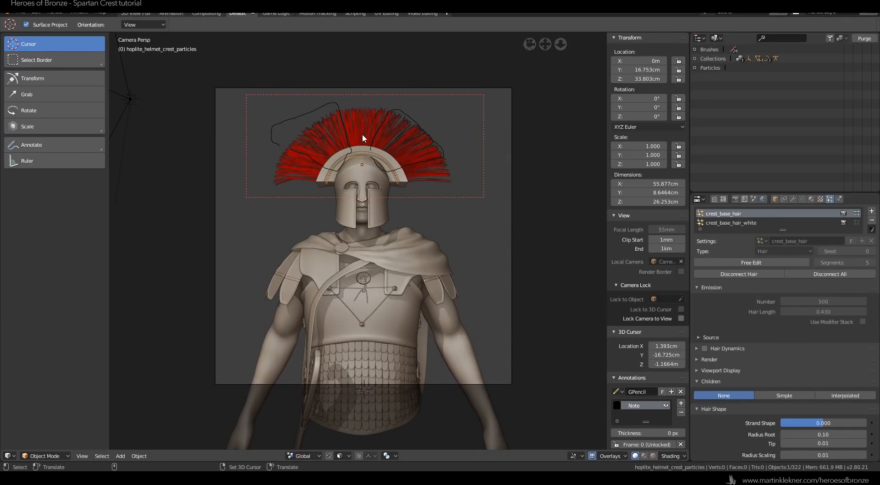
{"action": "left_click", "coordinate": [42, 455]}
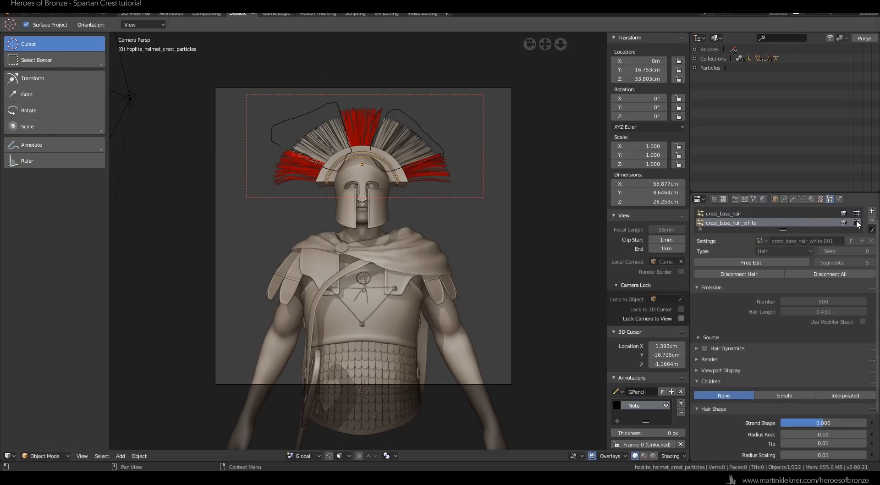
{"action": "left_click", "coordinate": [857, 222]}
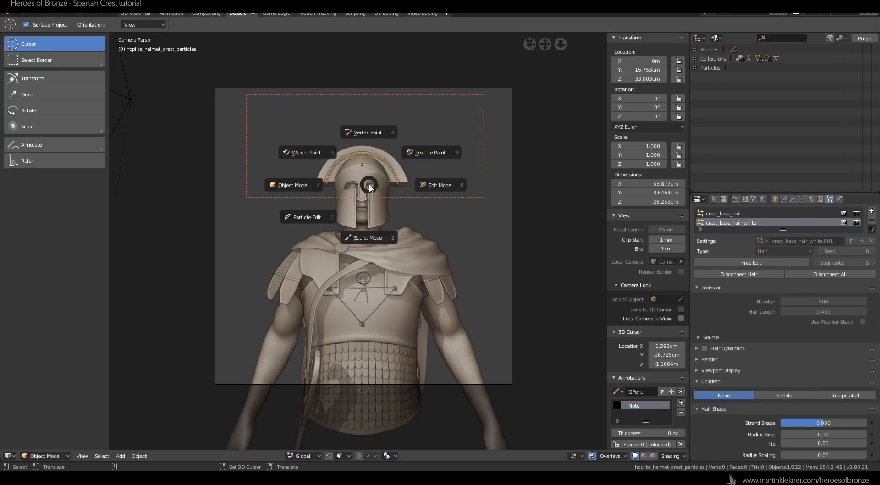
{"action": "mouse_move", "coordinate": [308, 218]}
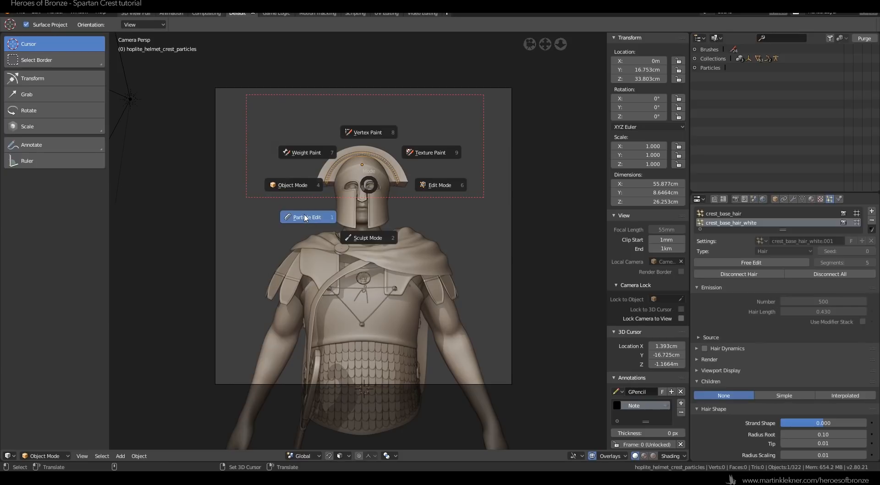
Comb the red crest strands with the Comb brush in Particle Edit mode
{"action": "left_click", "coordinate": [308, 217]}
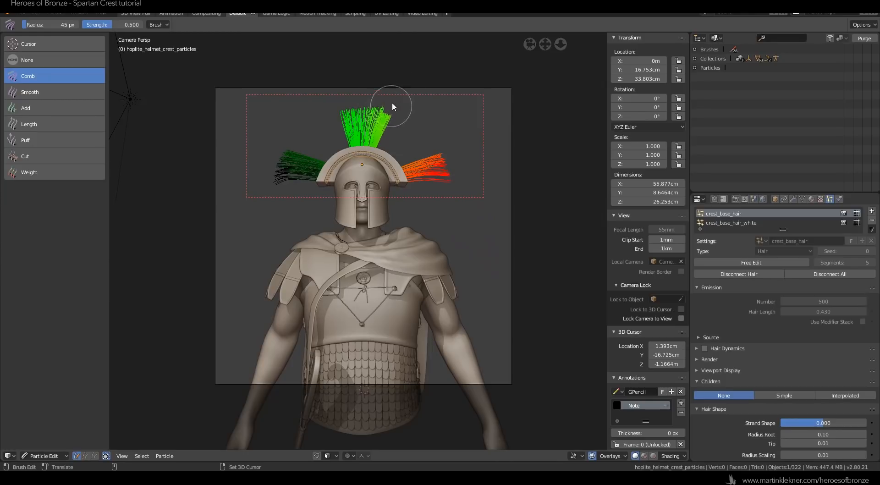
{"action": "left_click", "coordinate": [28, 124]}
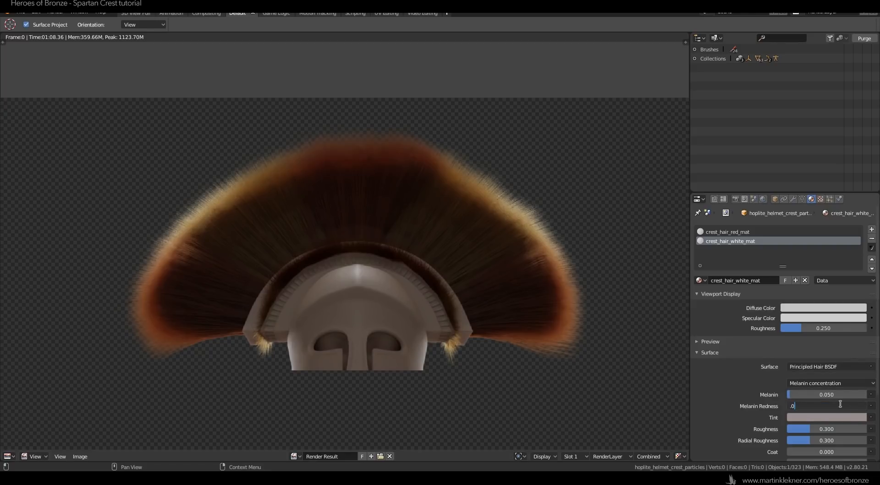
Confirm Melanin Redness 0.05 on crest_hair_white_mat and return to the 3D view
{"action": "key", "text": "Return"}
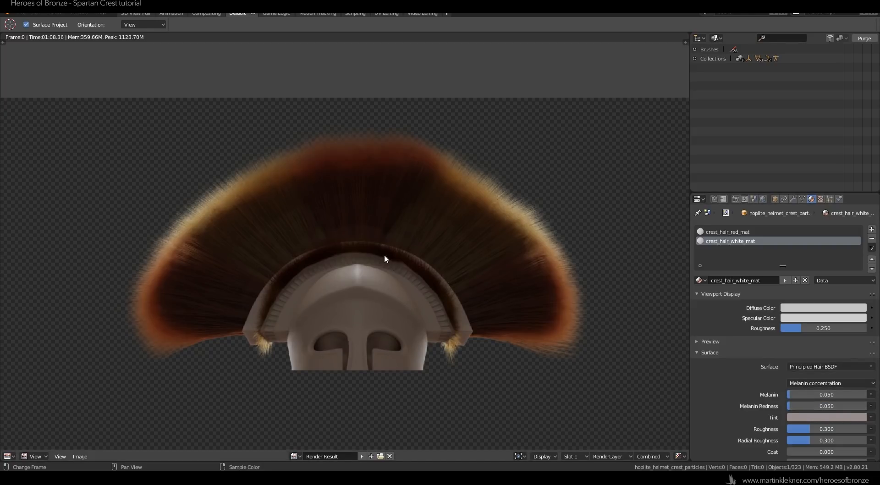
{"action": "mouse_move", "coordinate": [7, 436]}
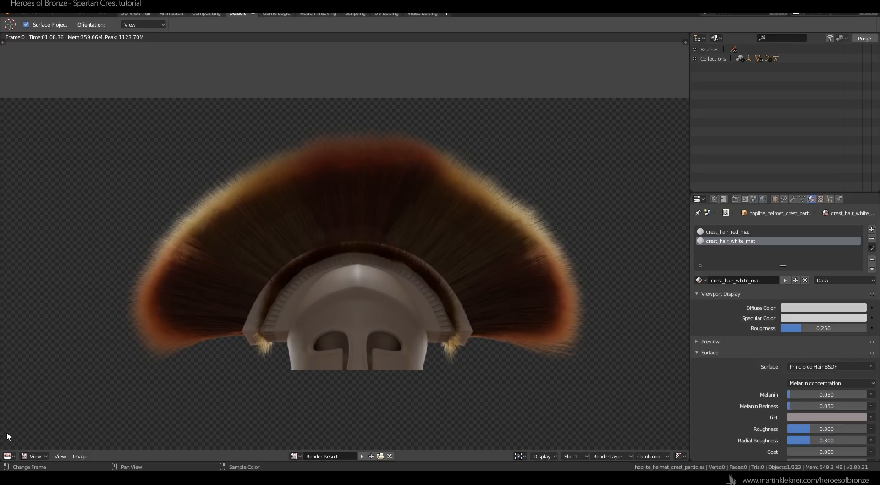
{"action": "mouse_move", "coordinate": [393, 450]}
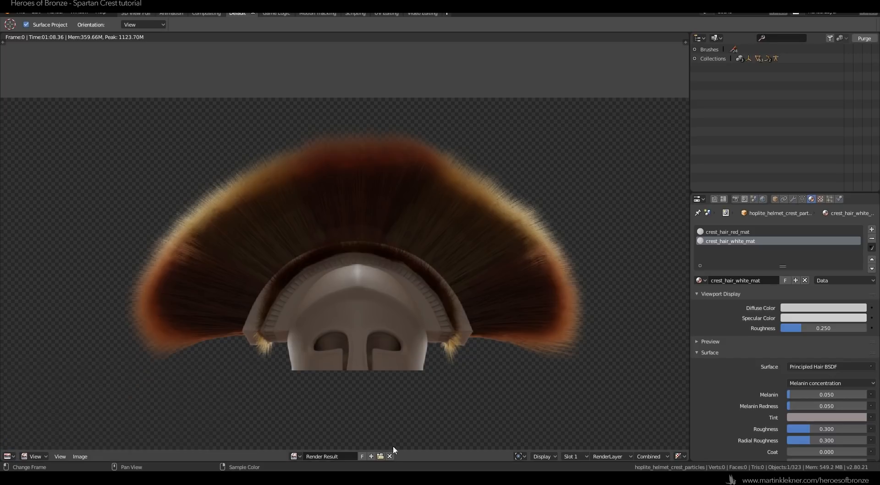
{"action": "left_click", "coordinate": [728, 232]}
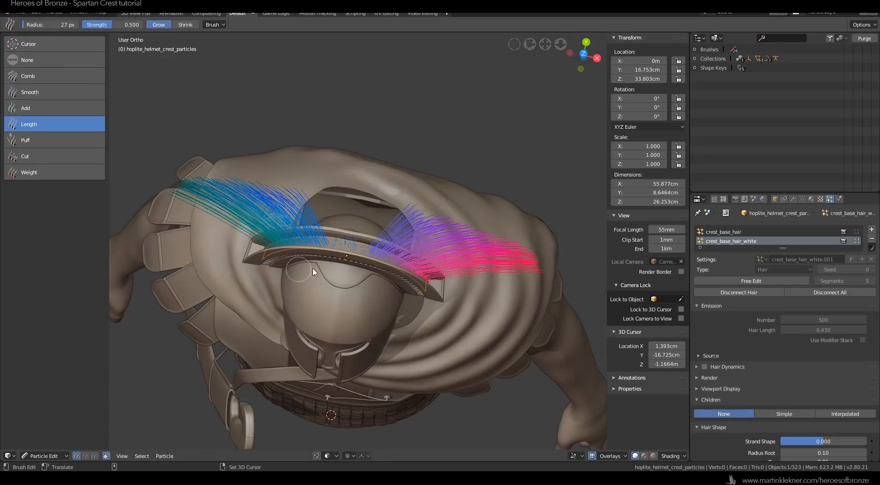
Trim the white strands along the crest with the Cut brush
{"action": "left_click", "coordinate": [28, 156]}
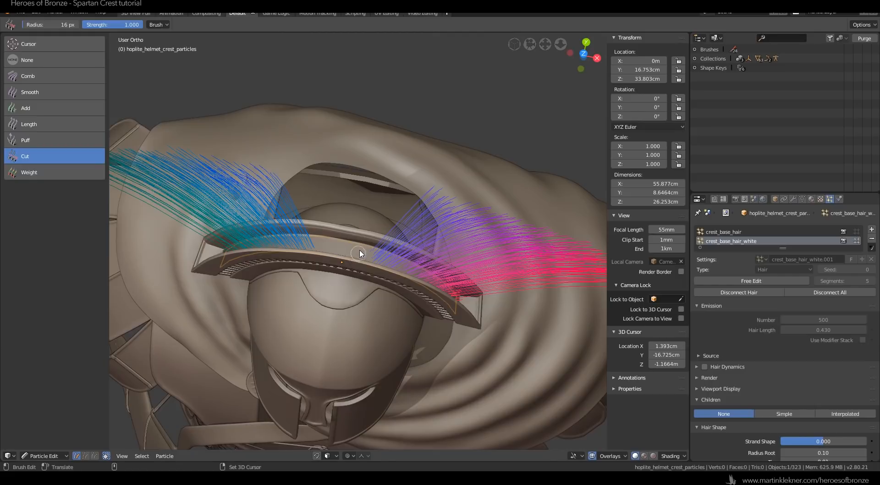
{"action": "left_click_drag", "start_coordinate": [360, 253], "coordinate": [264, 118]}
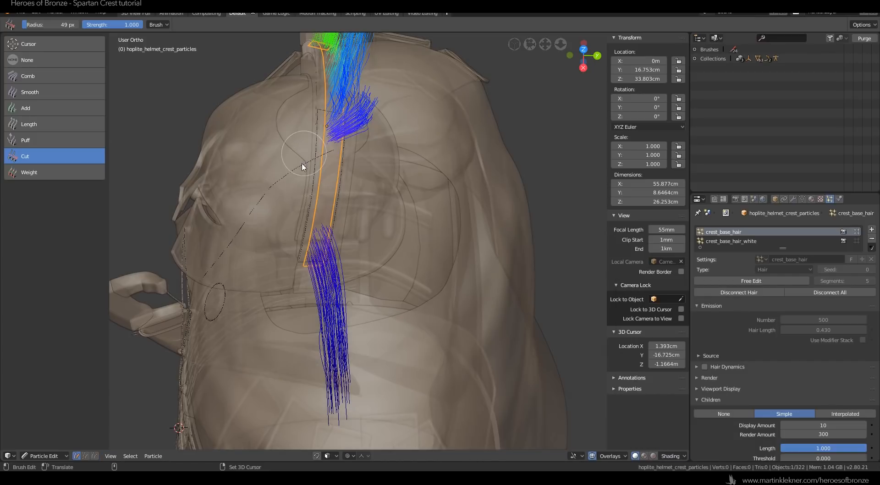
{"action": "mouse_move", "coordinate": [296, 201]}
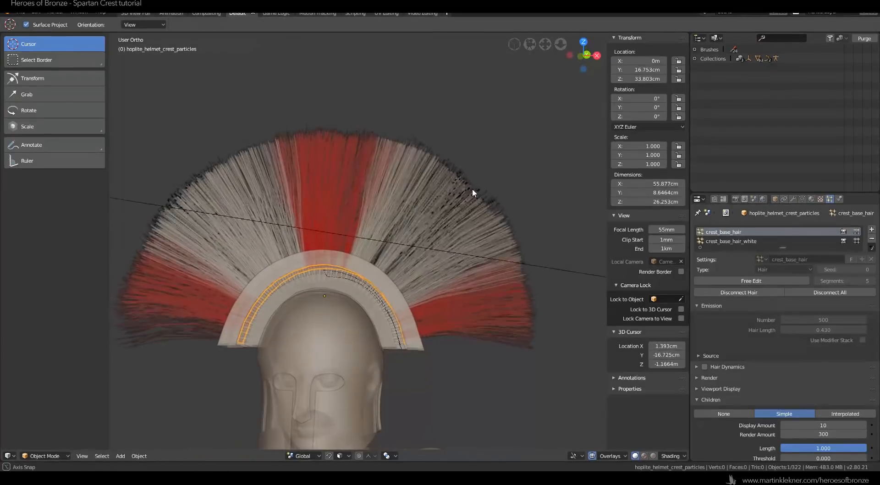
Add a third hair system and rename its settings crest_base_hair_white_curl
{"action": "left_click", "coordinate": [687, 456]}
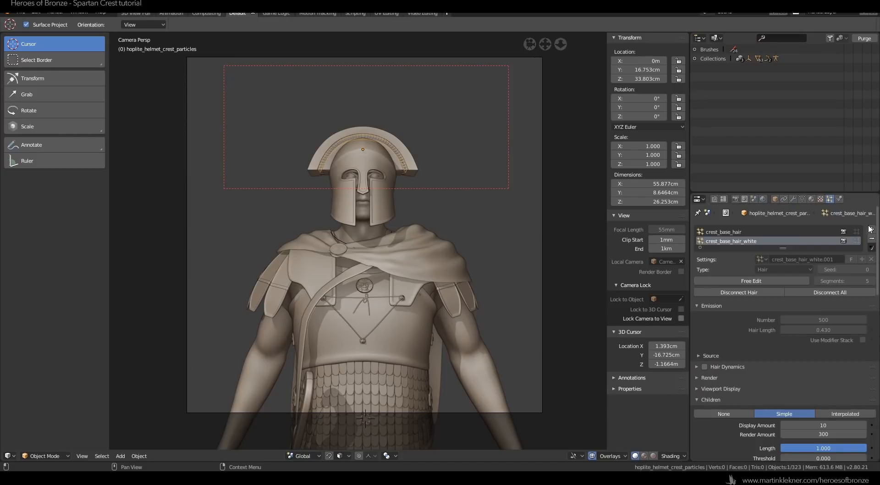
{"action": "left_click", "coordinate": [871, 229]}
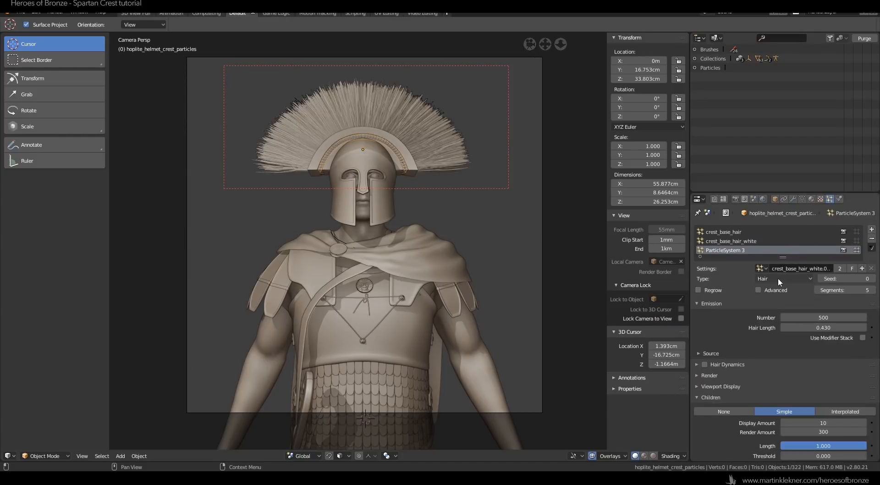
{"action": "double_click", "coordinate": [803, 268]}
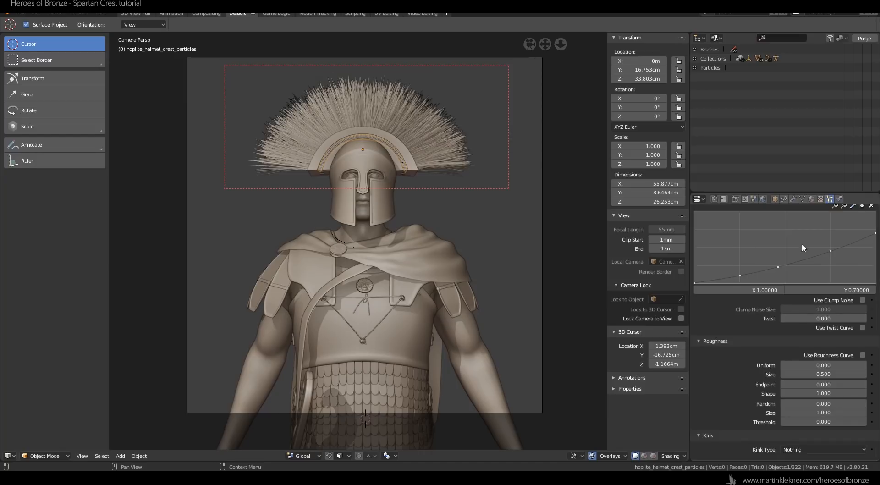
Set Kink Type to Wave and lower the child display and render amounts
{"action": "scroll", "scroll_direction": "down", "scroll_amount": 3}
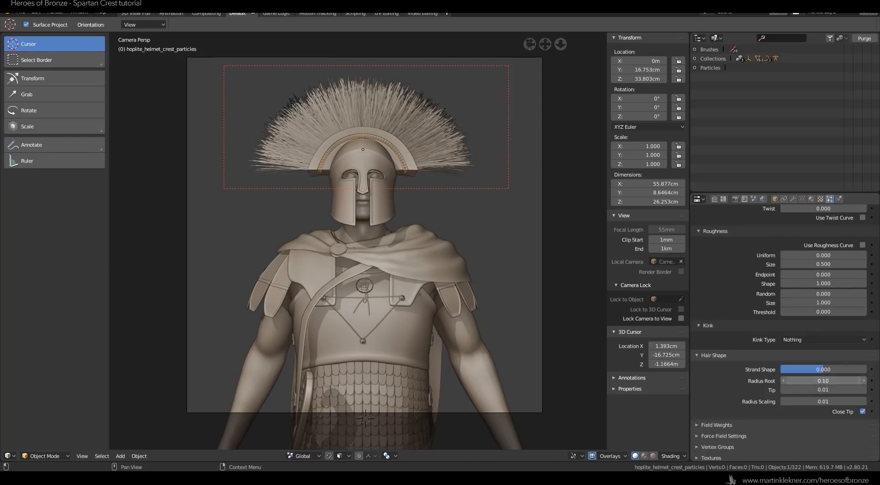
{"action": "left_click", "coordinate": [822, 339]}
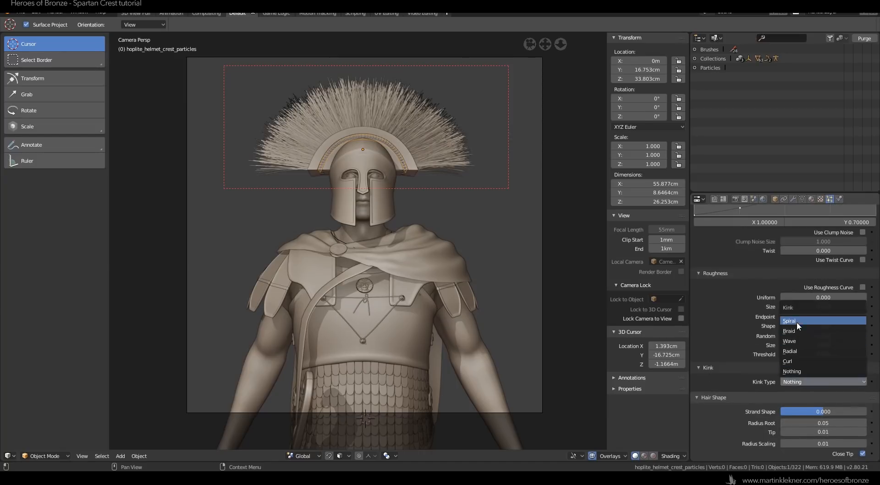
{"action": "left_click", "coordinate": [787, 360]}
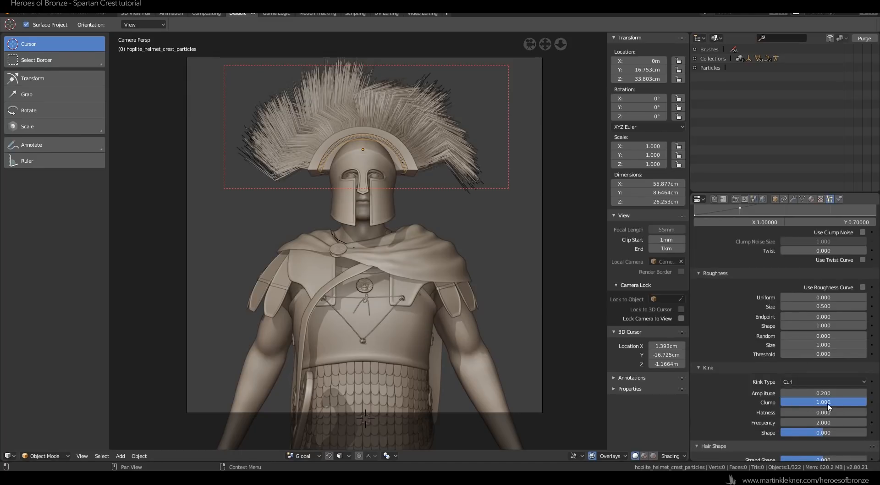
{"action": "mouse_move", "coordinate": [823, 422]}
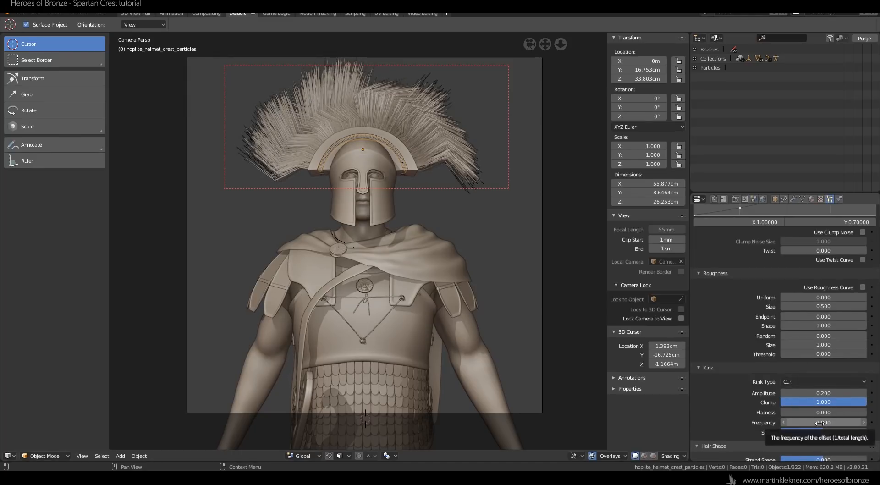
{"action": "left_click", "coordinate": [822, 382]}
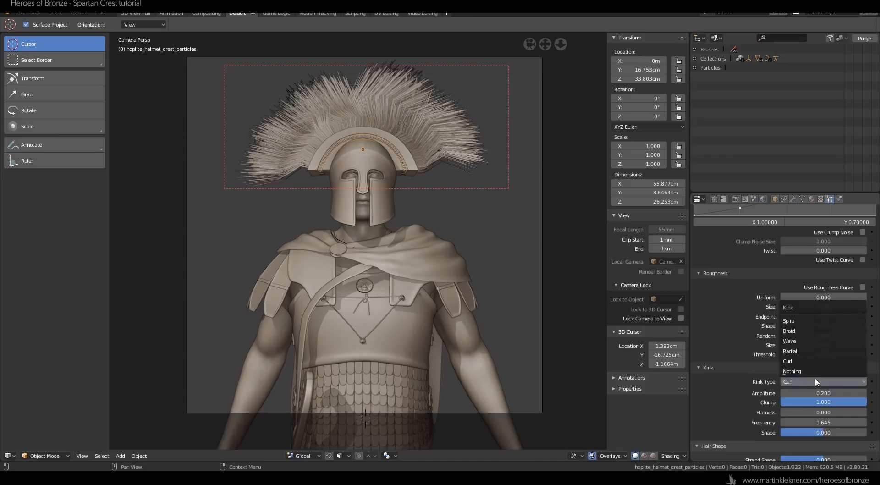
{"action": "left_click", "coordinate": [789, 341]}
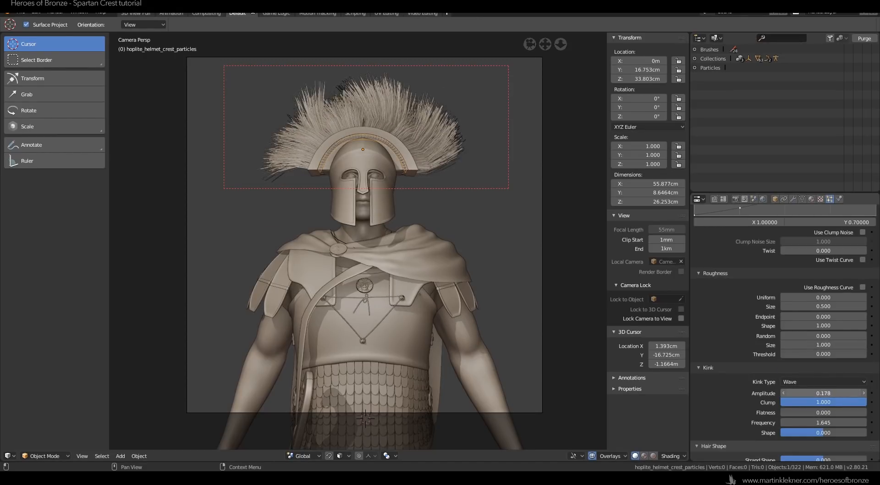
{"action": "left_click", "coordinate": [823, 423]}
{"action": "type", "text": "2"}
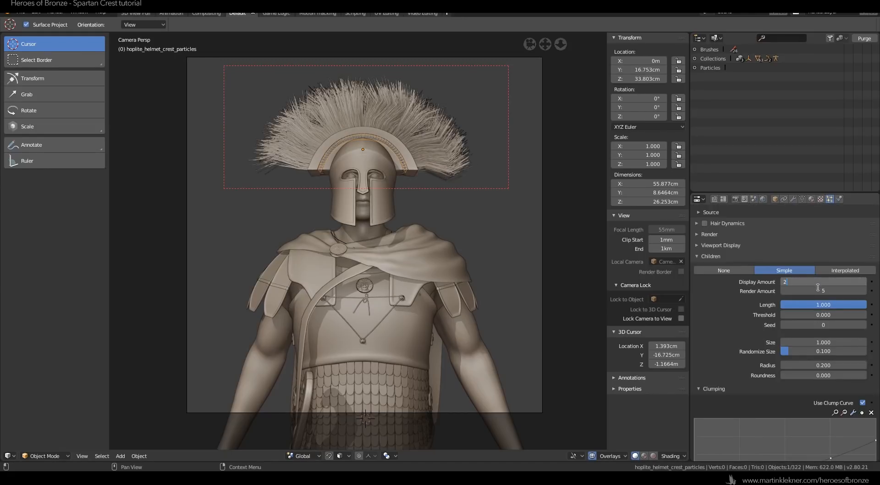
{"action": "left_click", "coordinate": [733, 250]}
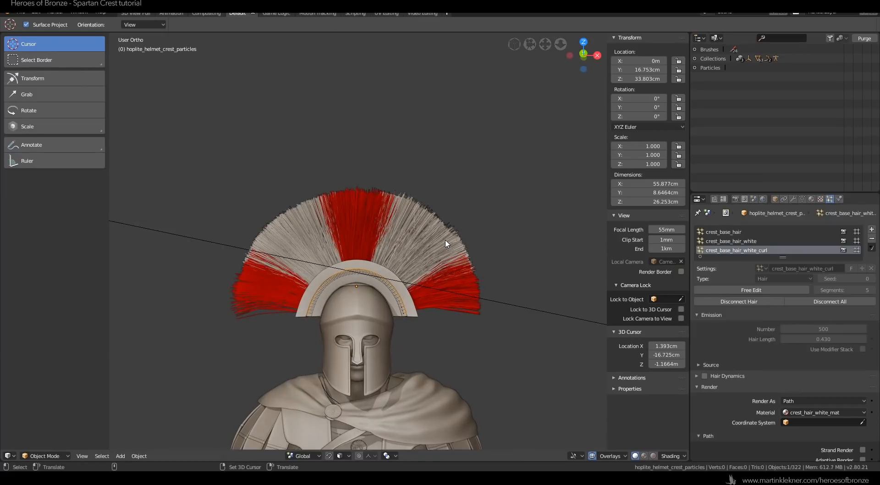
Choose render Slot 4 from the Image Editor's slot dropdown
{"action": "left_click", "coordinate": [529, 44]}
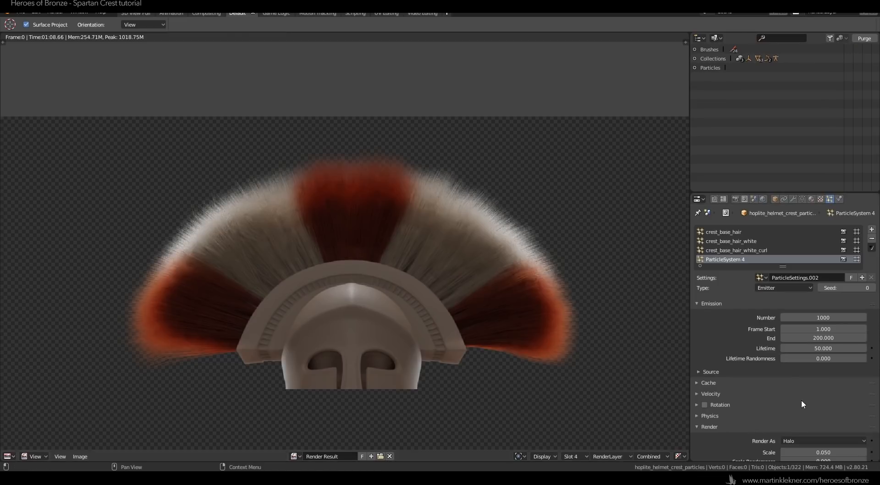
{"action": "mouse_move", "coordinate": [565, 433]}
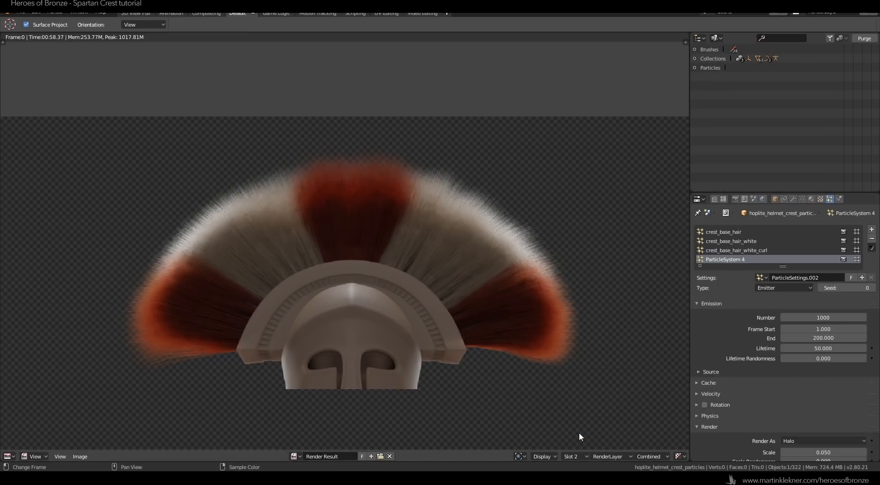
{"action": "left_click", "coordinate": [573, 455]}
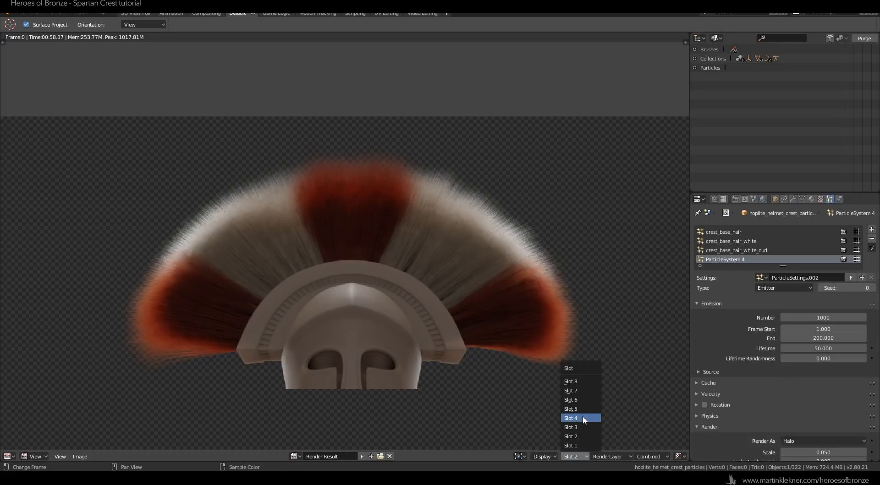
{"action": "left_click", "coordinate": [570, 417]}
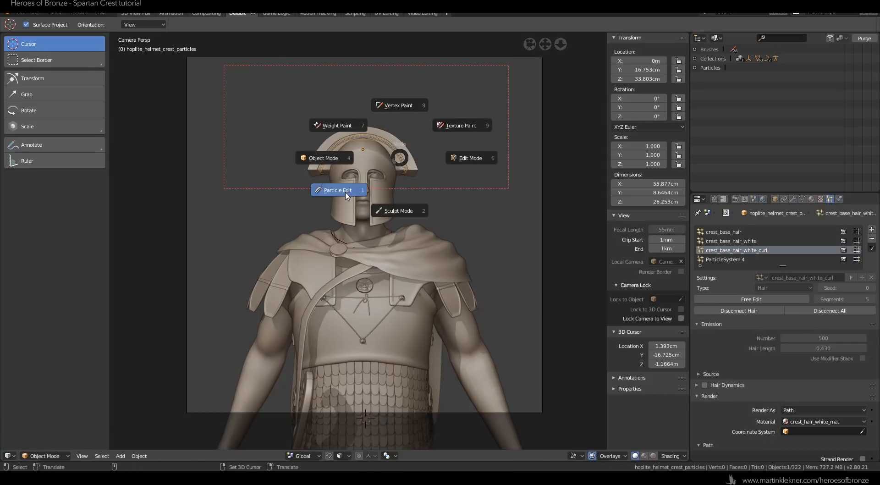
Comb the white curl strands upward with the Comb brush in Particle Edit mode
{"action": "left_click", "coordinate": [337, 189]}
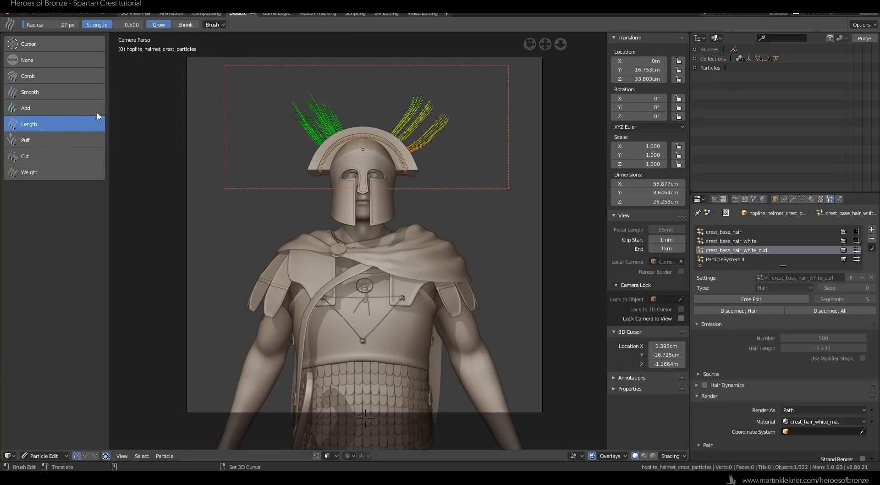
{"action": "left_click", "coordinate": [28, 76]}
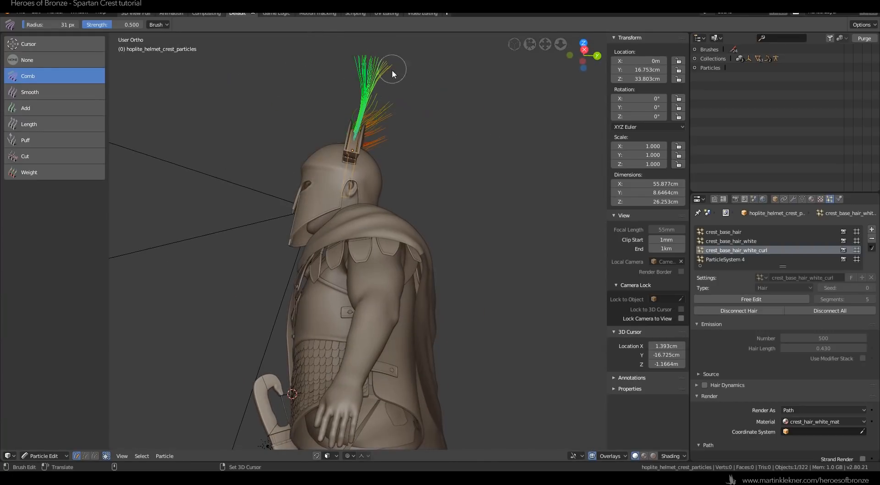
{"action": "left_click_drag", "start_coordinate": [393, 73], "coordinate": [385, 91]}
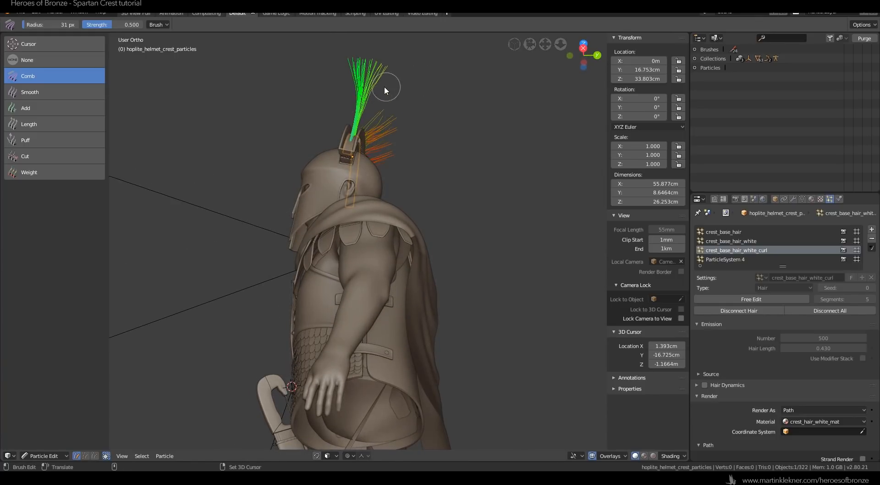
{"action": "left_click", "coordinate": [42, 456]}
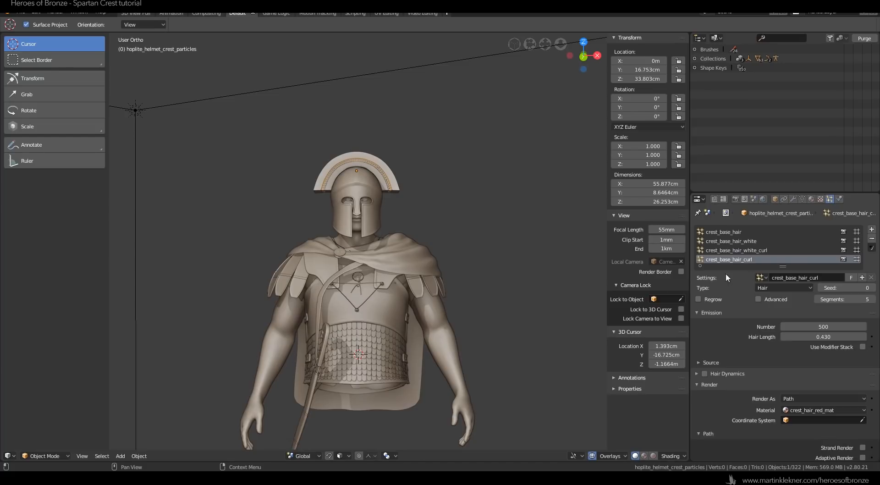
Sketch guide annotations over the crest for the red curl tufts
{"action": "left_click", "coordinate": [43, 455]}
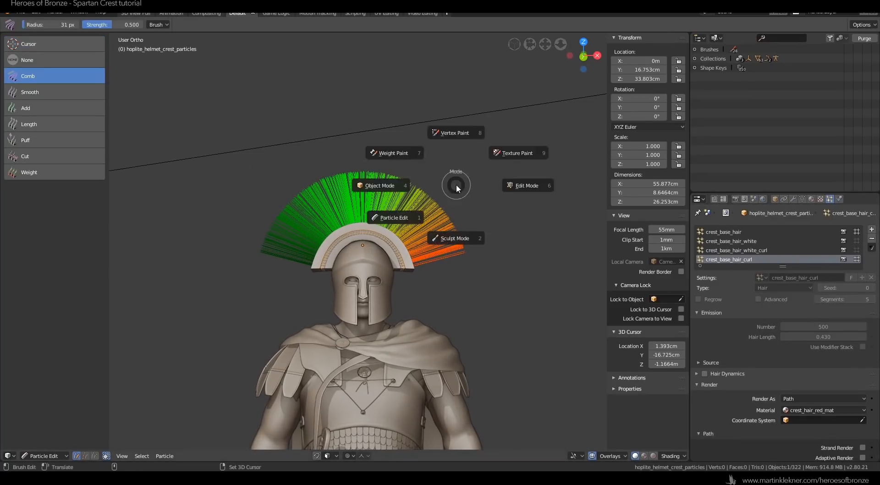
{"action": "left_click", "coordinate": [380, 185]}
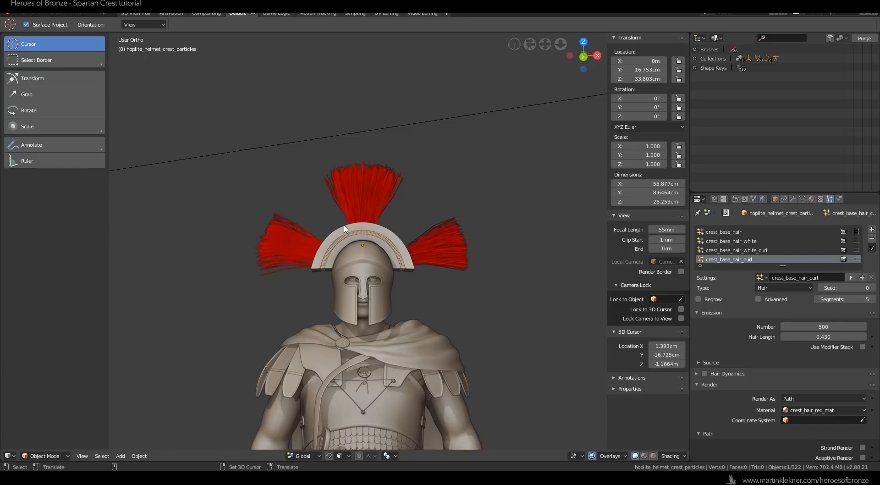
{"action": "mouse_move", "coordinate": [344, 229]}
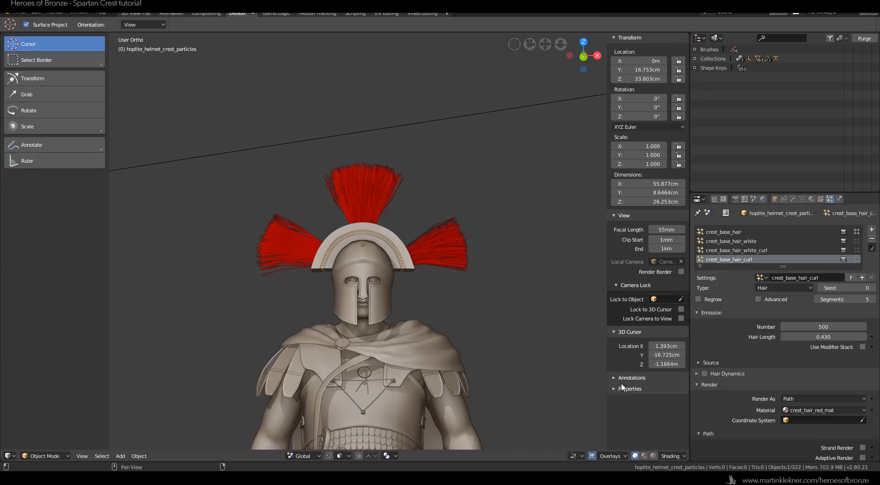
{"action": "left_click", "coordinate": [631, 378]}
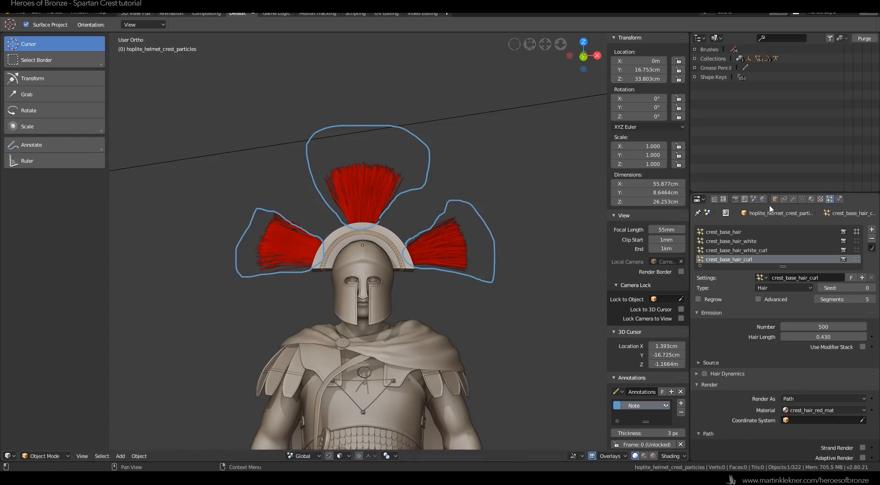
{"action": "left_click", "coordinate": [42, 456]}
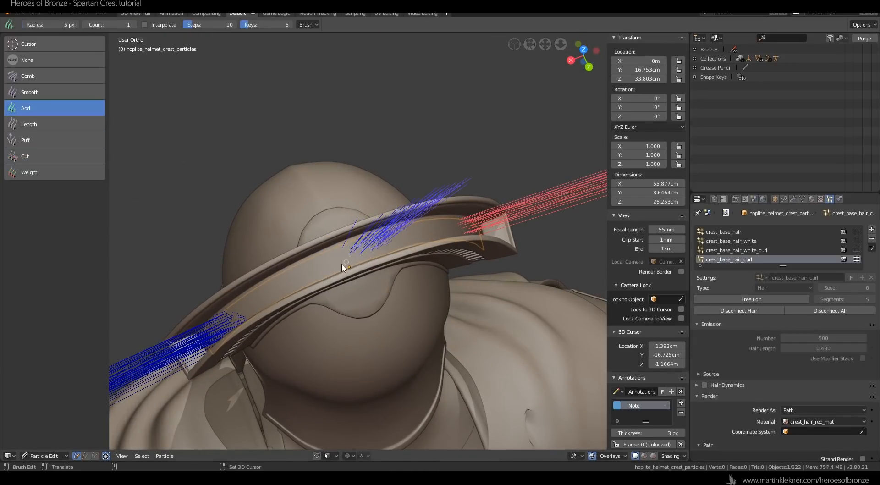
Add and trim crest_base_hair_curl strands with Add and Cut brushes, X-Ray enabled
{"action": "left_click", "coordinate": [25, 156]}
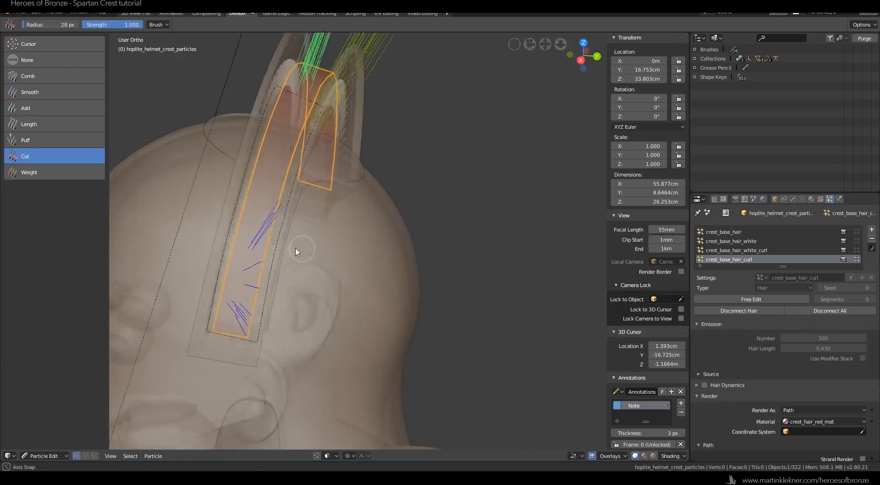
{"action": "left_click", "coordinate": [25, 108]}
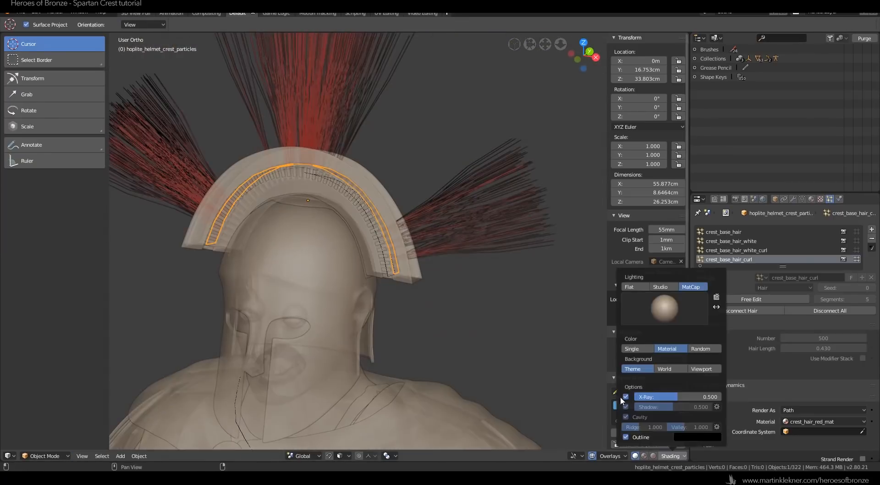
{"action": "left_click", "coordinate": [43, 455]}
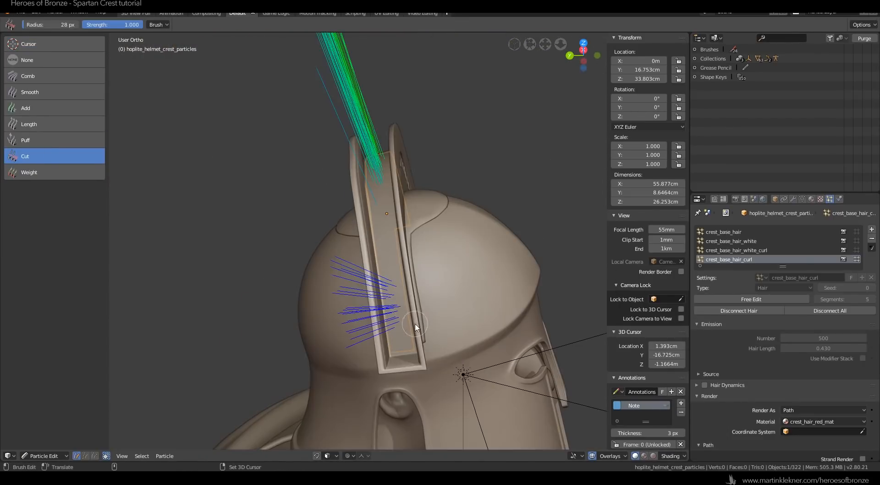
{"action": "left_click", "coordinate": [43, 455]}
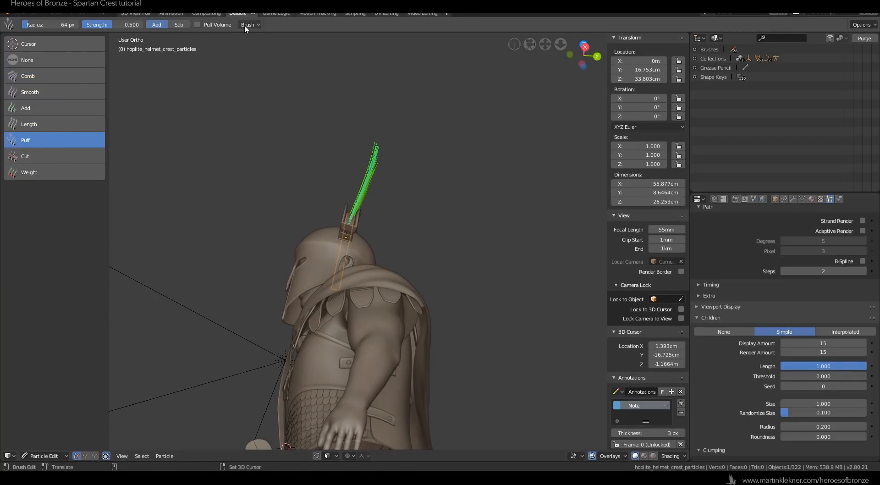
{"action": "left_click", "coordinate": [27, 76]}
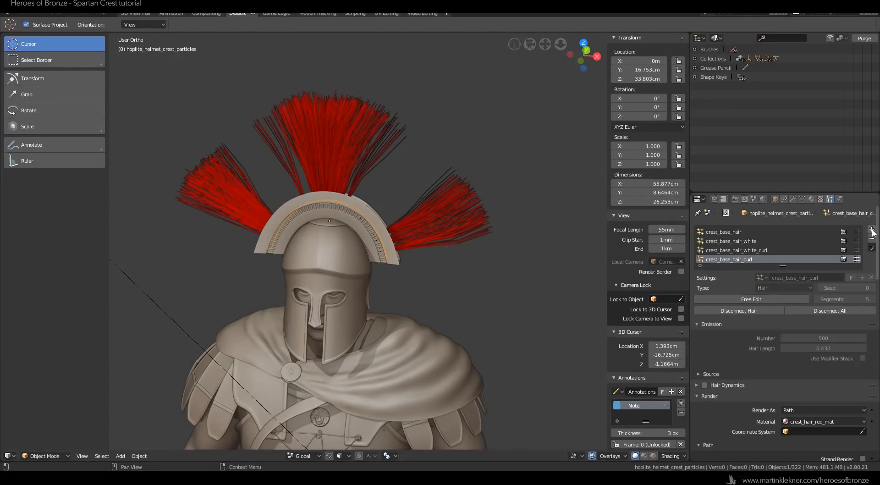
Add a crest_long_hair hair system reusing hair settings and add long red strands on the crest
{"action": "left_click", "coordinate": [872, 229]}
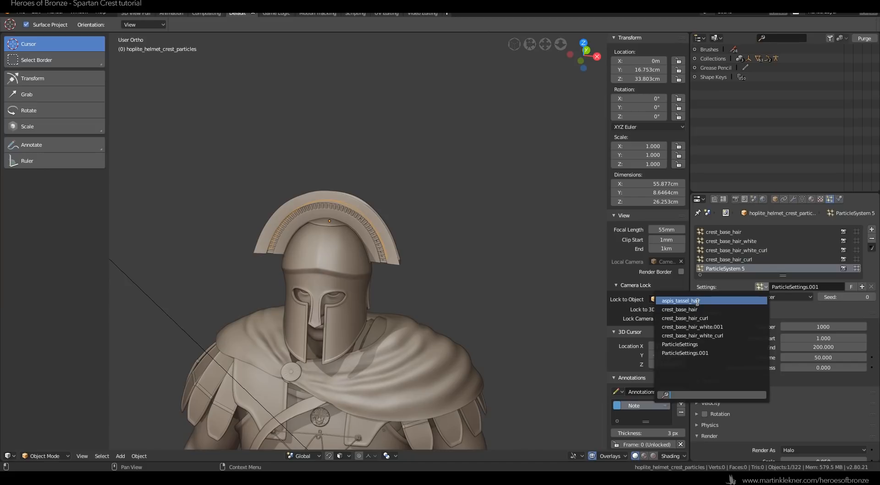
{"action": "left_click", "coordinate": [680, 309]}
{"action": "type", "text": "crest_long_hair"}
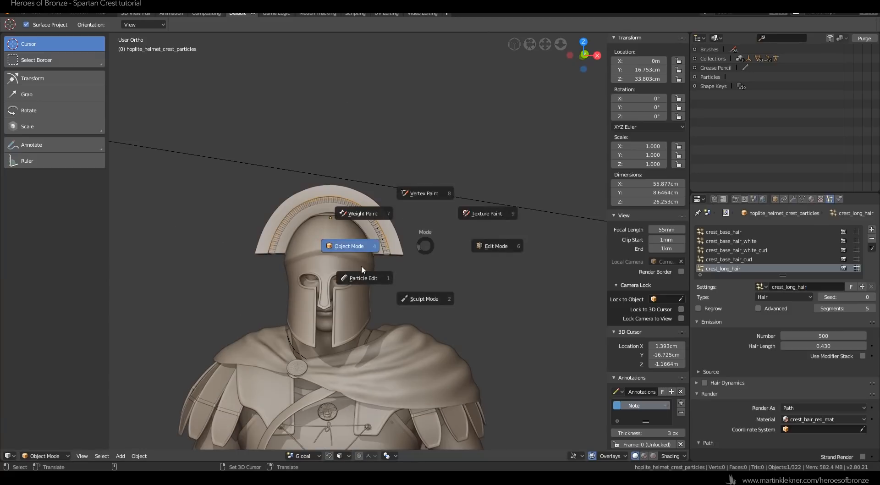
{"action": "left_click", "coordinate": [363, 277]}
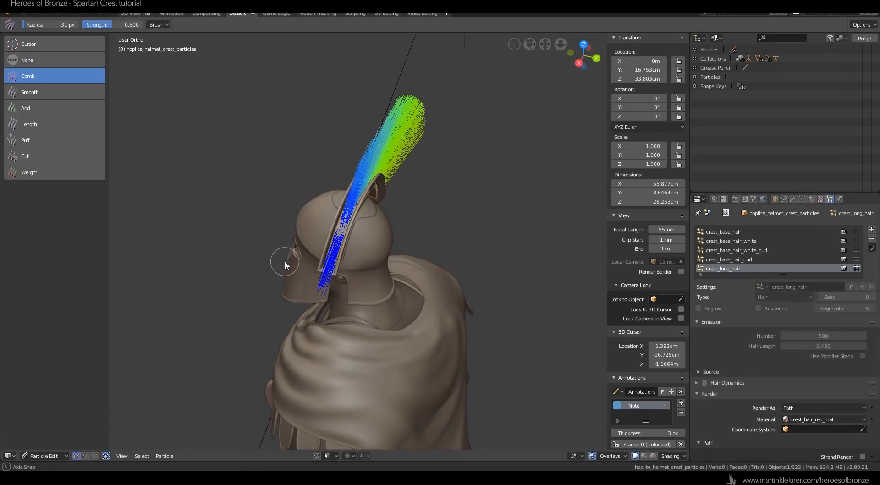
{"action": "left_click", "coordinate": [25, 156]}
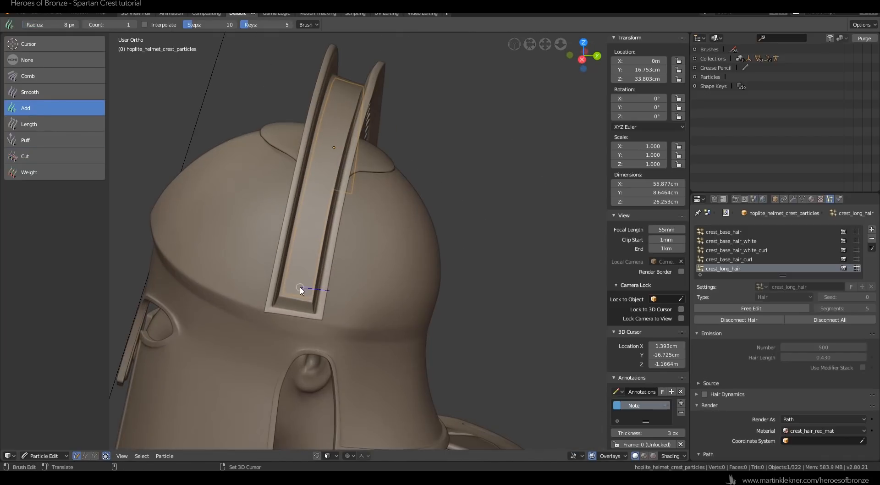
{"action": "left_click", "coordinate": [25, 156]}
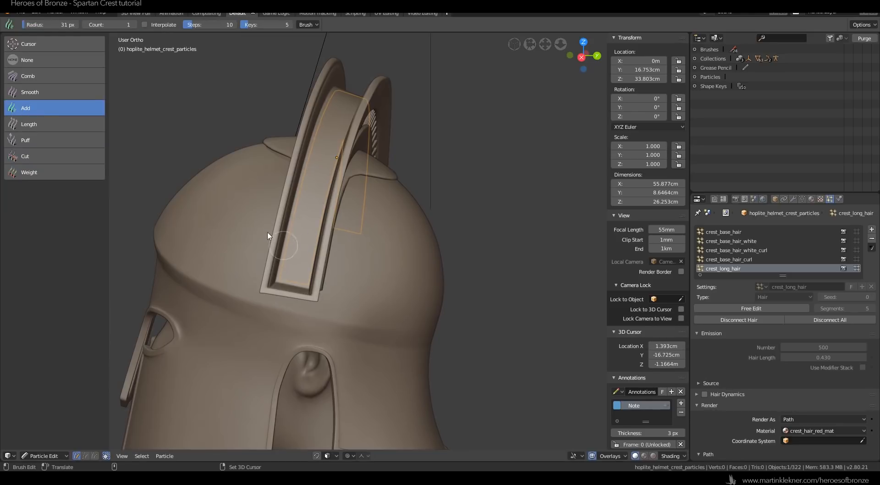
{"action": "mouse_move", "coordinate": [297, 270]}
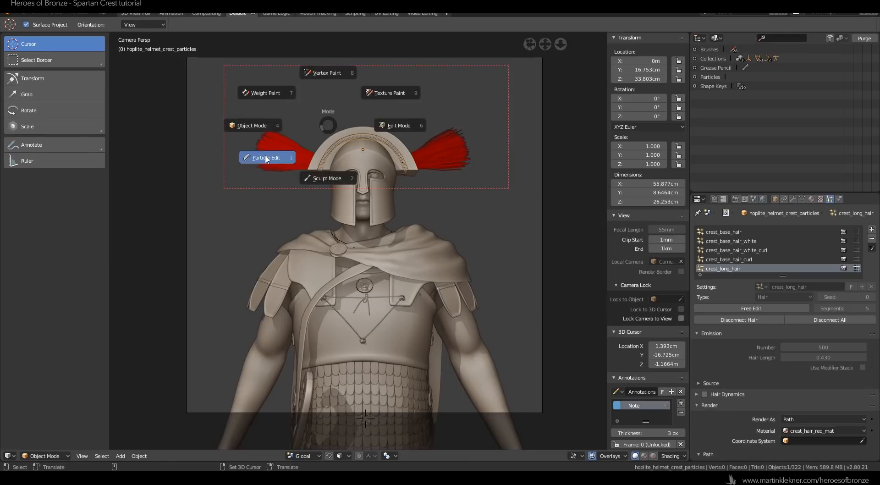
Grow the long red side strands and comb them down beside the helmet
{"action": "left_click", "coordinate": [266, 158]}
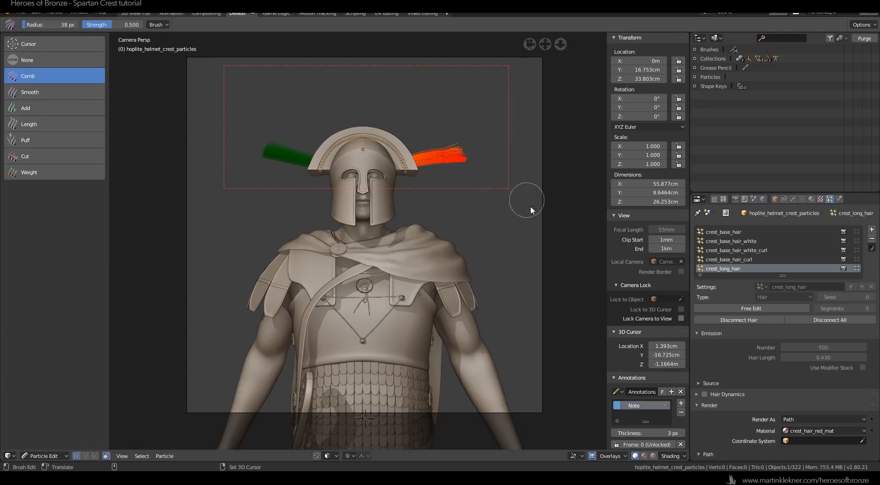
{"action": "left_click", "coordinate": [29, 125]}
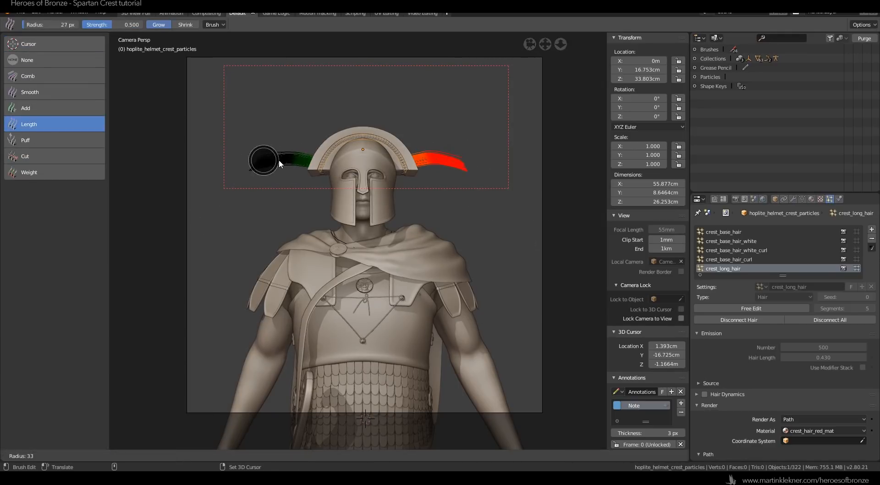
{"action": "left_click", "coordinate": [27, 76]}
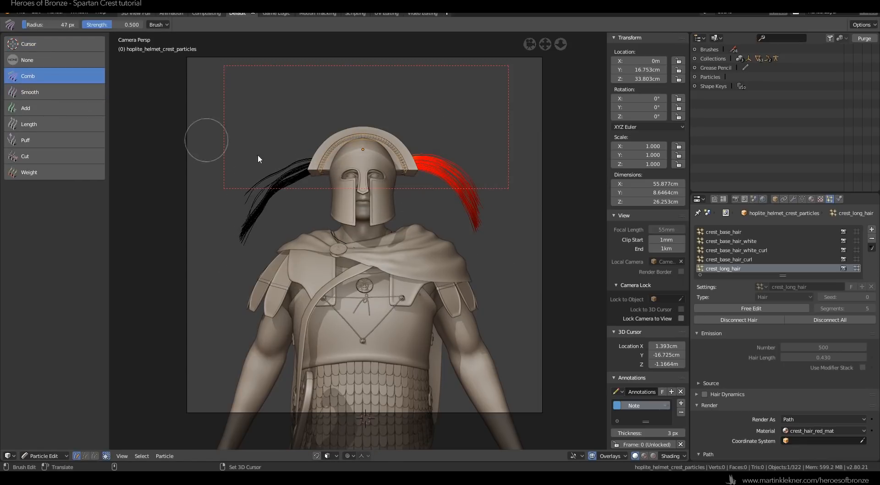
{"action": "left_click_drag", "start_coordinate": [258, 159], "coordinate": [267, 205]}
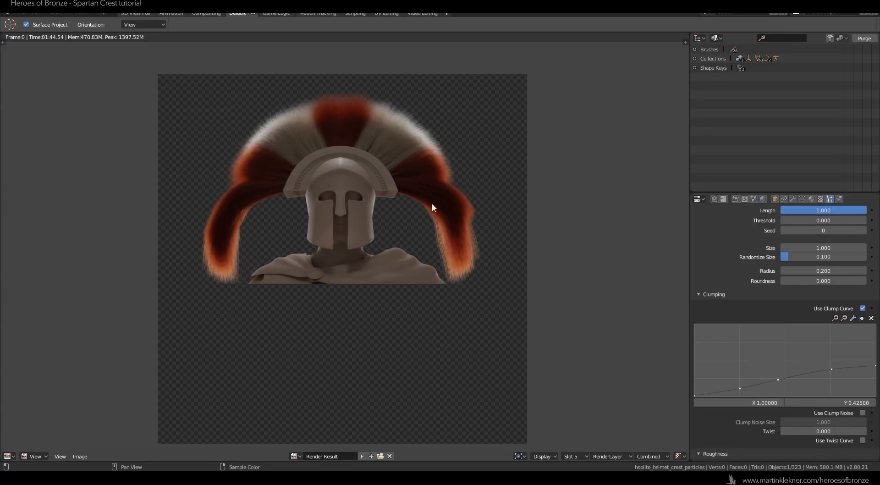
{"action": "mouse_move", "coordinate": [455, 213]}
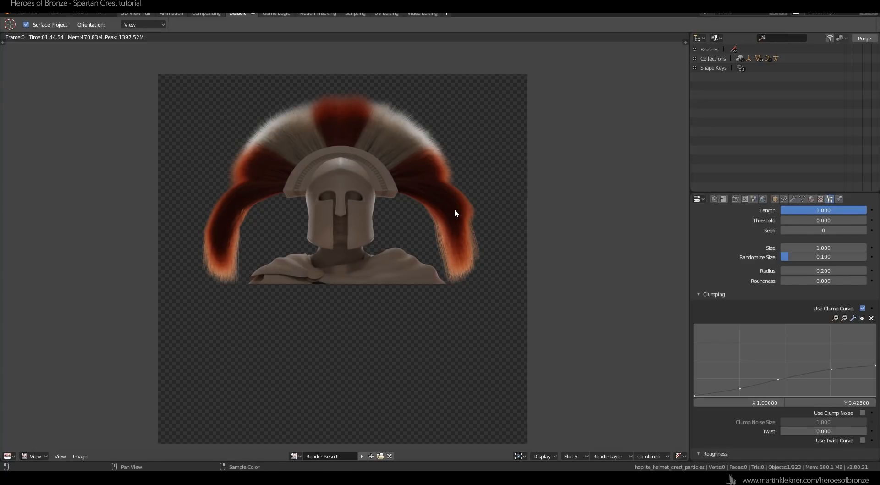
{"action": "mouse_move", "coordinate": [417, 230]}
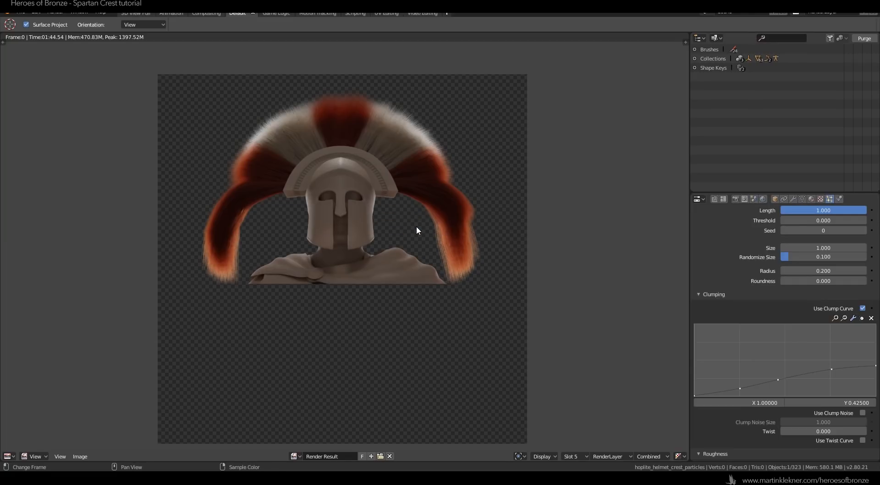
Leave the render view and return to the camera viewport of the scene
{"action": "left_click", "coordinate": [652, 455]}
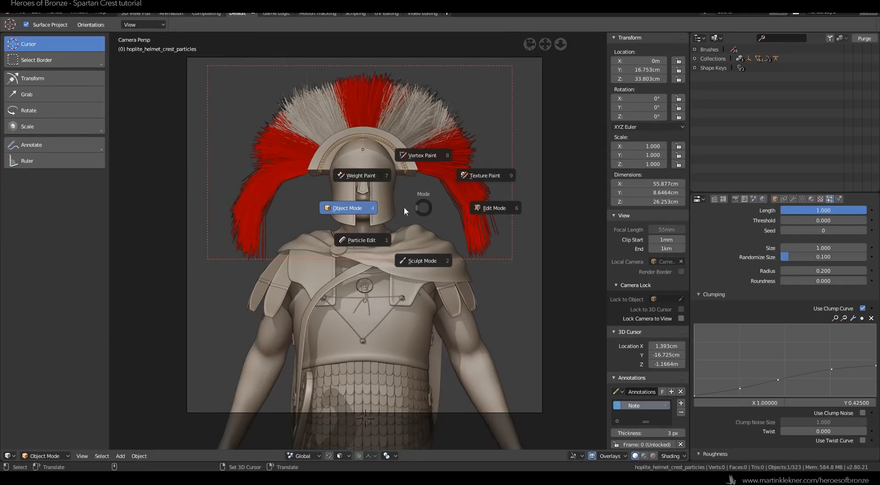
Trim the hanging strand ends and smooth the curve of the right-hand strands
{"action": "left_click", "coordinate": [361, 240]}
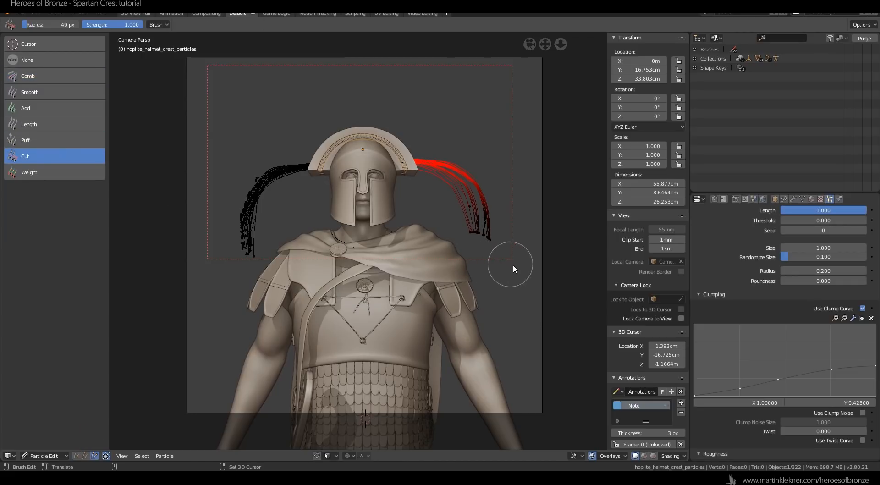
{"action": "left_click", "coordinate": [28, 124]}
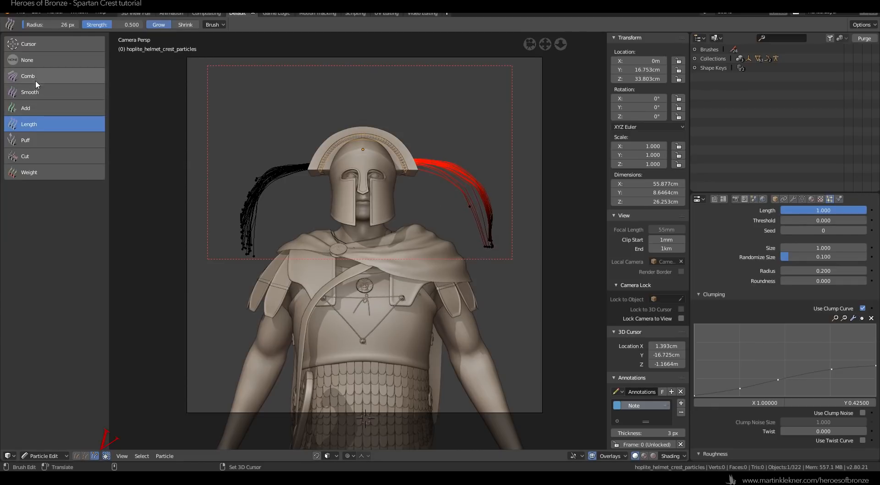
{"action": "left_click", "coordinate": [30, 91]}
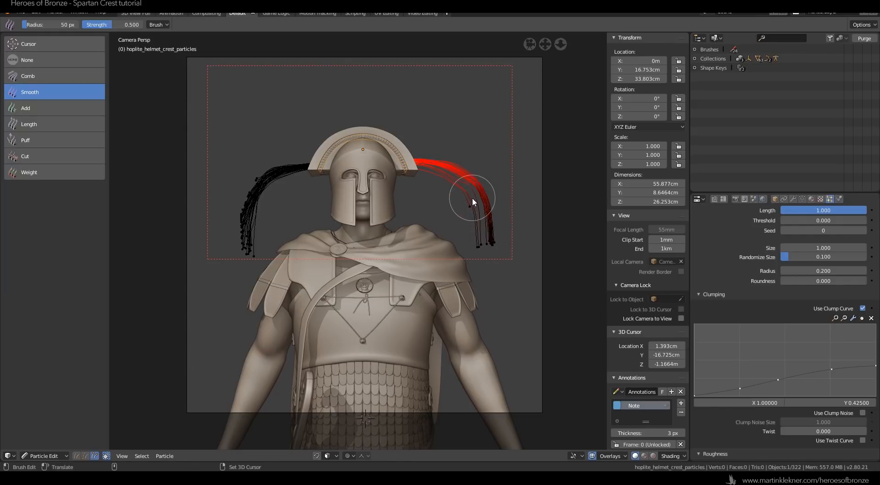
{"action": "left_click", "coordinate": [28, 123]}
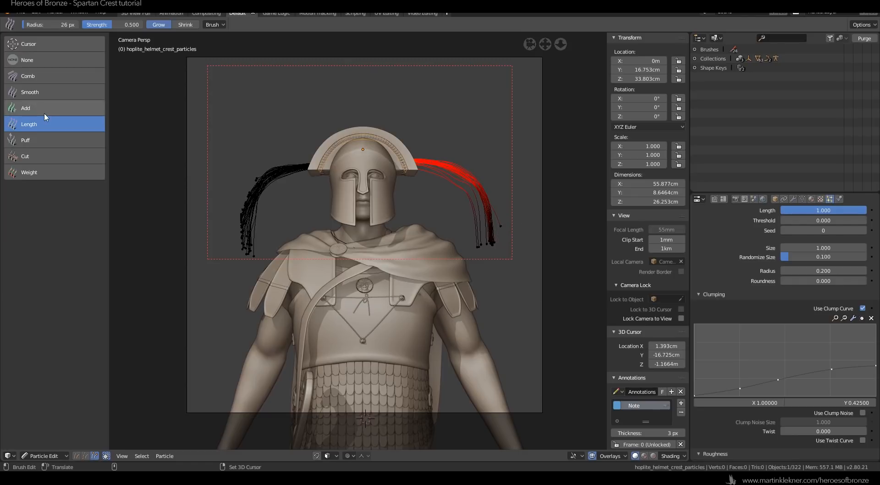
Comb the left and right hanging strands and their tips into drooping arcs
{"action": "left_click", "coordinate": [28, 76]}
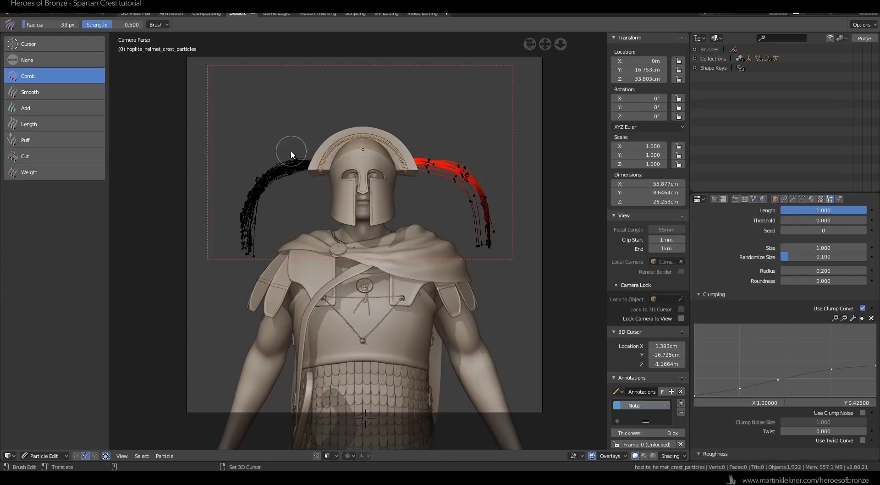
{"action": "left_click", "coordinate": [42, 456]}
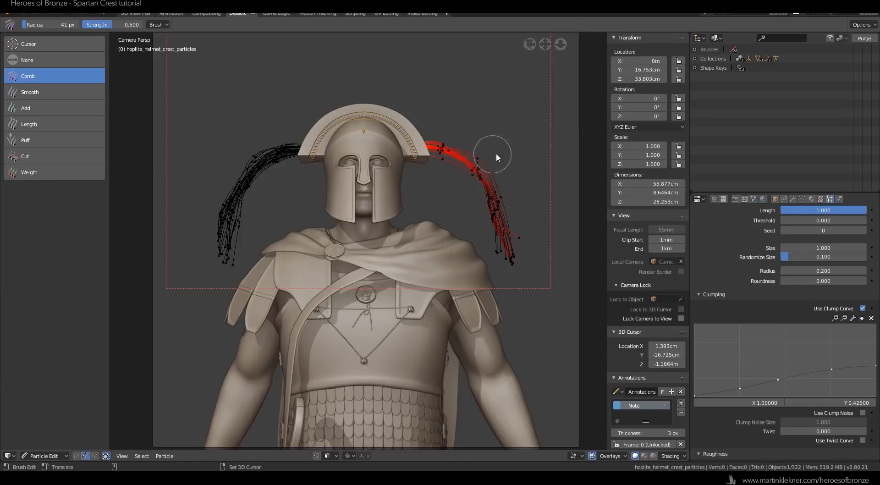
{"action": "left_click", "coordinate": [44, 456]}
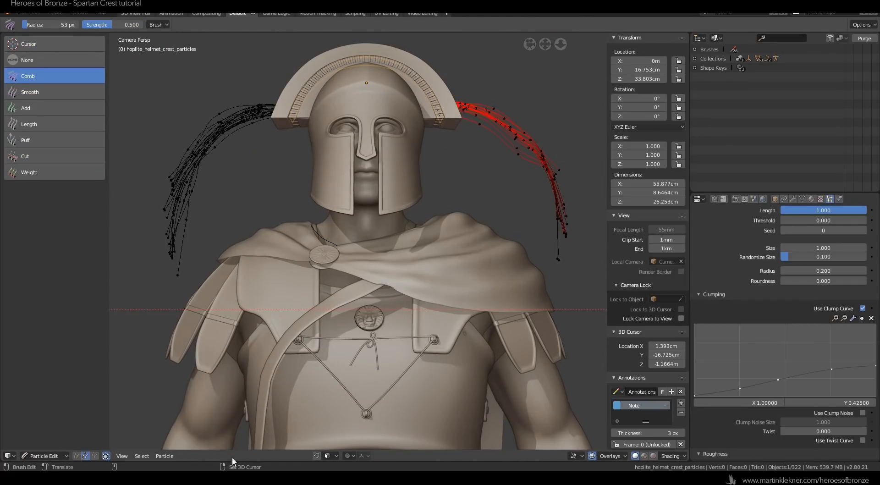
{"action": "left_click", "coordinate": [77, 456]}
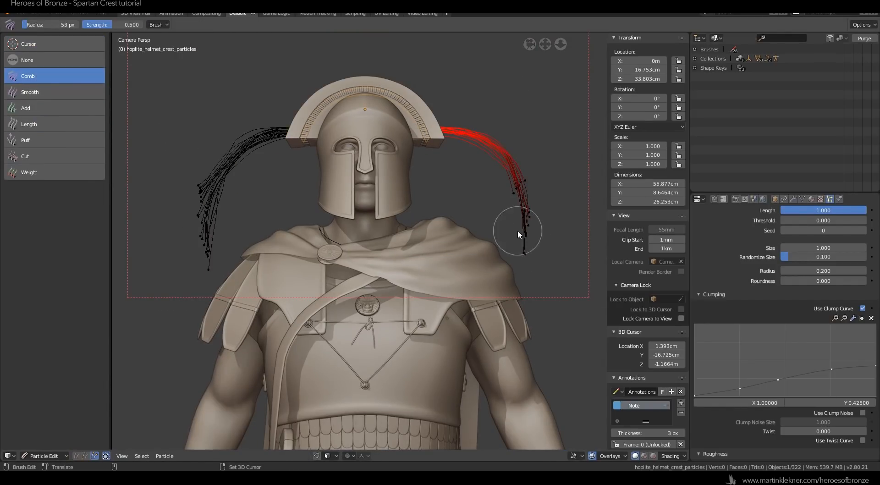
{"action": "left_click", "coordinate": [42, 456]}
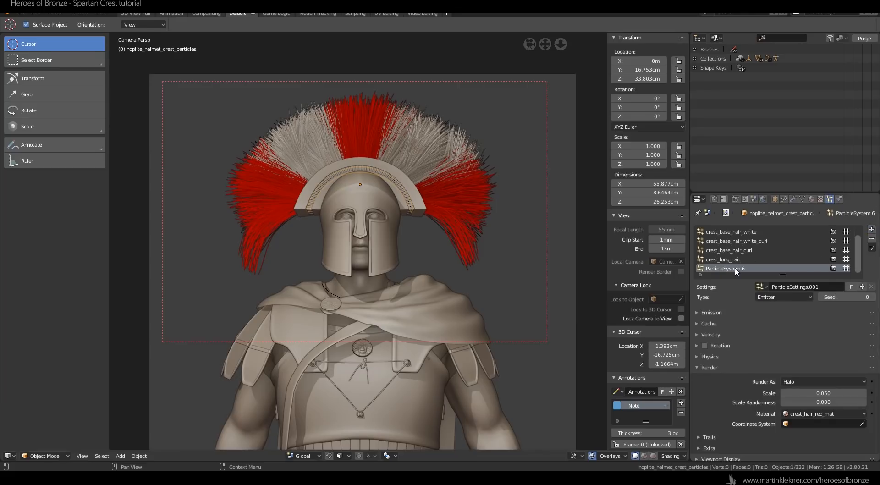
{"action": "mouse_move", "coordinate": [786, 285]}
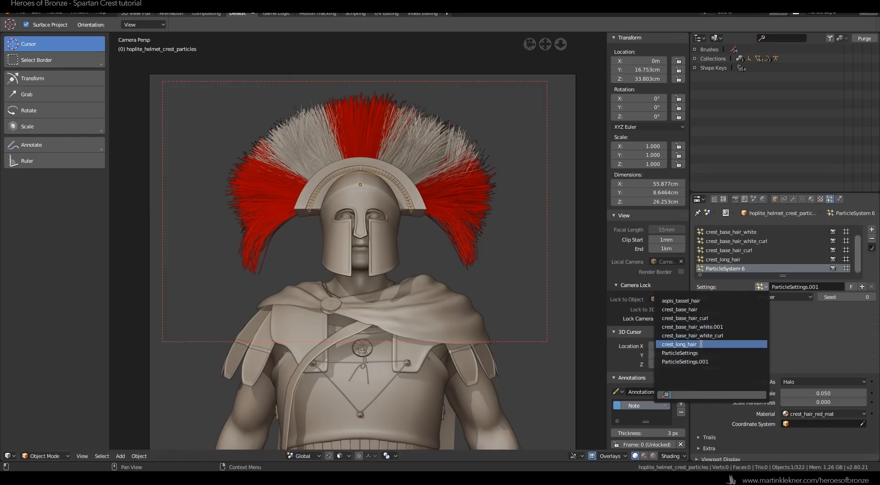
Give ParticleSystem 6 crest_loose_hair settings based on crest_long_hair and enter strand editing
{"action": "left_click", "coordinate": [679, 344]}
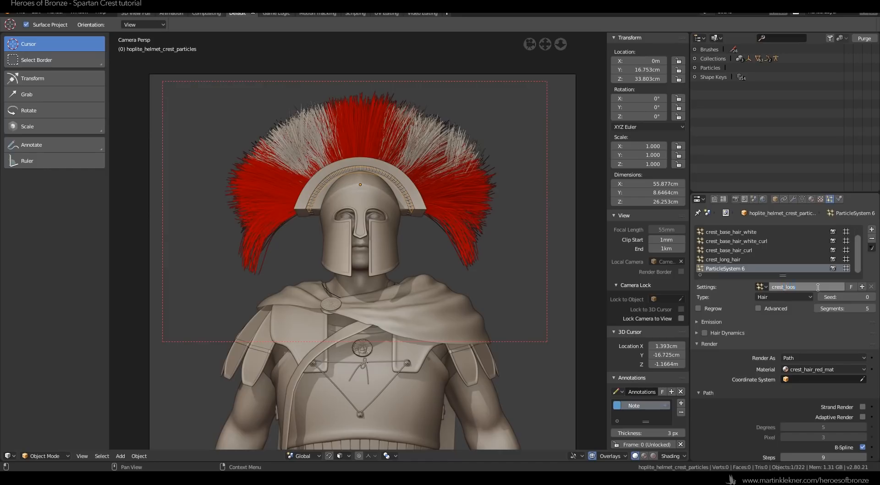
{"action": "type", "text": "crest_loose_hair"}
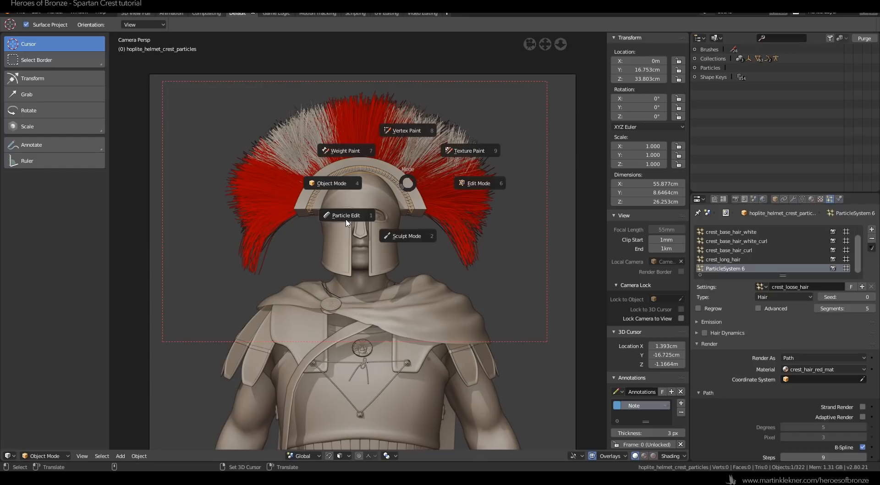
{"action": "left_click", "coordinate": [345, 215]}
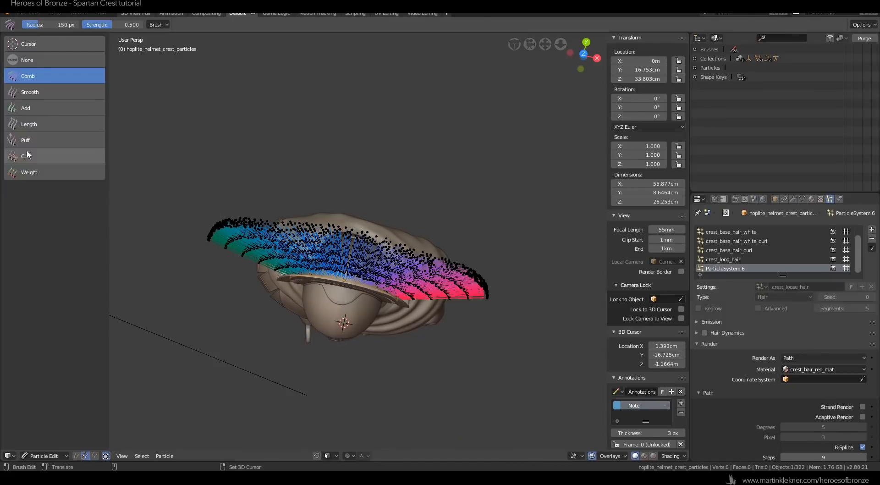
Cut away most crest_loose_hair strands and comb the remaining upright strands into position
{"action": "left_click", "coordinate": [25, 156]}
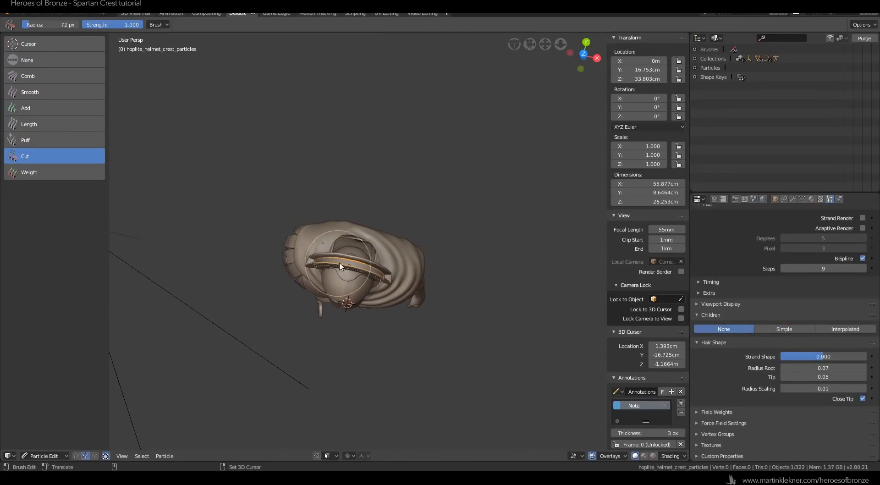
{"action": "left_click", "coordinate": [25, 108]}
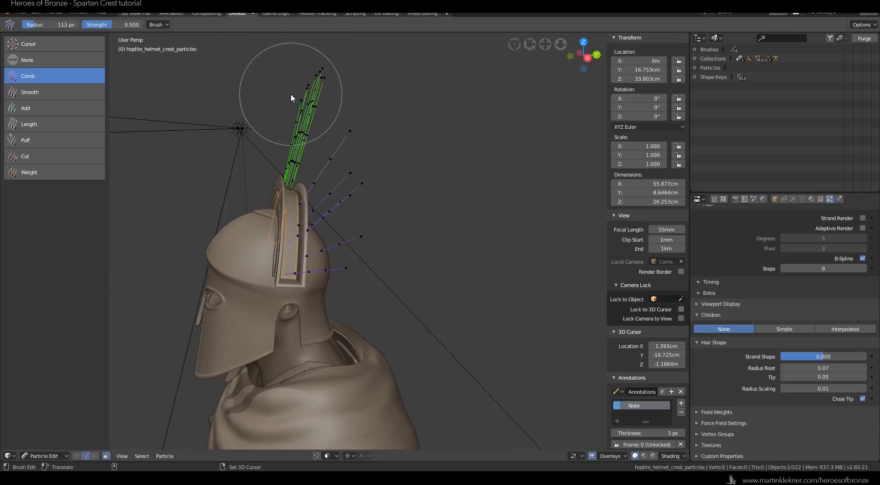
{"action": "left_click_drag", "start_coordinate": [291, 98], "coordinate": [376, 124]}
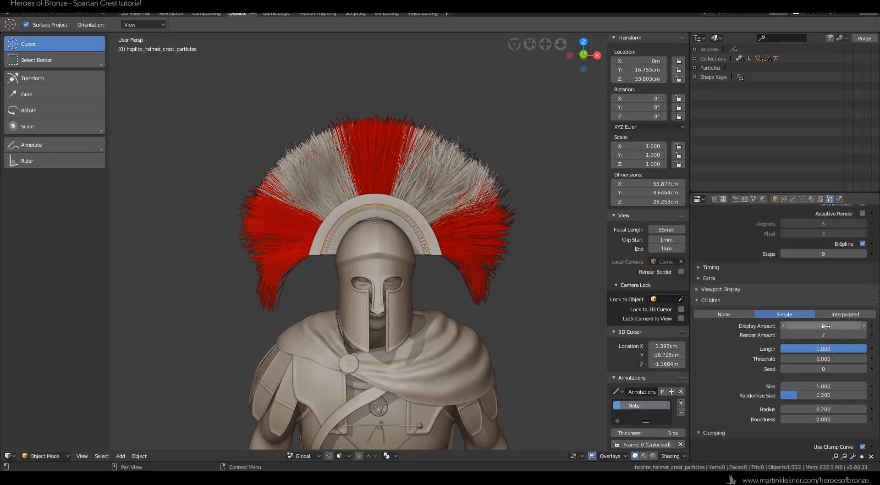
Set the child display amount, then comb the left loose strands and add stray strands
{"action": "left_click", "coordinate": [824, 325]}
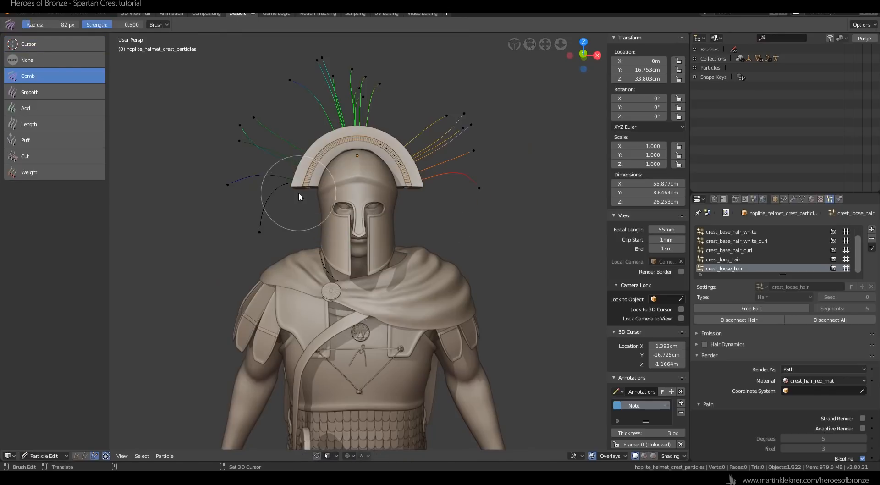
{"action": "left_click", "coordinate": [43, 455]}
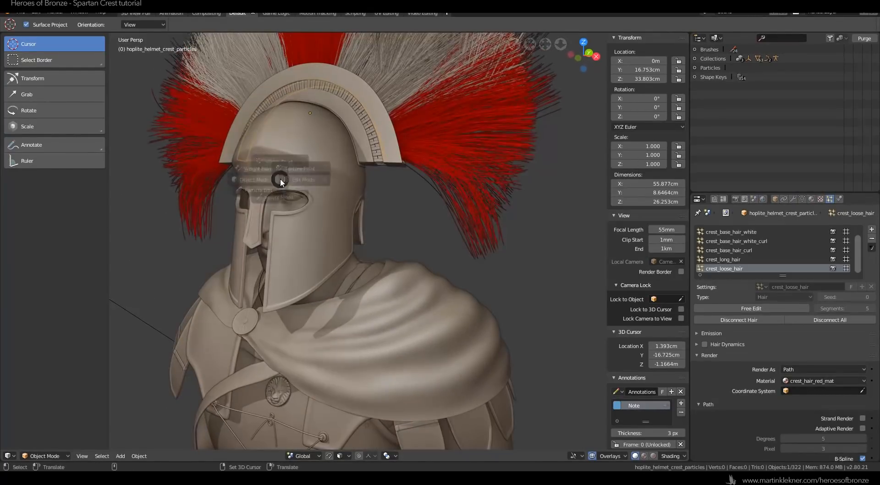
{"action": "left_click", "coordinate": [258, 190]}
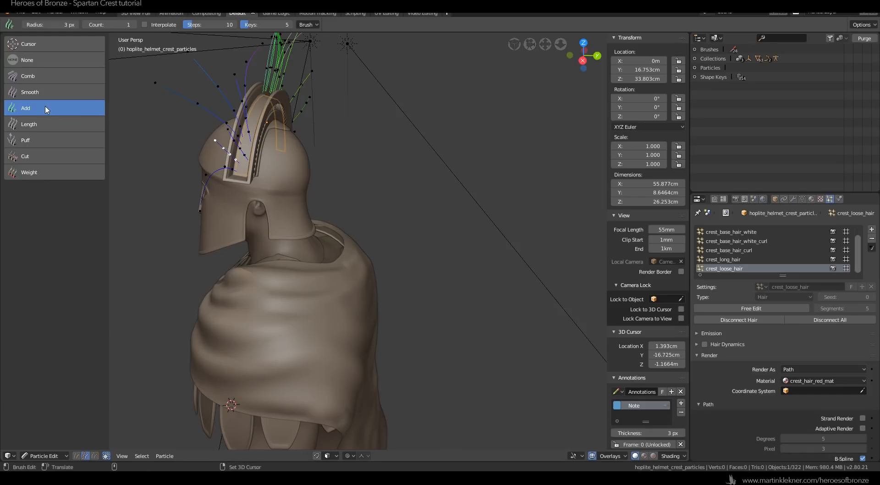
{"action": "left_click", "coordinate": [27, 75]}
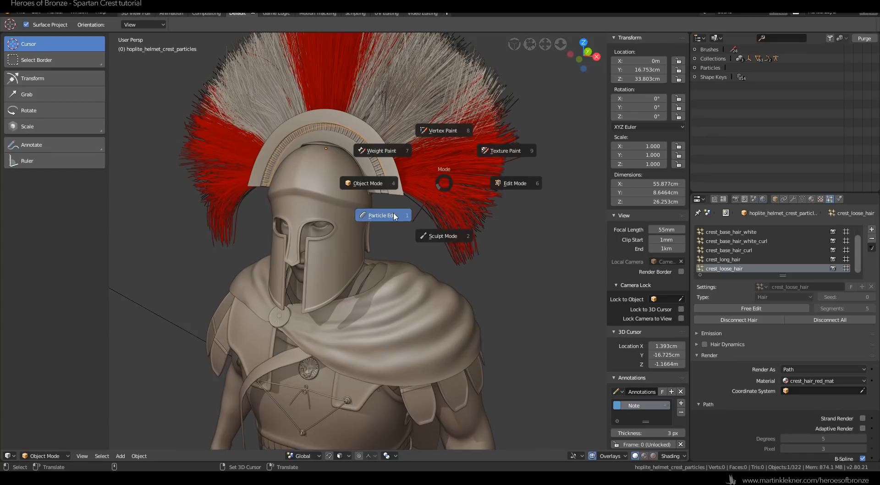
{"action": "left_click", "coordinate": [383, 215]}
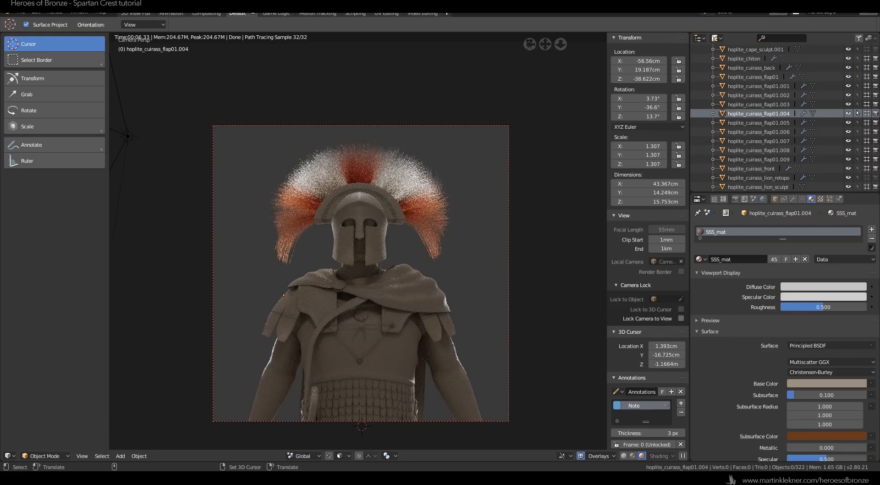
Review SSS_mat display settings, scene Color Management and View Layer denoising settings
{"action": "left_click", "coordinate": [700, 273]}
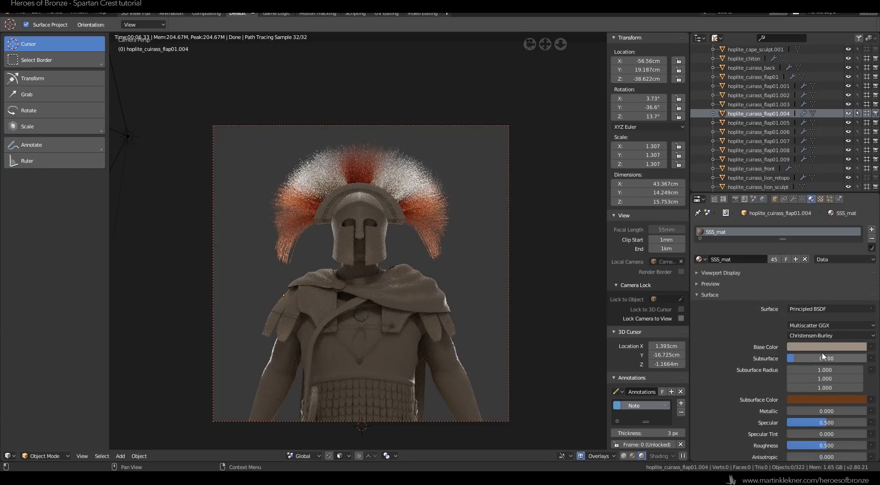
{"action": "scroll", "scroll_direction": "down", "scroll_amount": 3}
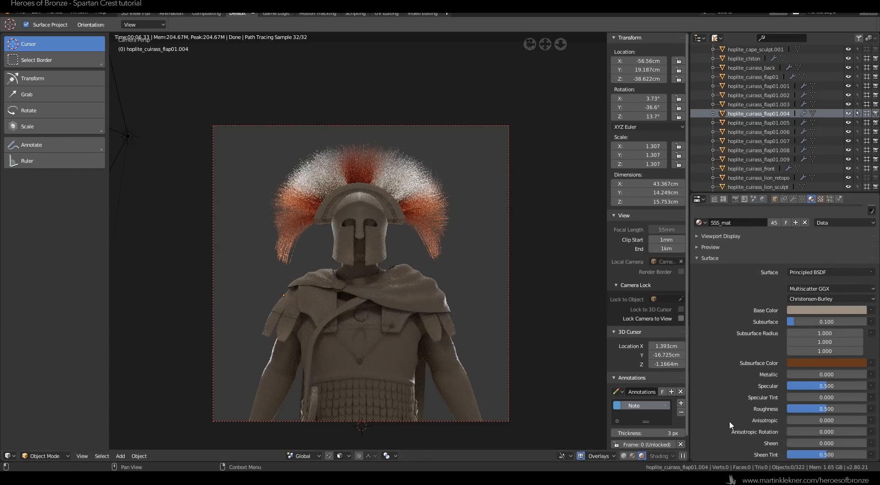
{"action": "left_click", "coordinate": [761, 198]}
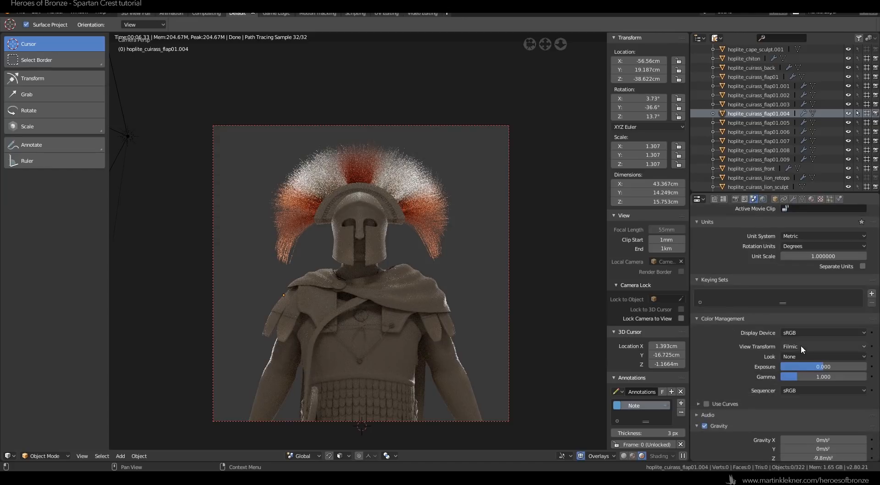
{"action": "left_click", "coordinate": [746, 198]}
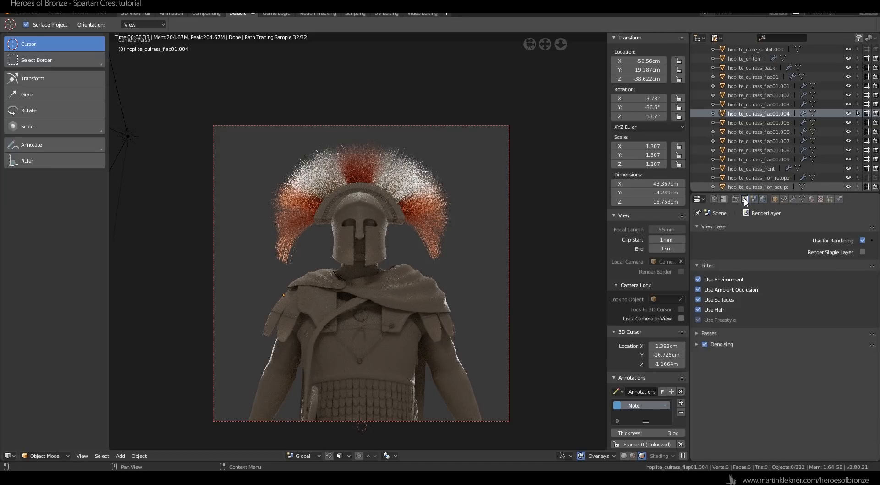
{"action": "left_click", "coordinate": [698, 344]}
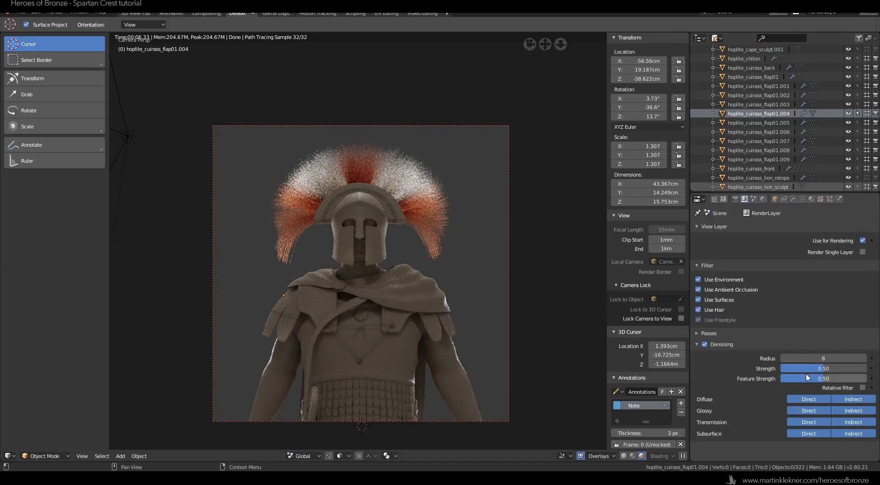
{"action": "left_click", "coordinate": [704, 199]}
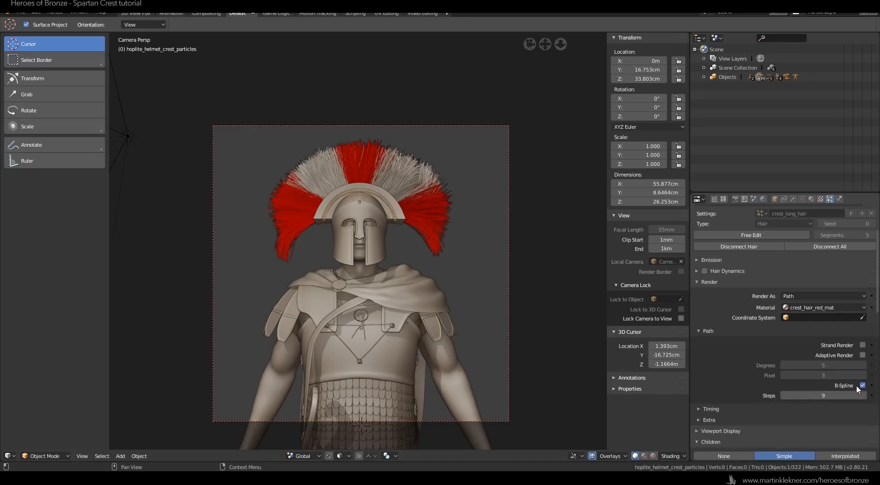
{"action": "mouse_move", "coordinate": [752, 341]}
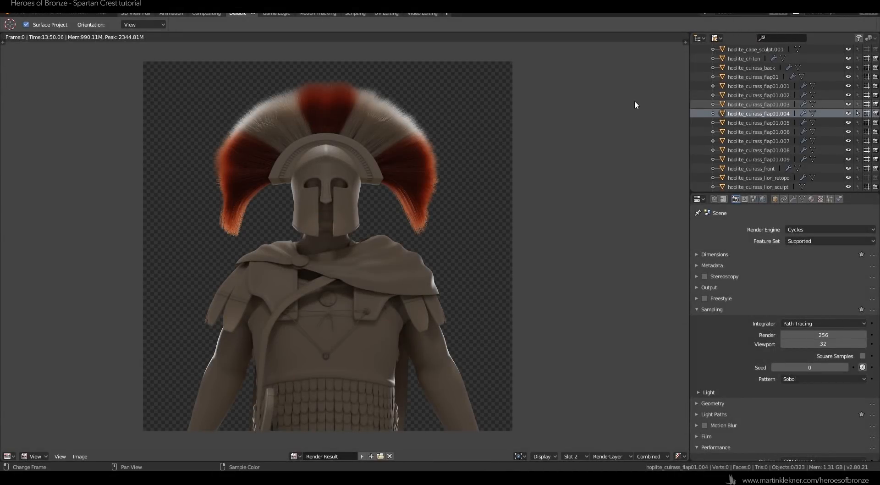
{"action": "scroll", "scroll_direction": "down", "scroll_amount": 3}
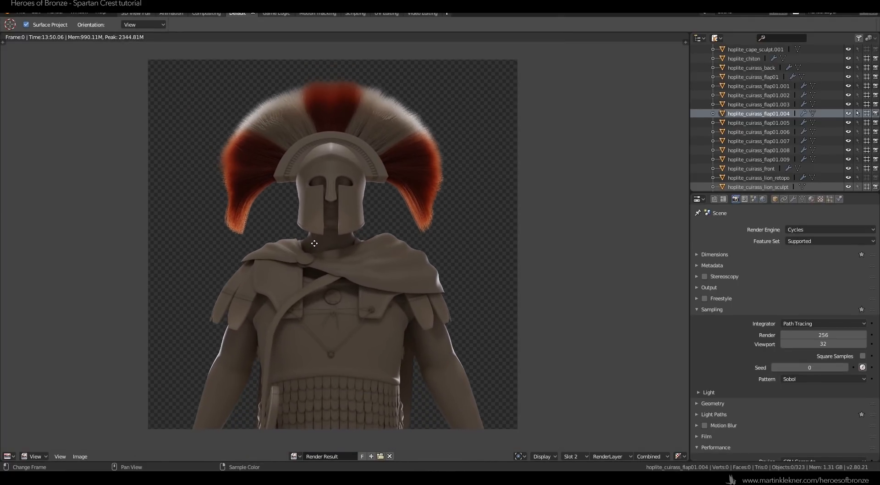
{"action": "mouse_move", "coordinate": [314, 246]}
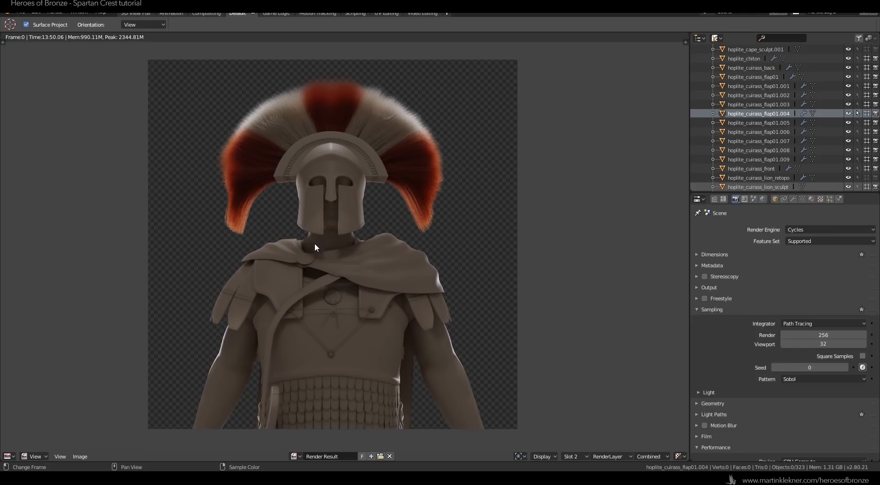
{"action": "mouse_move", "coordinate": [1, 345]}
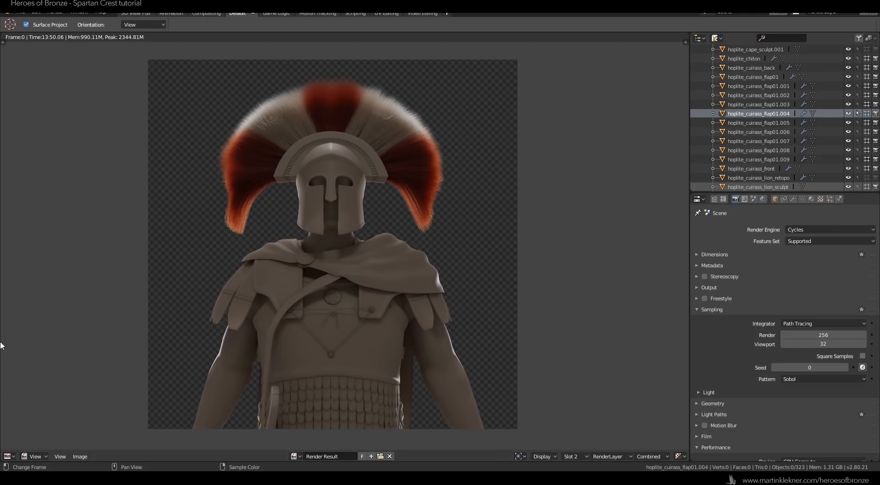